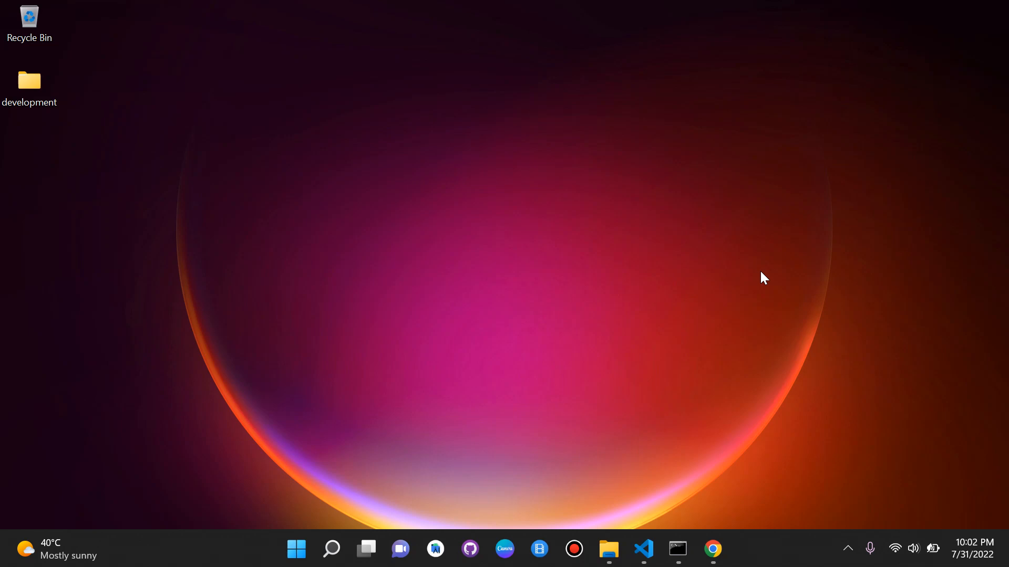
mouse_move(674, 510)
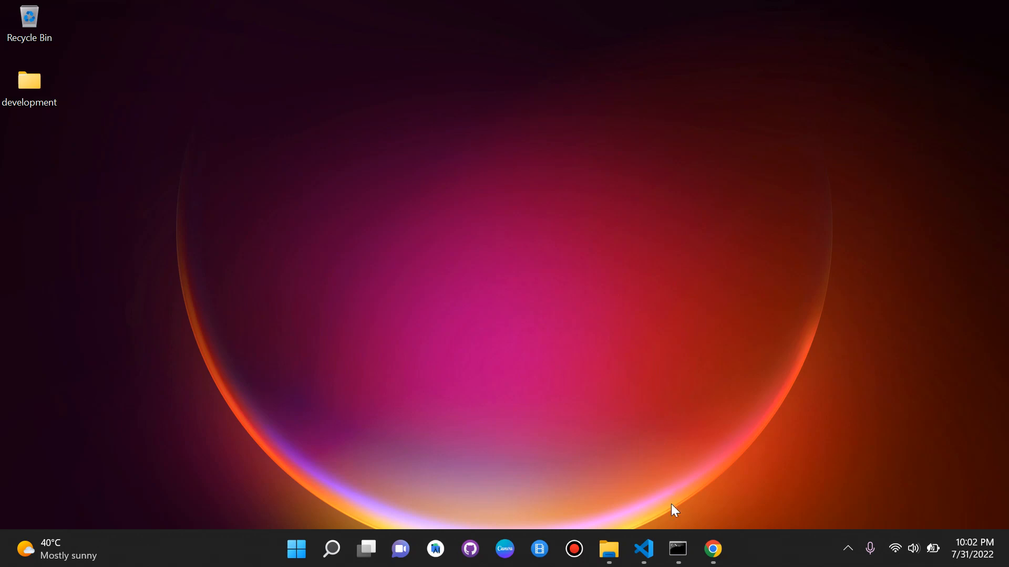
Close the empty urls.py editor and open taskly/urls.py, showing only the admin/ route
left_click(677, 549)
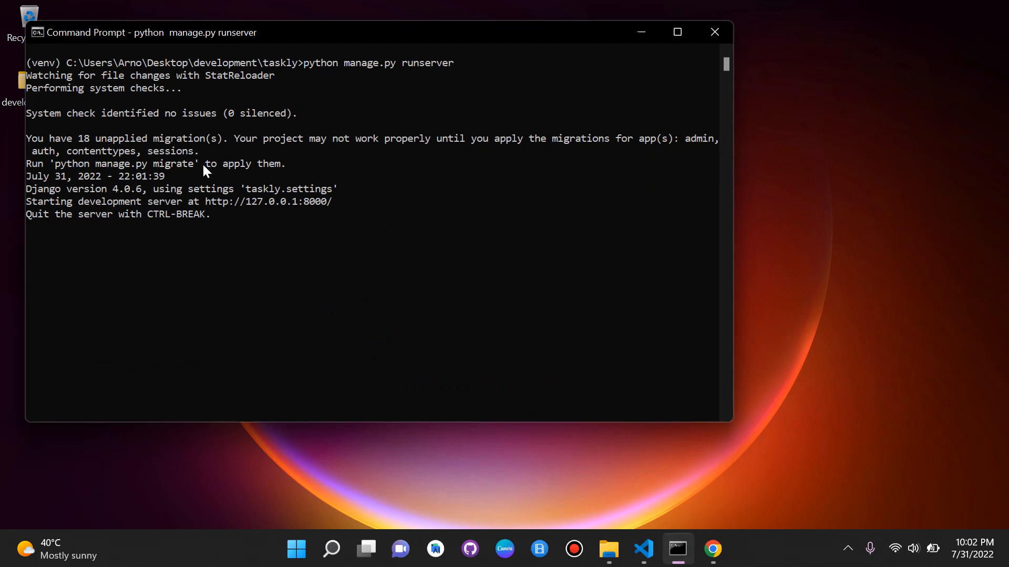
mouse_move(389, 187)
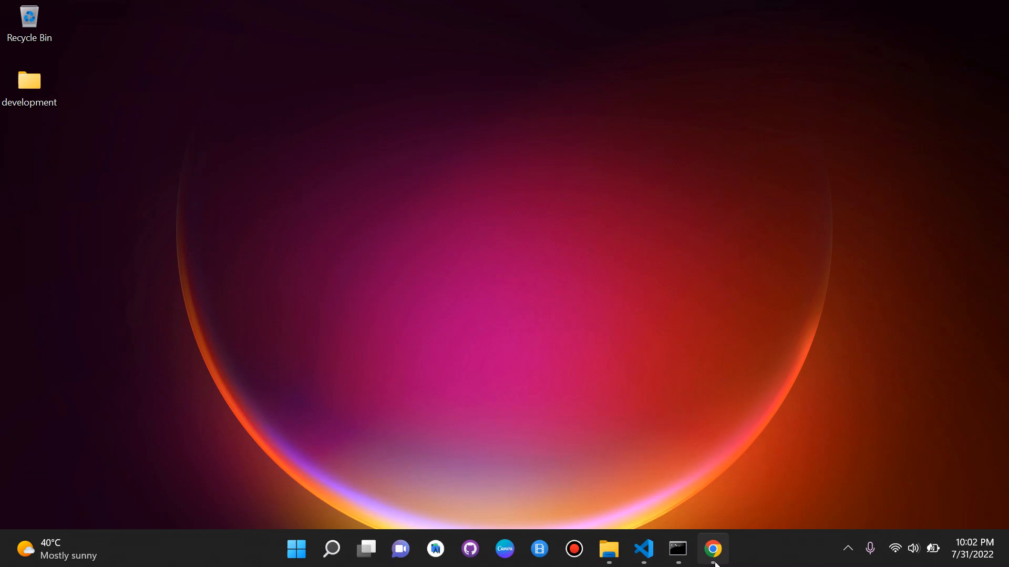
left_click(711, 549)
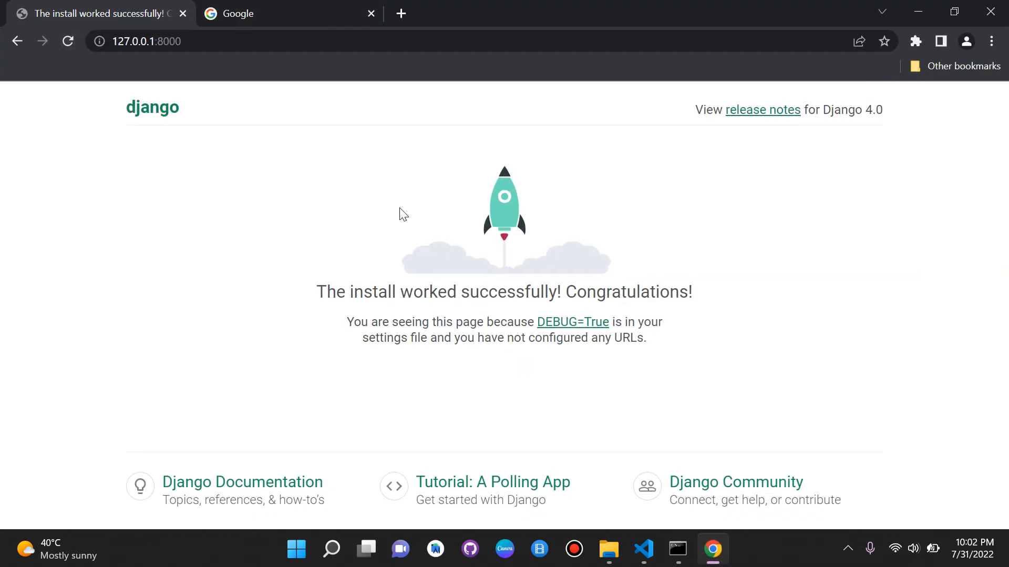
mouse_move(722, 554)
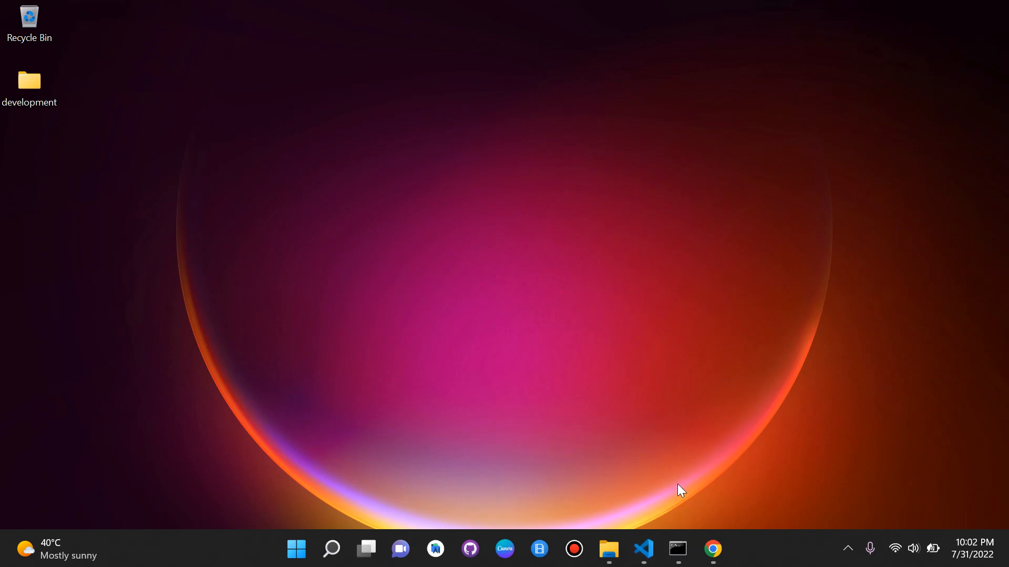
left_click(642, 550)
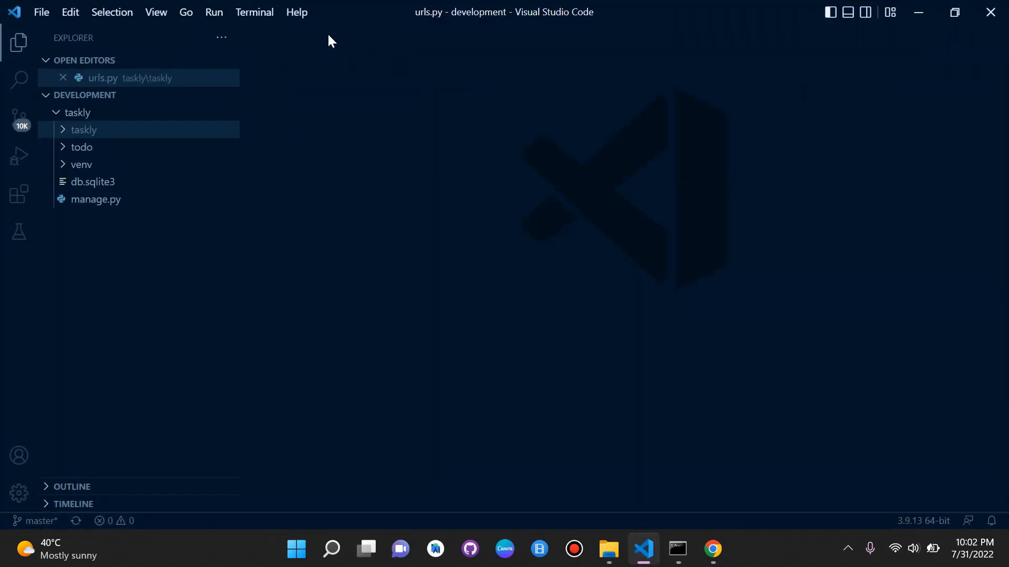
left_click(63, 77)
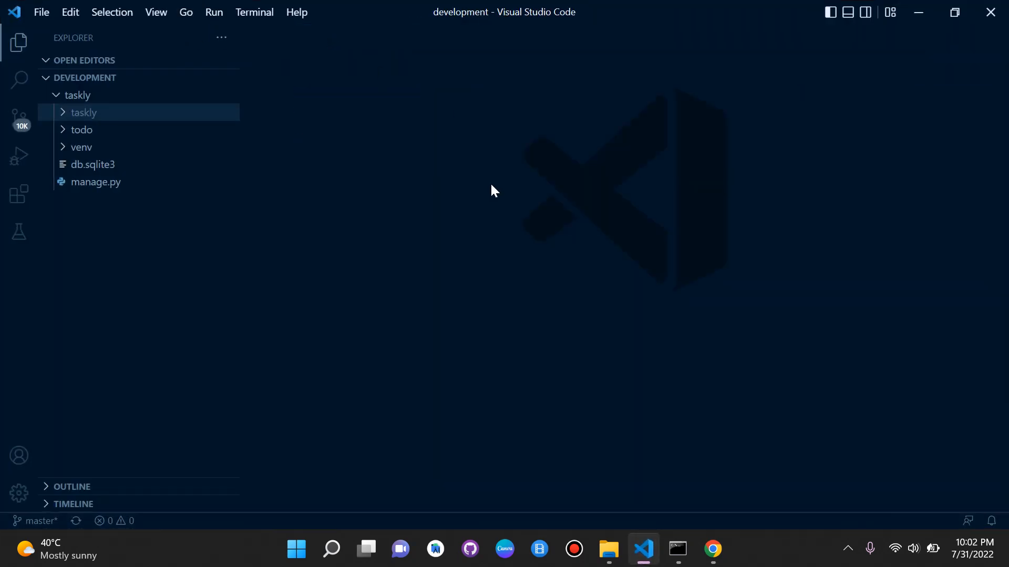
mouse_move(187, 329)
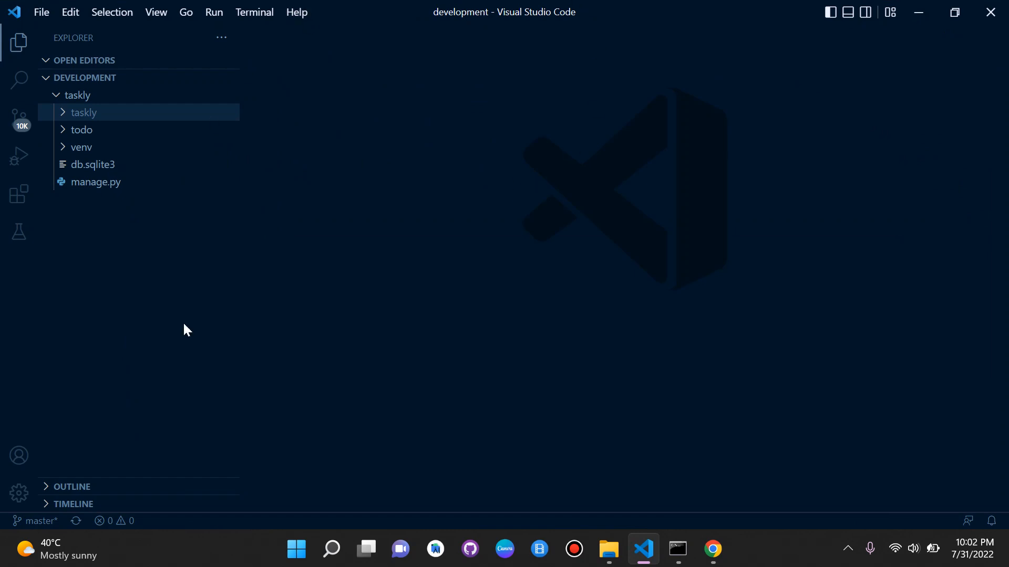
mouse_move(562, 64)
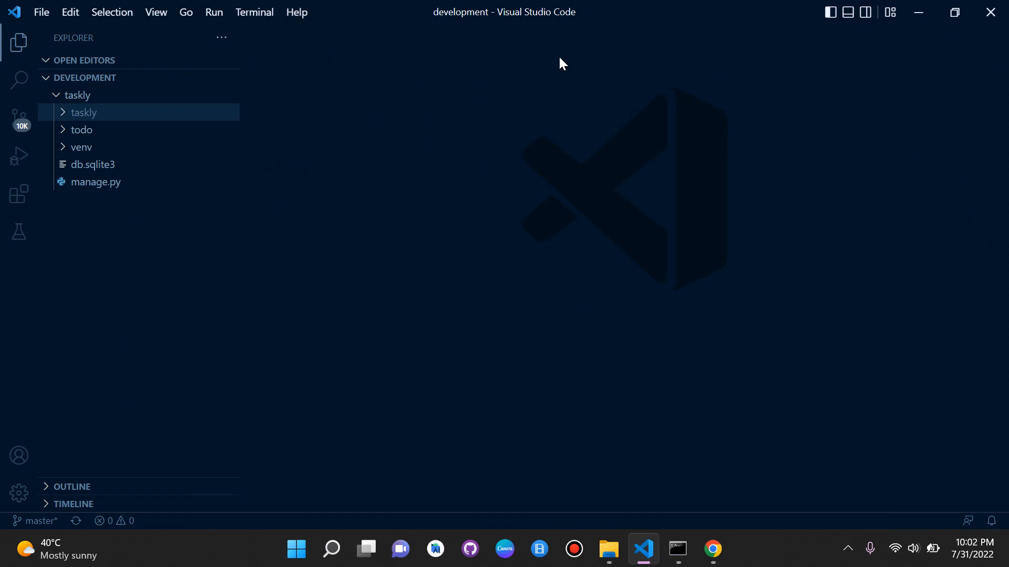
left_click(84, 112)
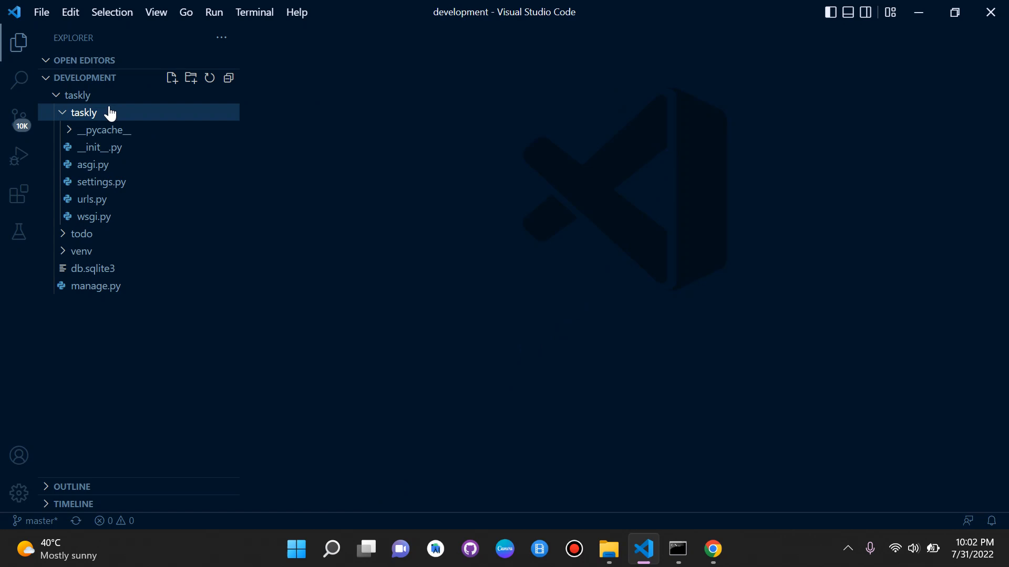
mouse_move(83, 112)
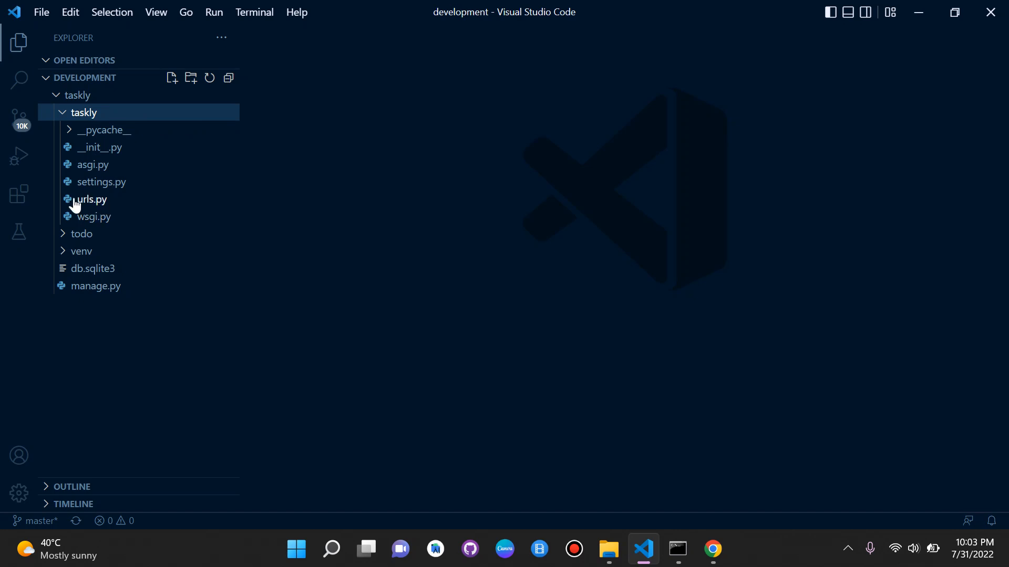
left_click(91, 199)
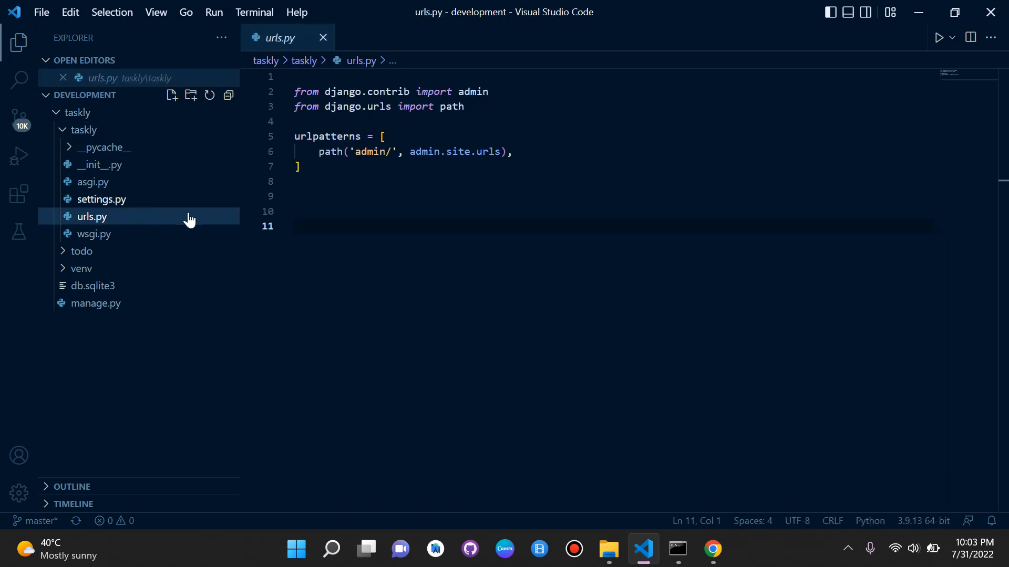
mouse_move(479, 143)
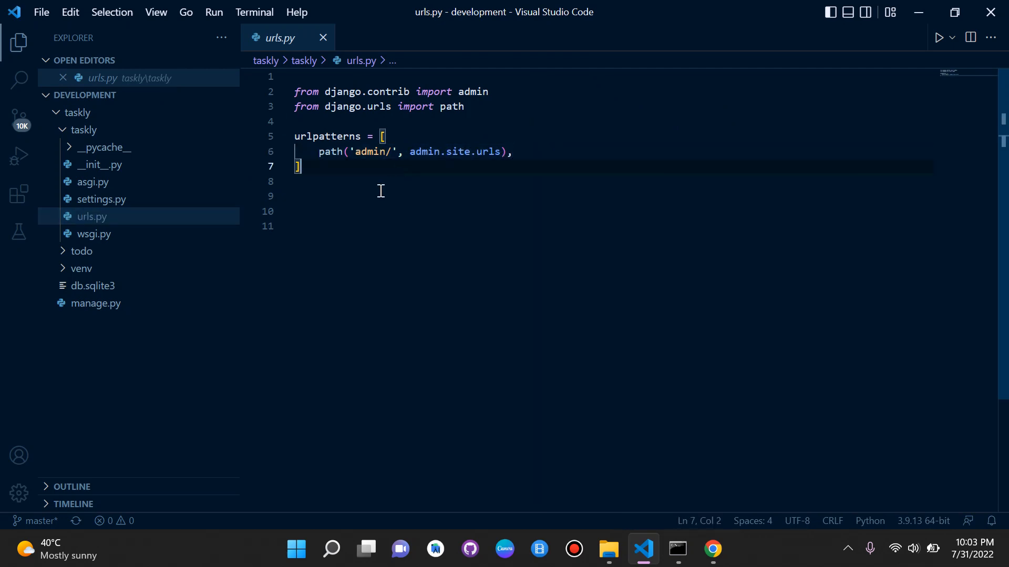
mouse_move(746, 373)
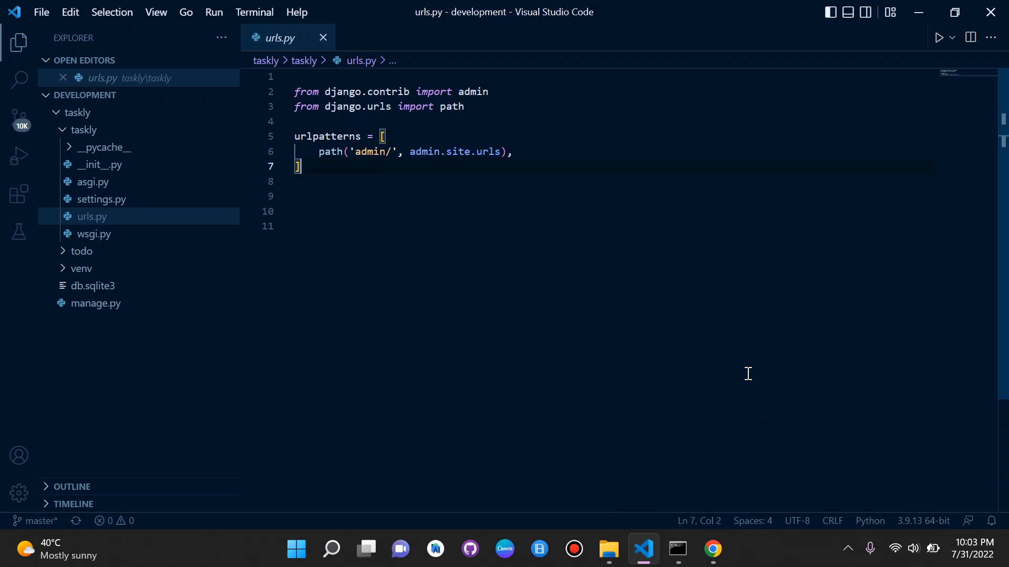
Load 127.0.0.1:8000/admin in Chrome to reach the Django administration login page
left_click(712, 549)
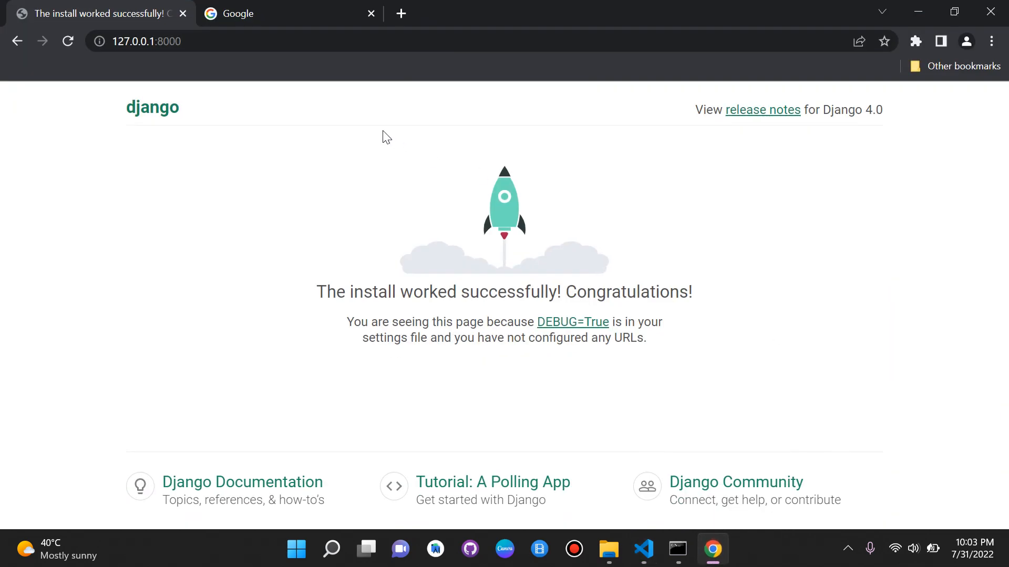
mouse_move(454, 92)
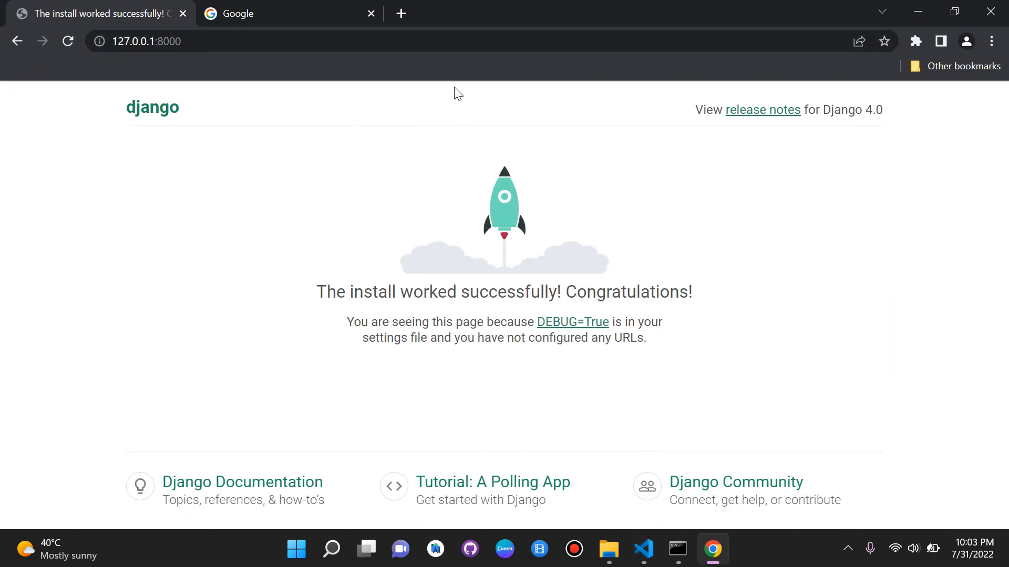
mouse_move(643, 549)
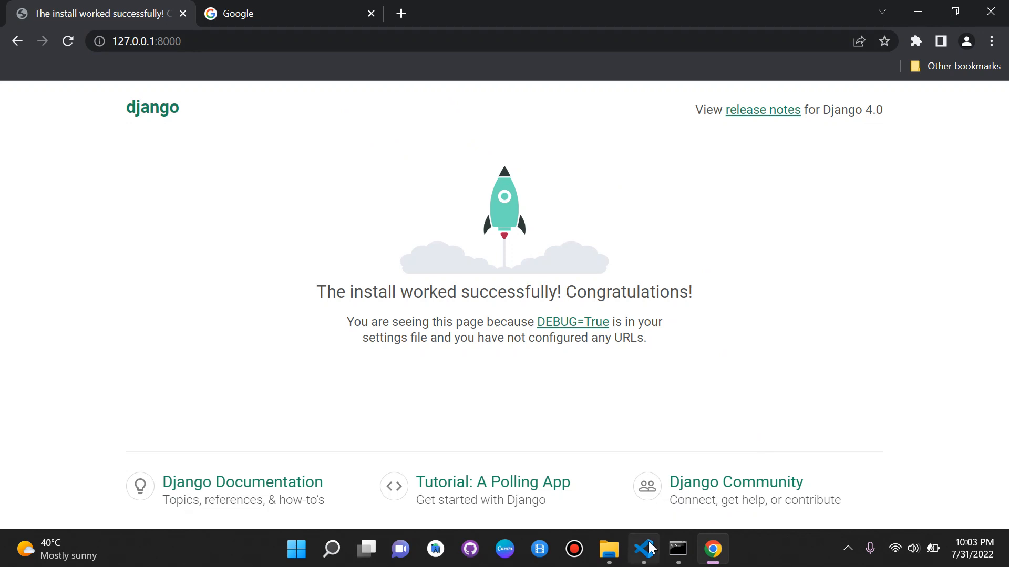
left_click(642, 548)
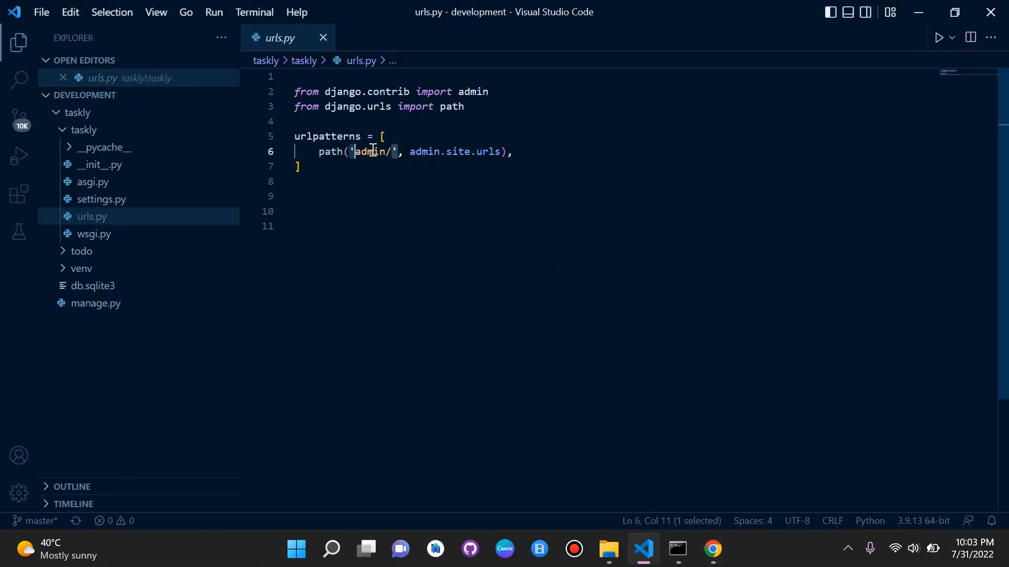
double_click(368, 151)
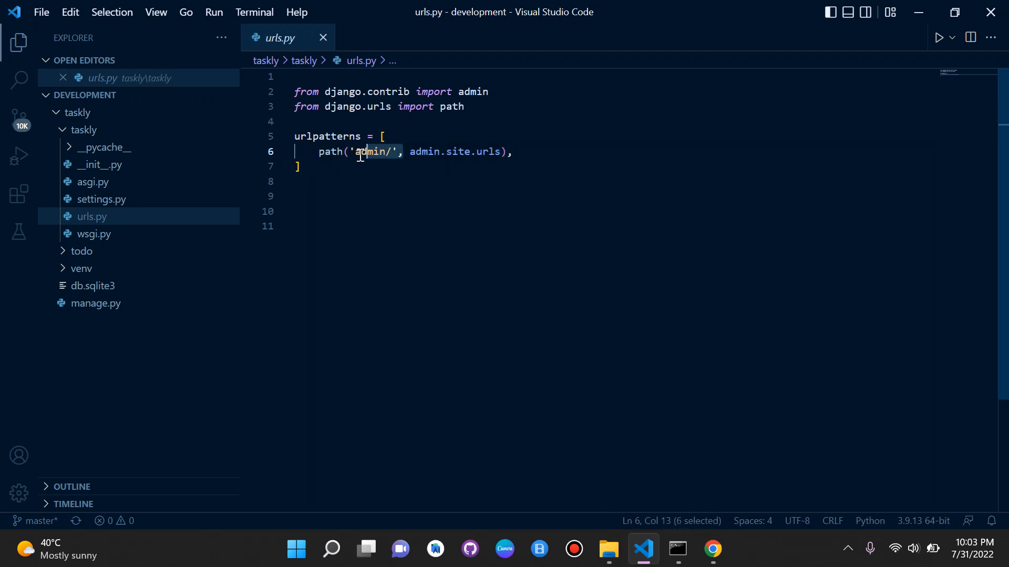
left_click(322, 181)
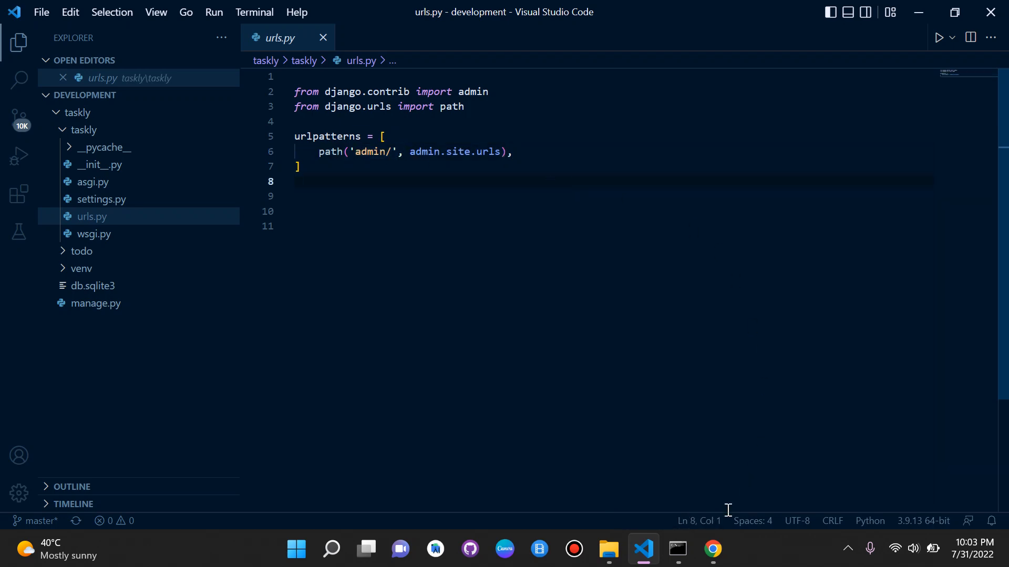
left_click(711, 550)
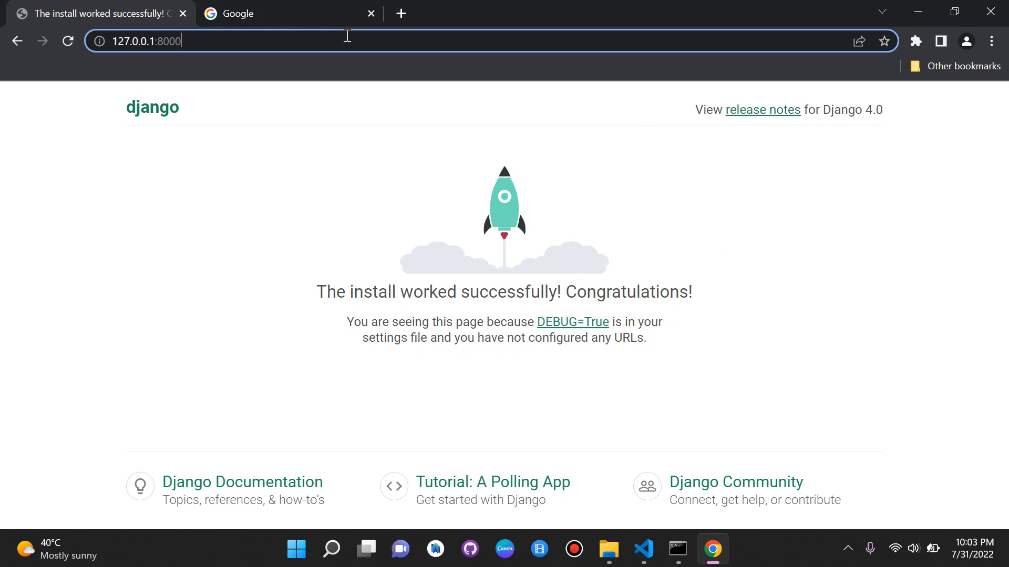
type("/admin/login/?next=/admin/")
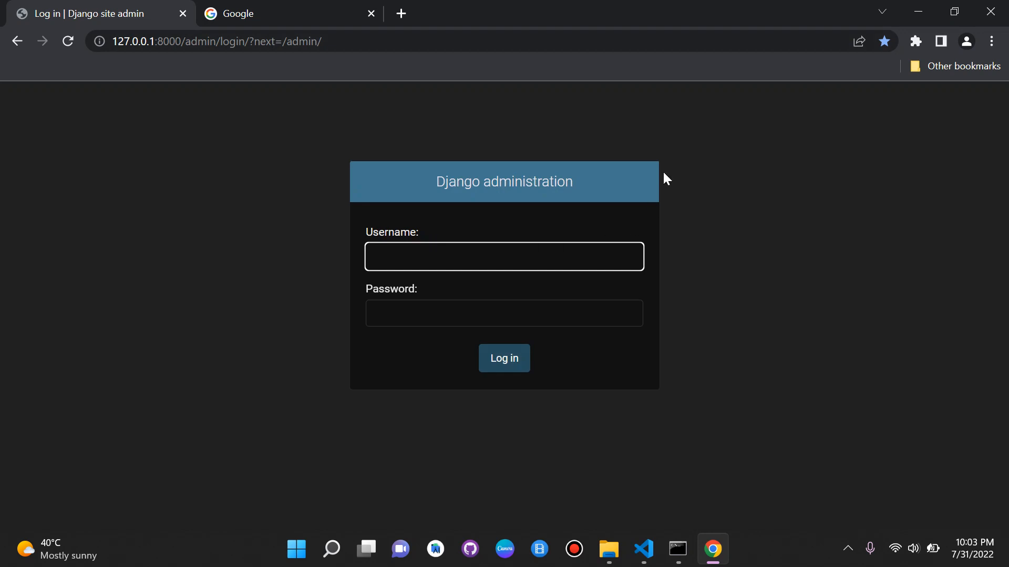
mouse_move(765, 331)
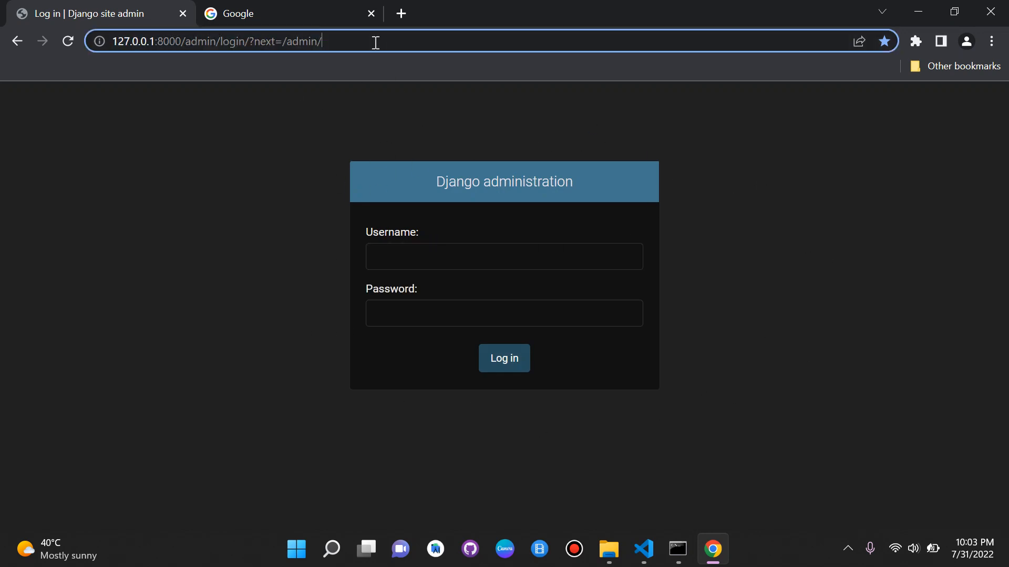
type("127.0.0.1:8000/admin")
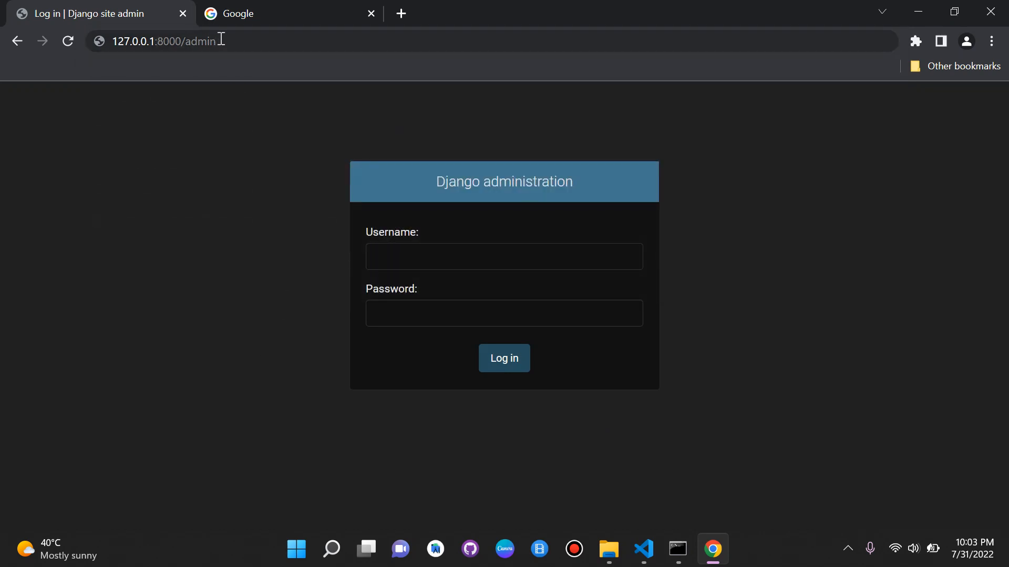
left_click(192, 40)
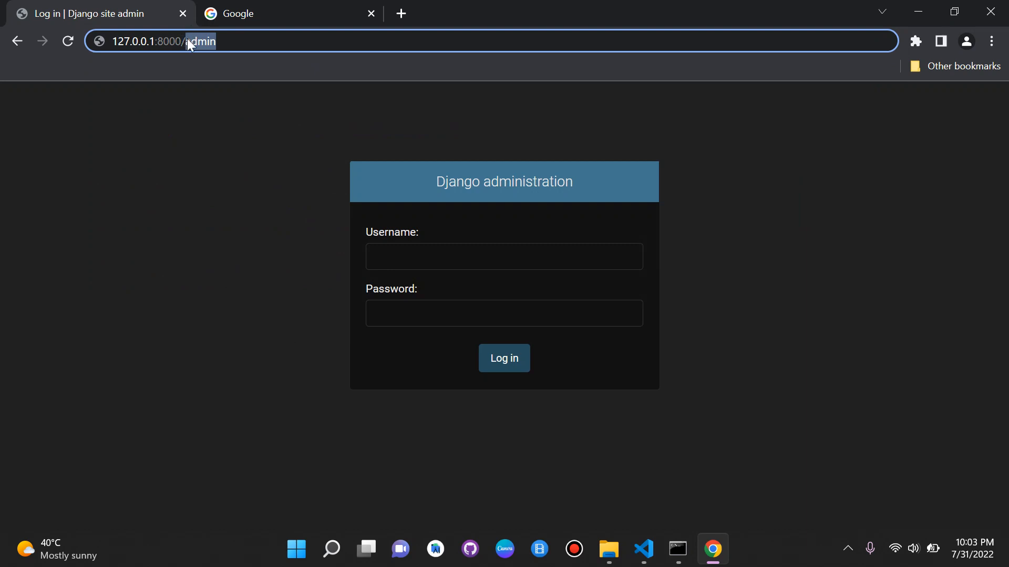
mouse_move(645, 550)
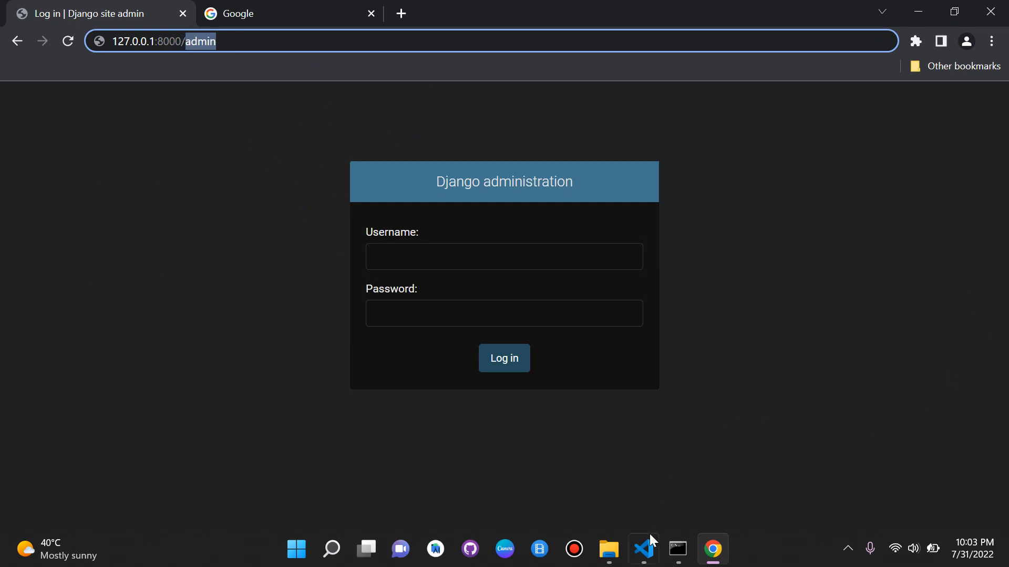
left_click(643, 549)
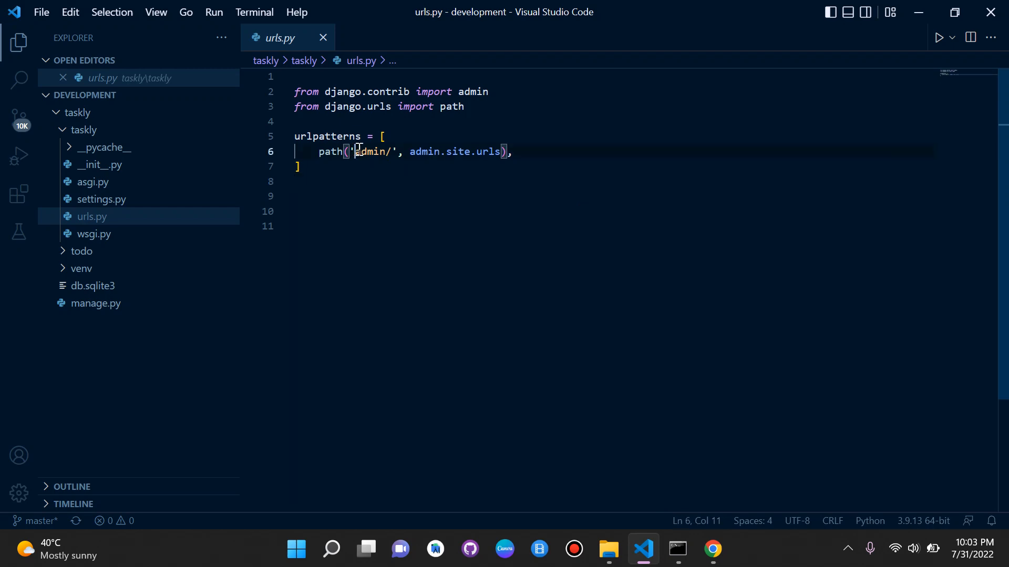
double_click(370, 152)
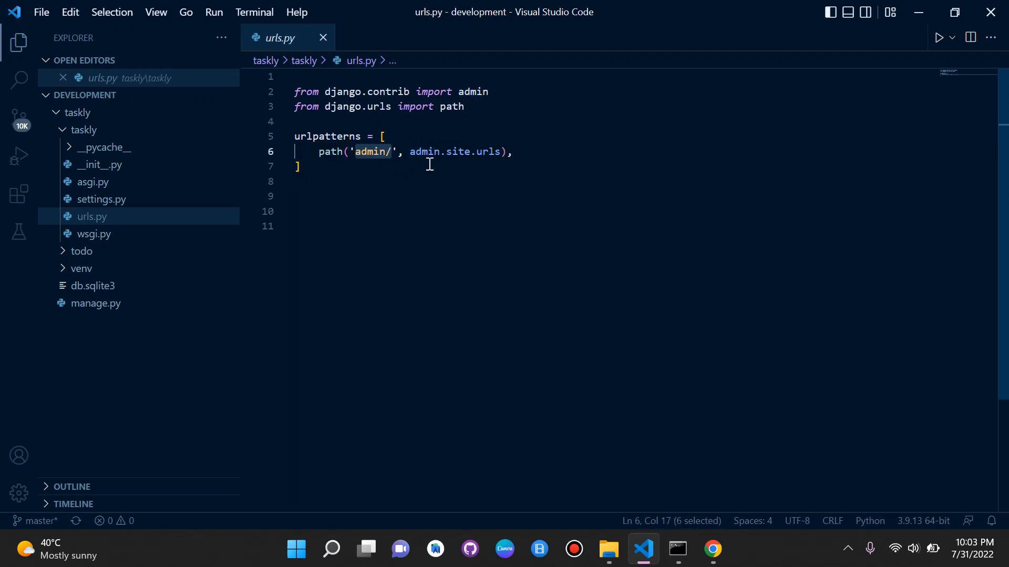
mouse_move(367, 152)
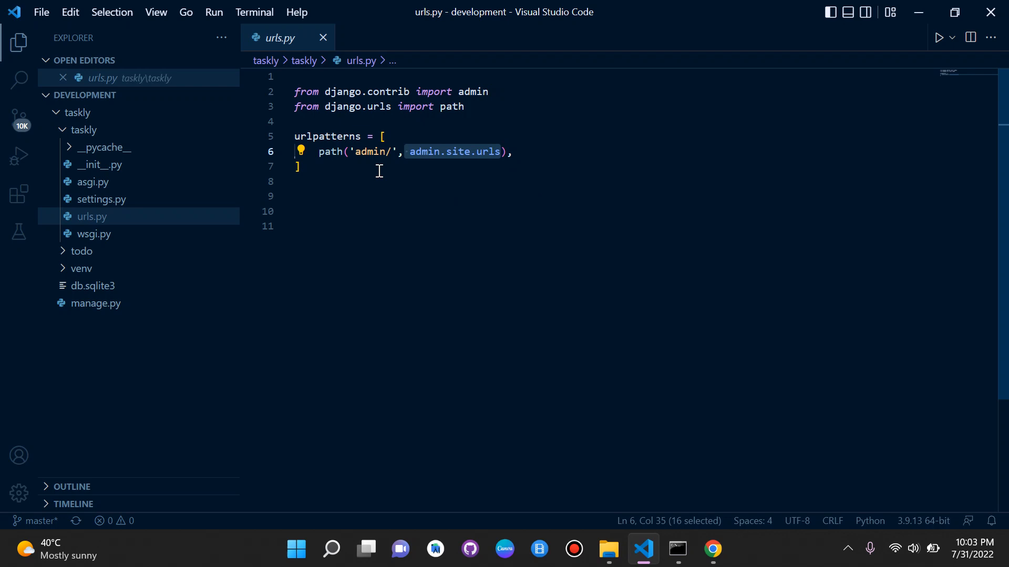
mouse_move(368, 97)
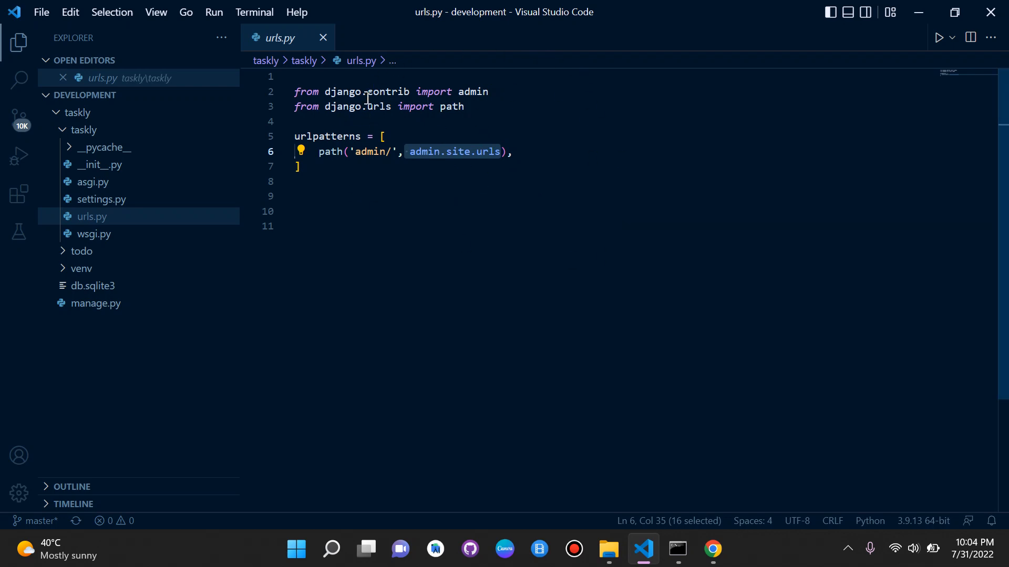
left_click(296, 166)
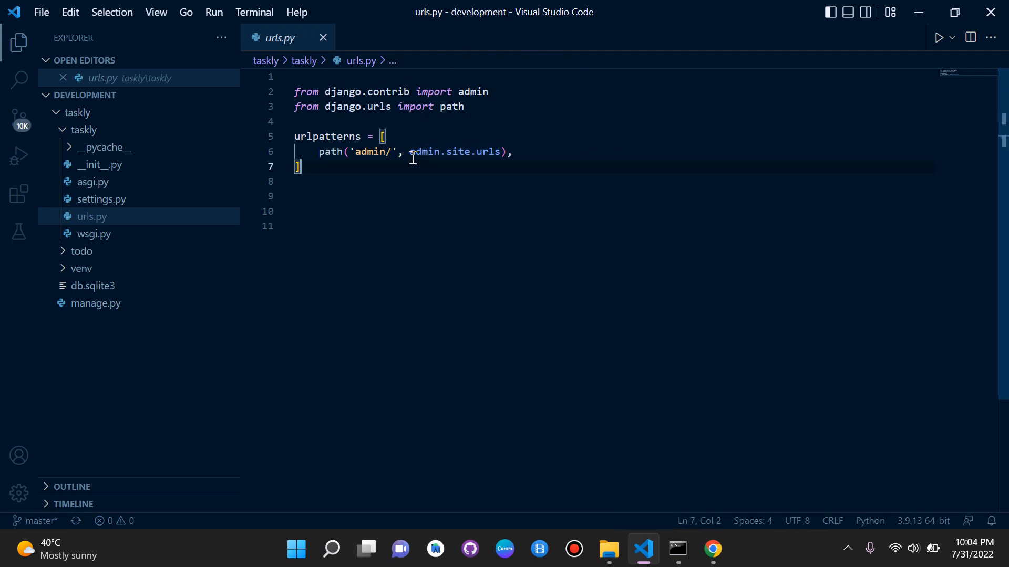
double_click(457, 152)
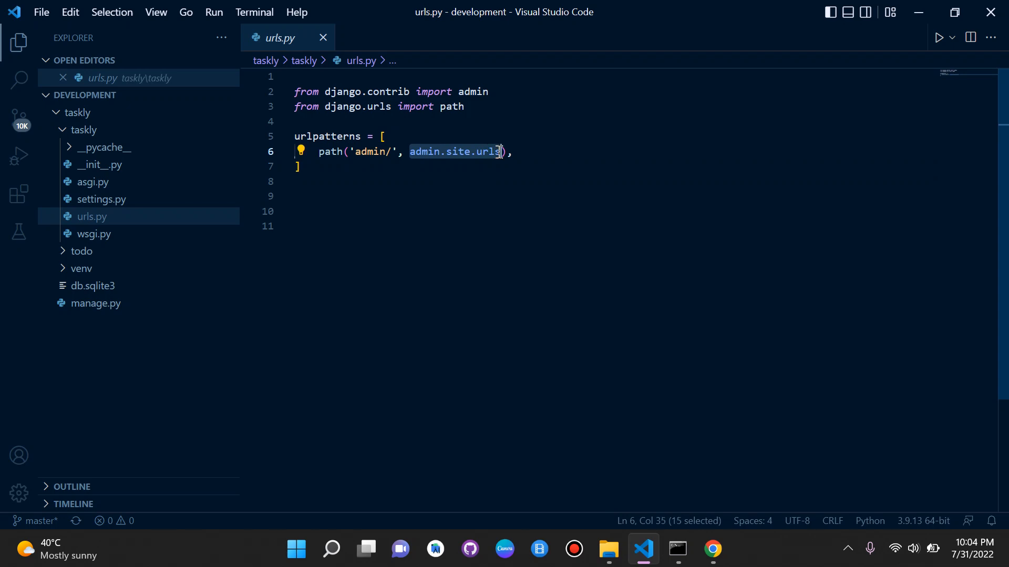
mouse_move(498, 177)
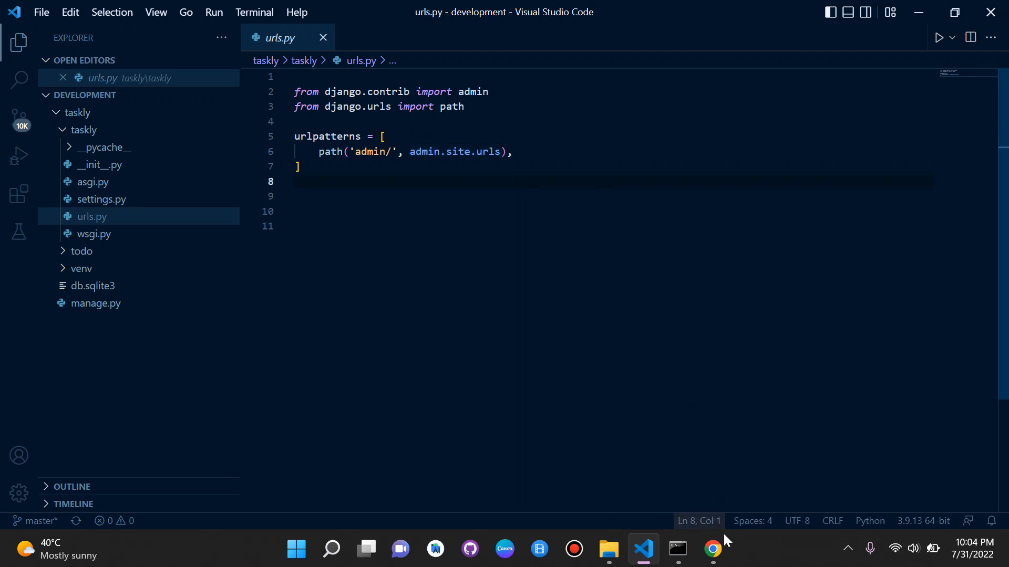
left_click(710, 549)
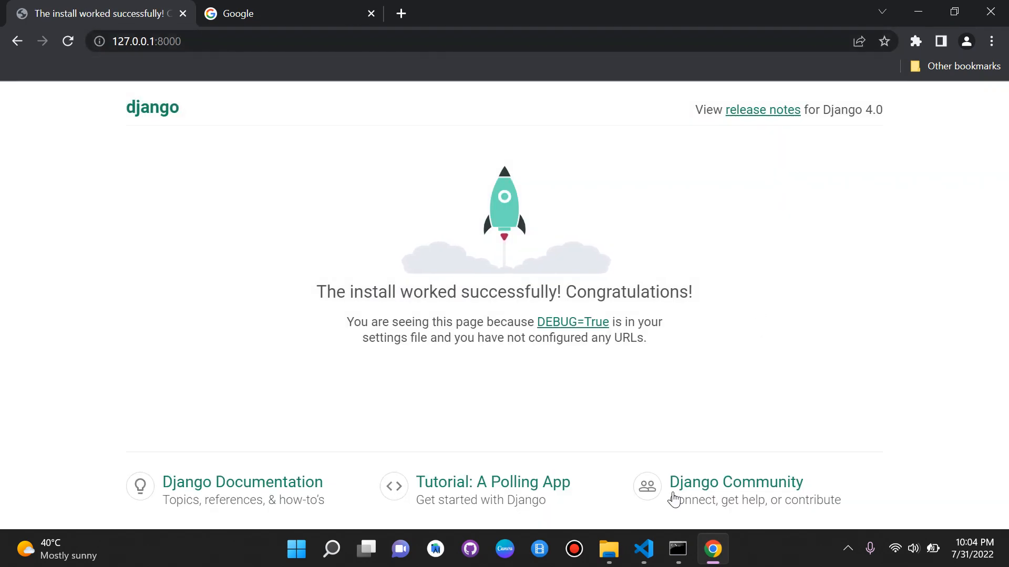
left_click(642, 549)
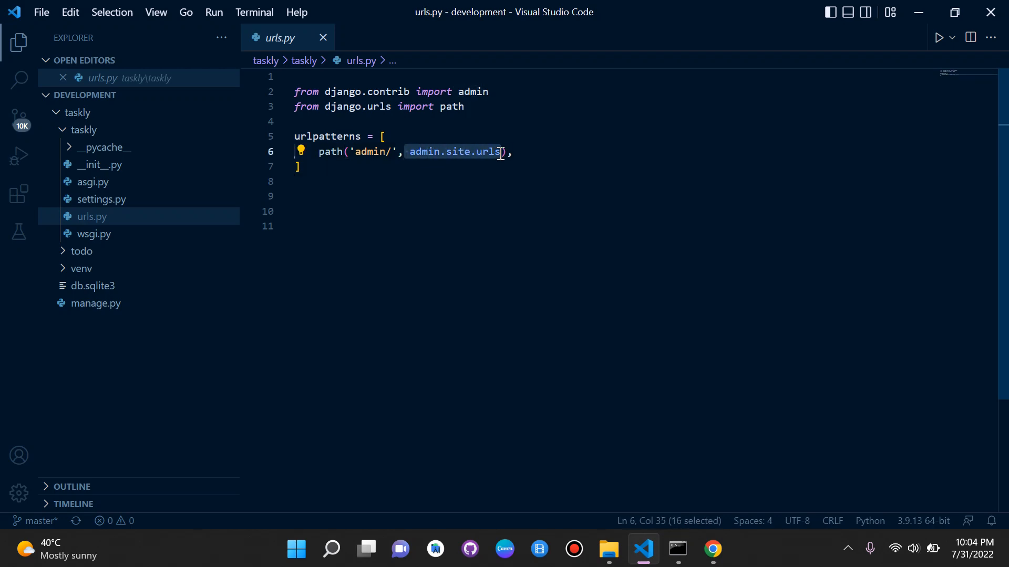
left_click(465, 106)
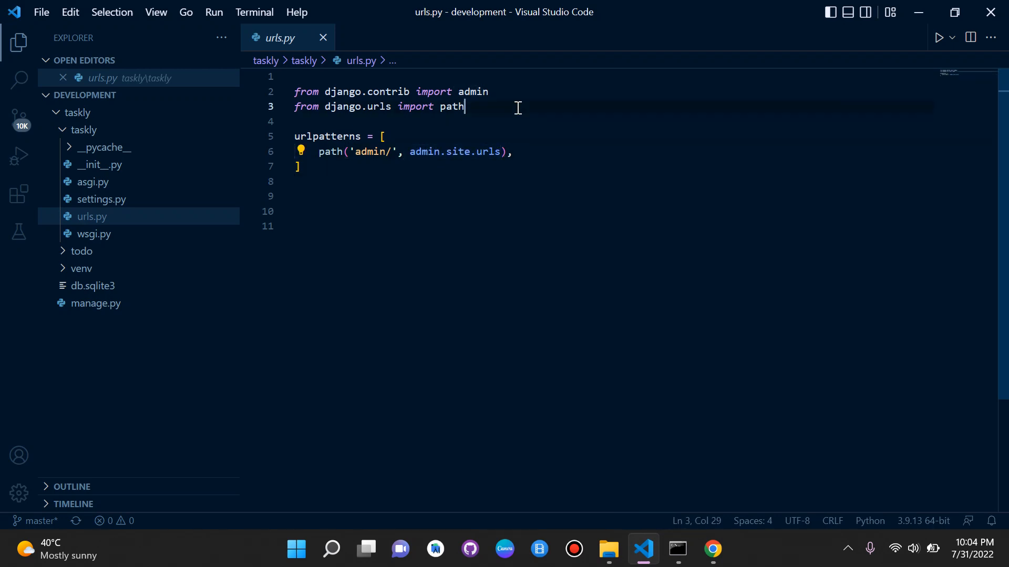
Add 'from django.http import HttpResponse' below the existing imports
key("enter")
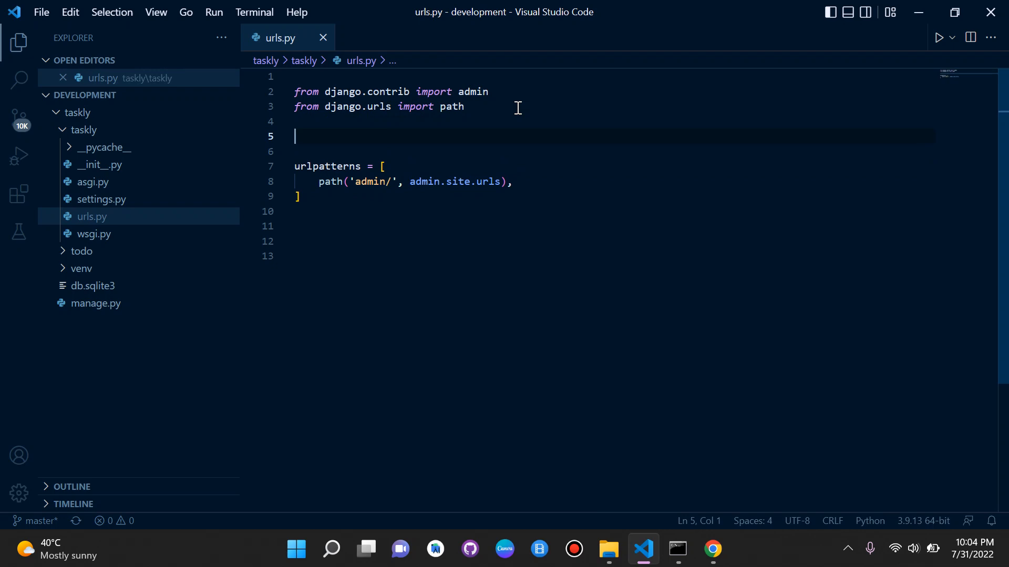
type("from django")
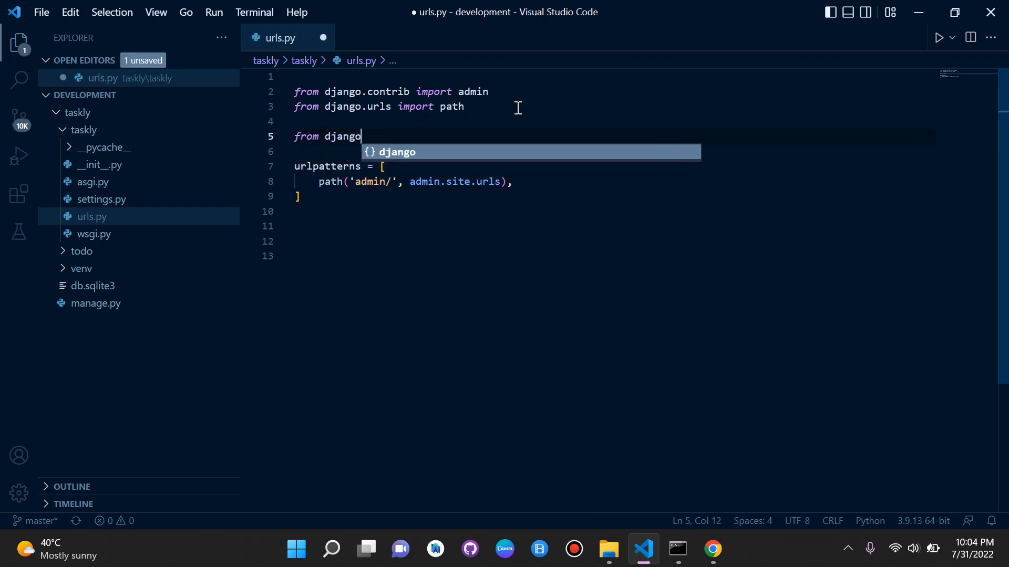
type(".http imp")
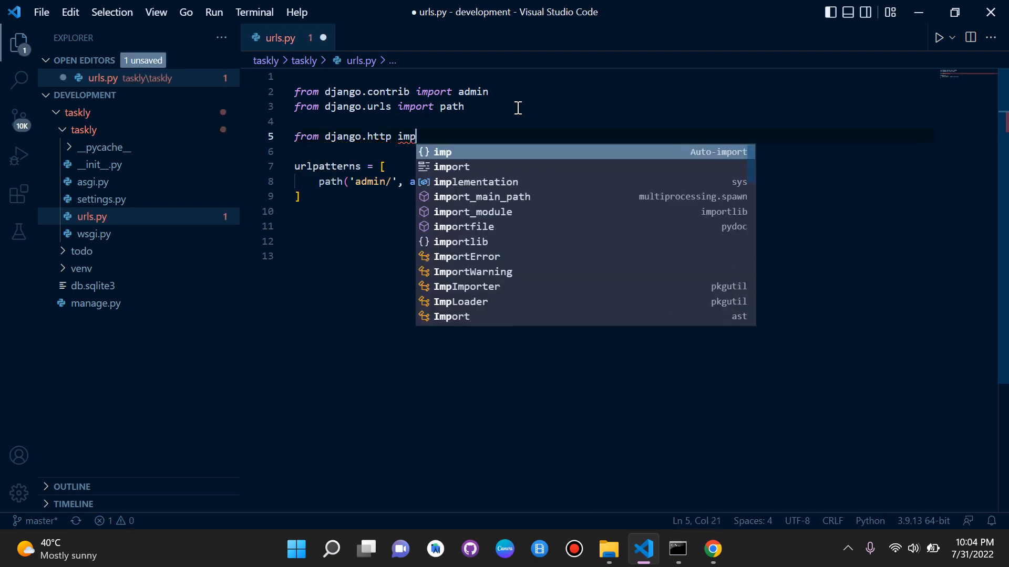
type("ort HttpResponse")
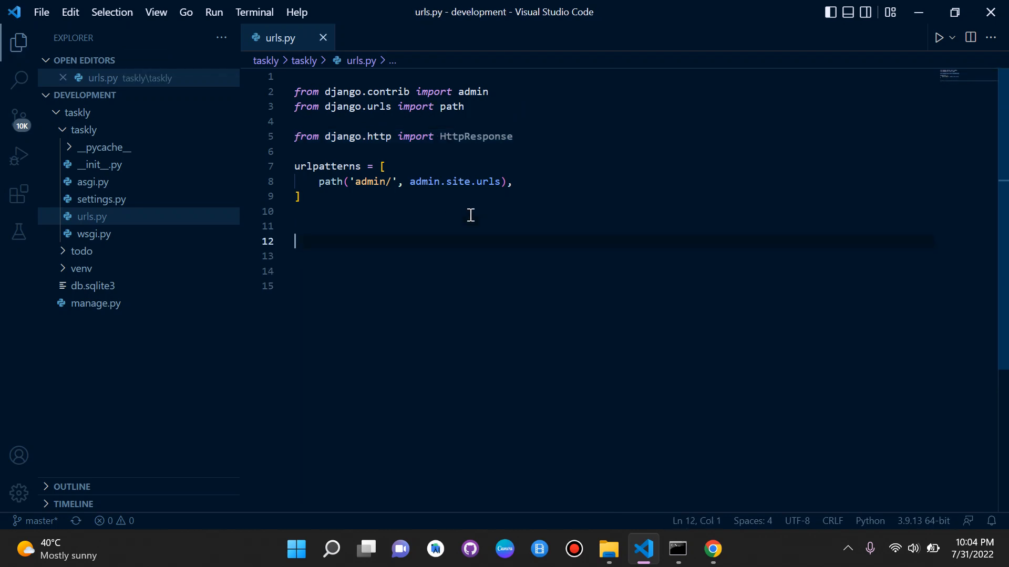
Define register(request) returning HttpResponse('This is the registration page!')
type("def")
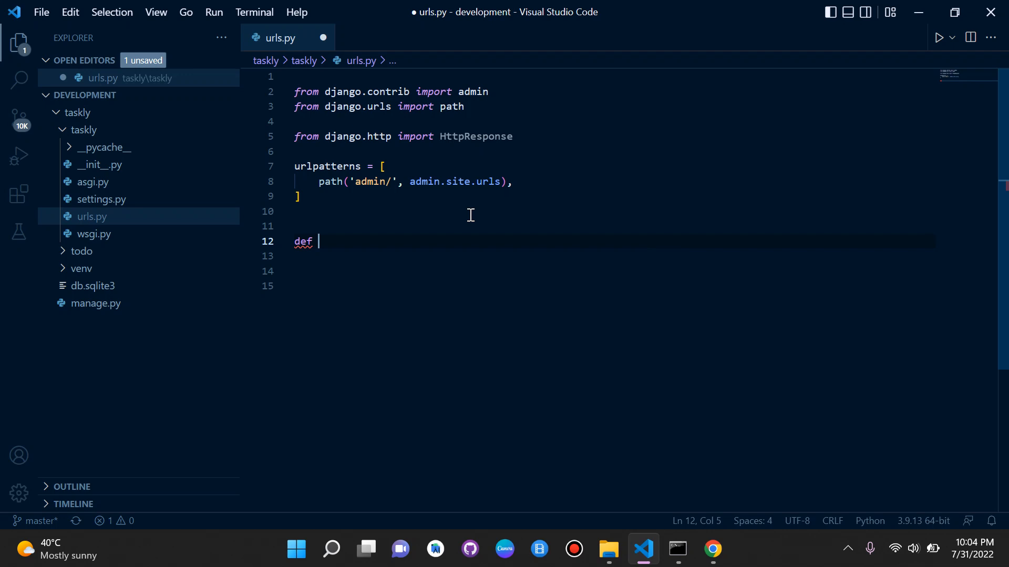
type("register")
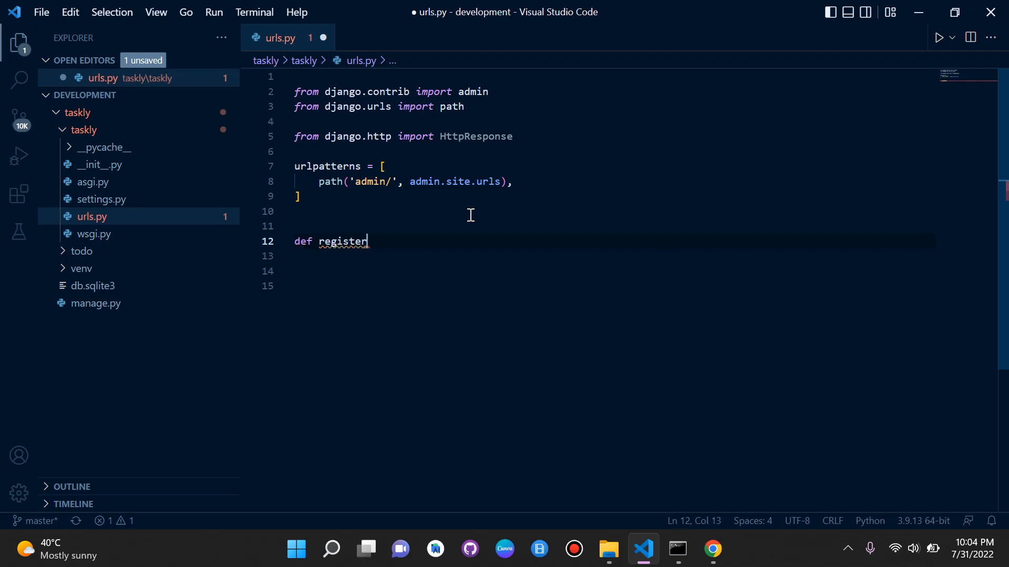
type("()")
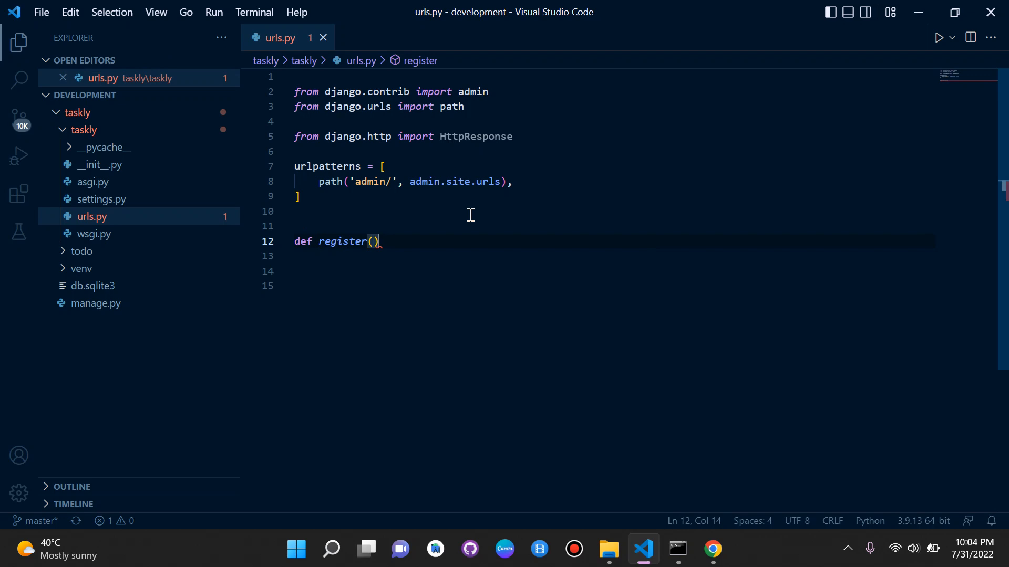
type("request")
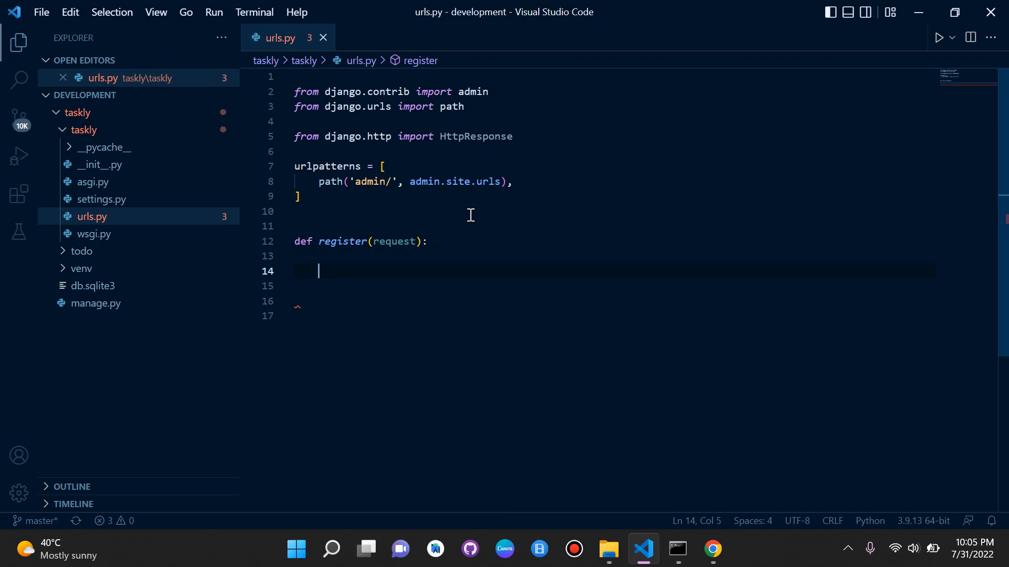
type("return H")
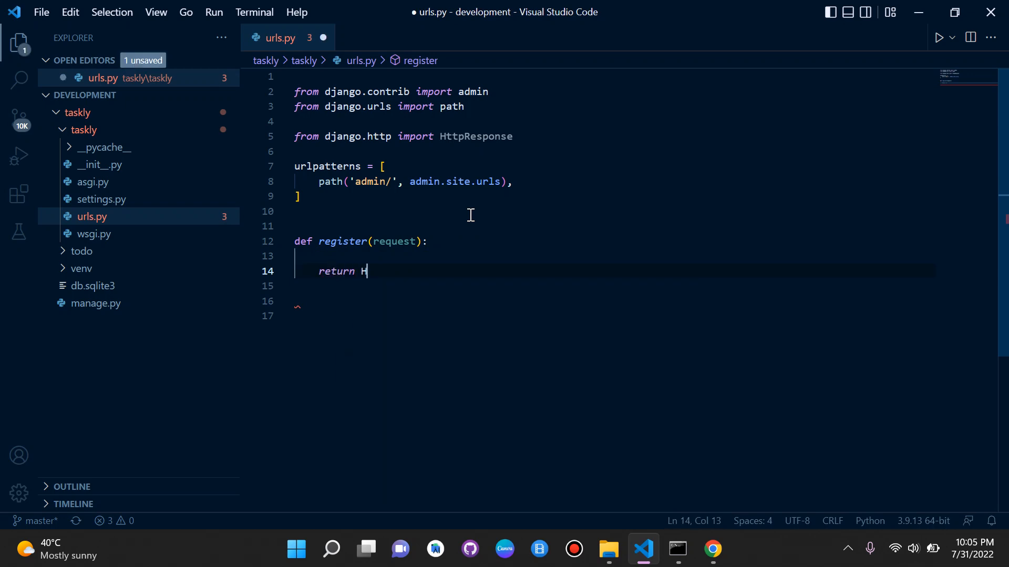
type("ttpResponse('This")
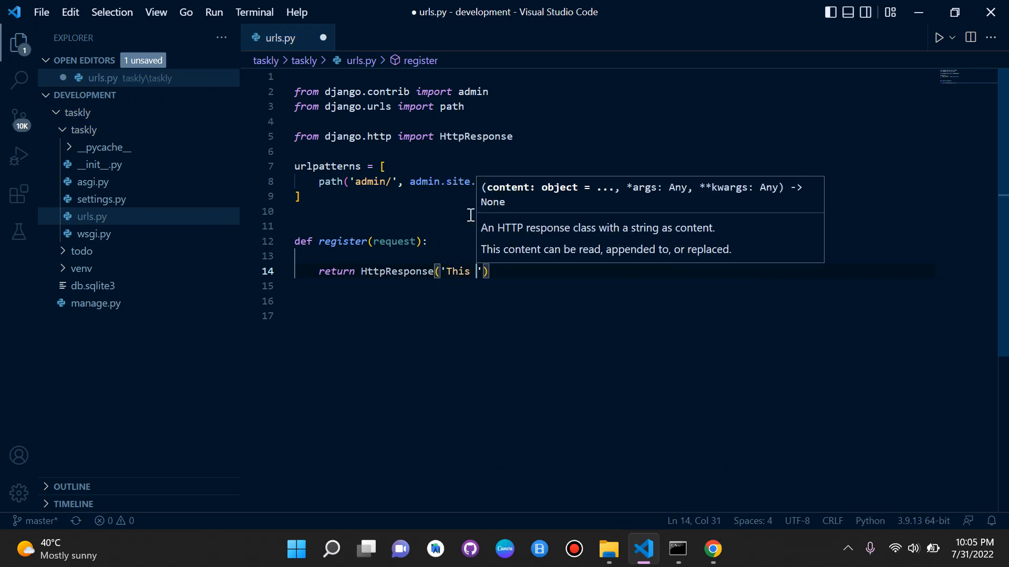
type("is the regis")
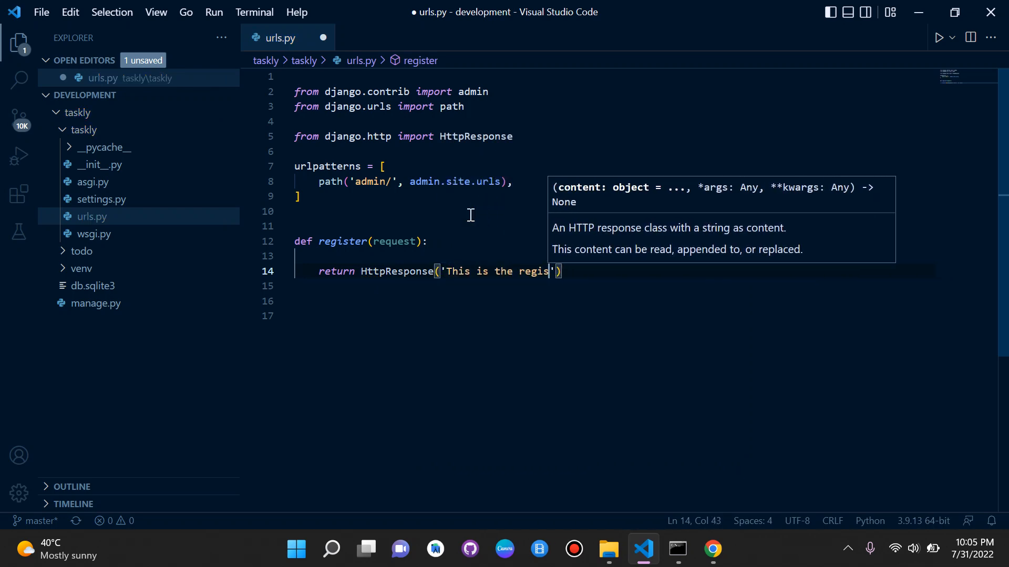
type("tration page!")
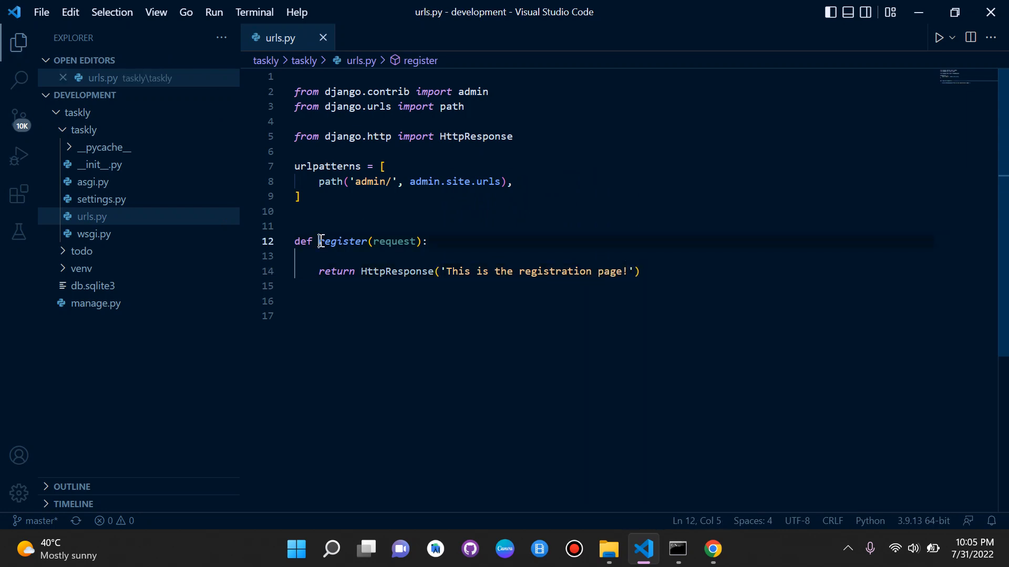
Highlight the register function and its HttpResponse return line to review them
double_click(342, 241)
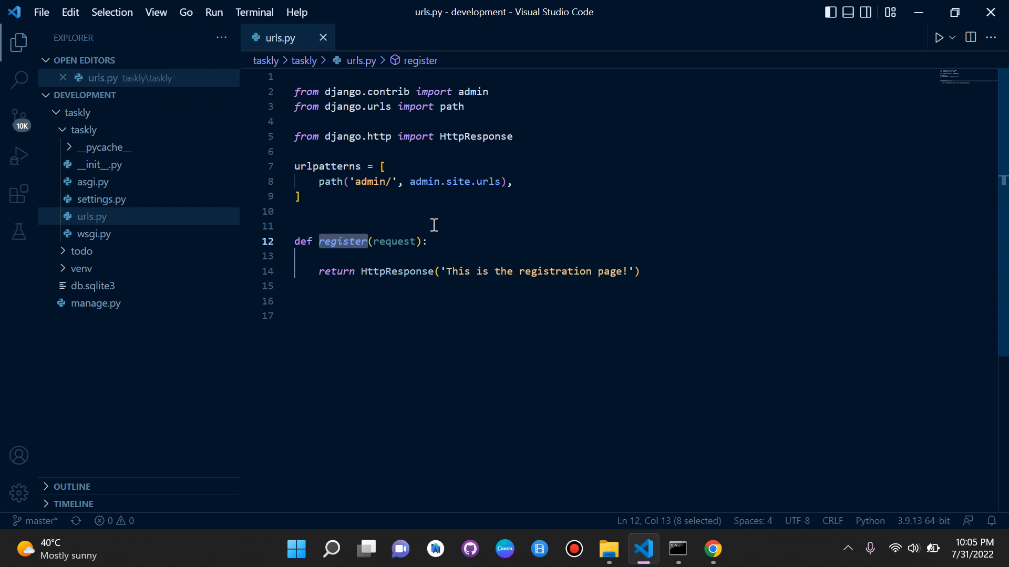
left_click(639, 271)
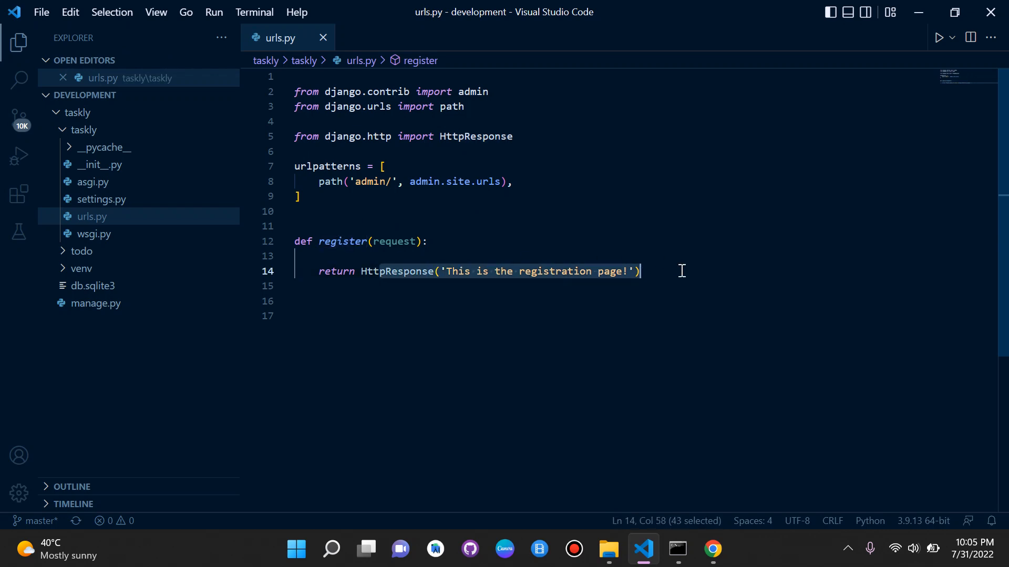
left_click(681, 271)
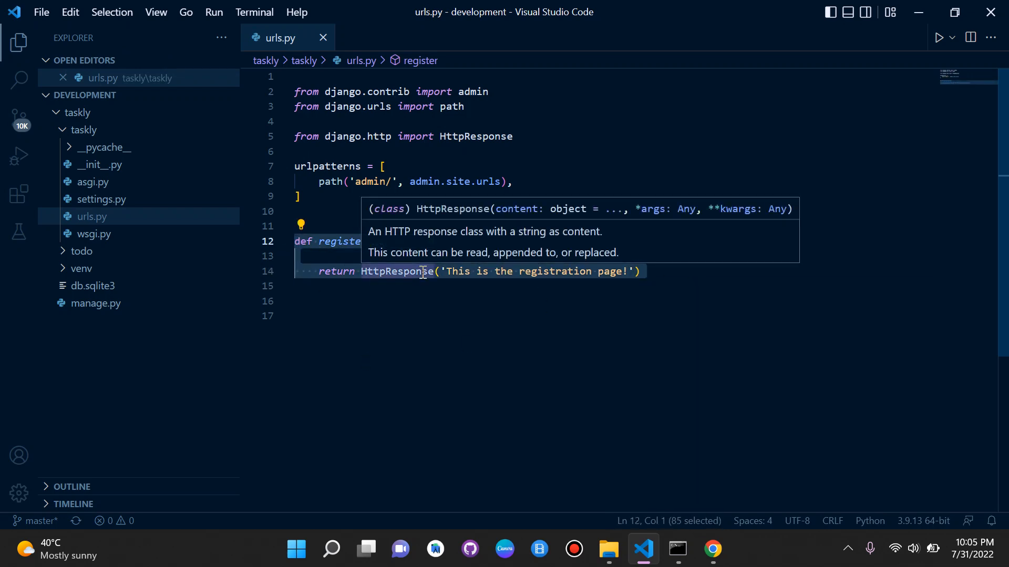
left_click(379, 271)
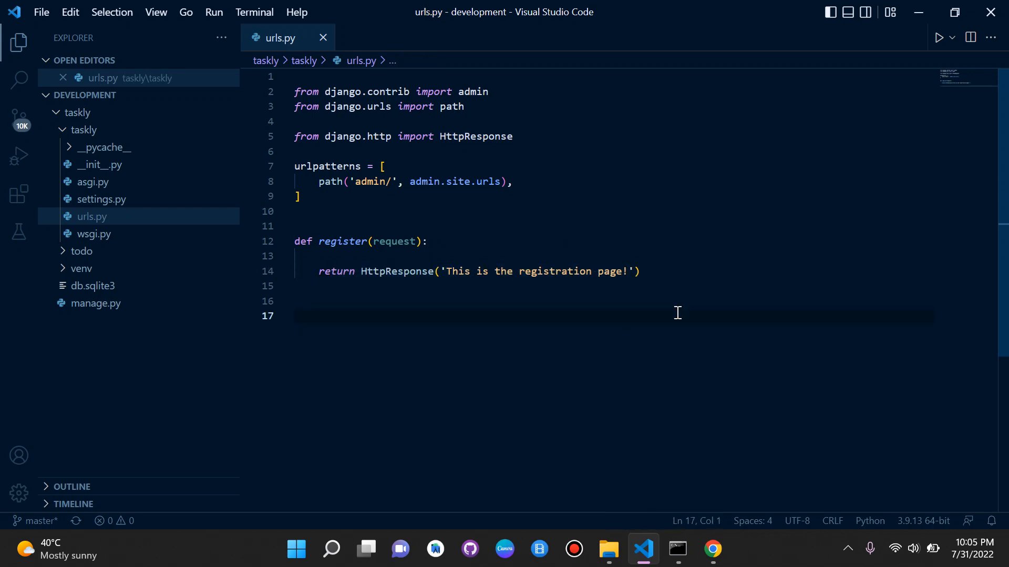
mouse_move(523, 198)
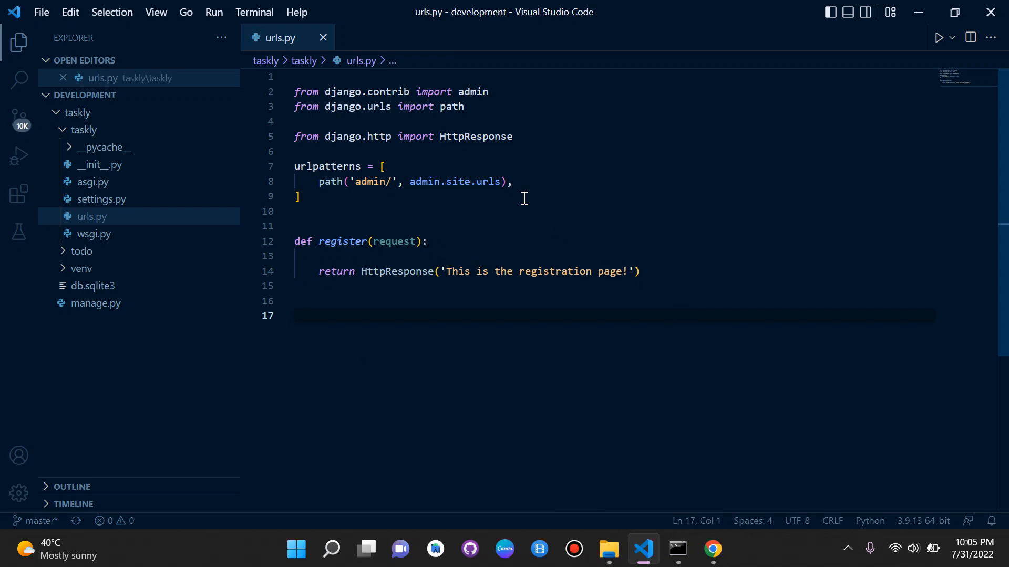
Add a new path('register', ...) entry inside urlpatterns
key("Enter")
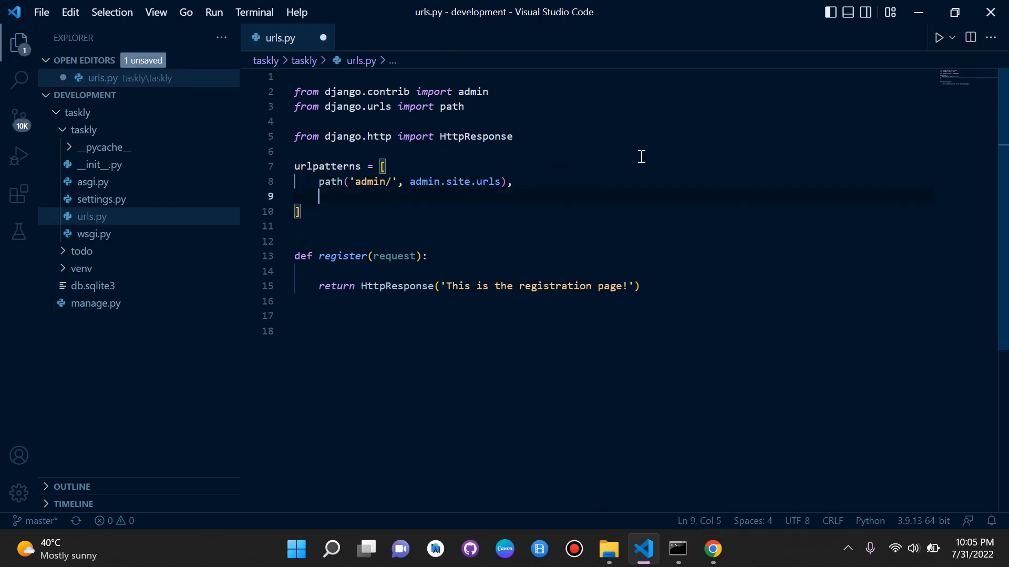
key("Enter")
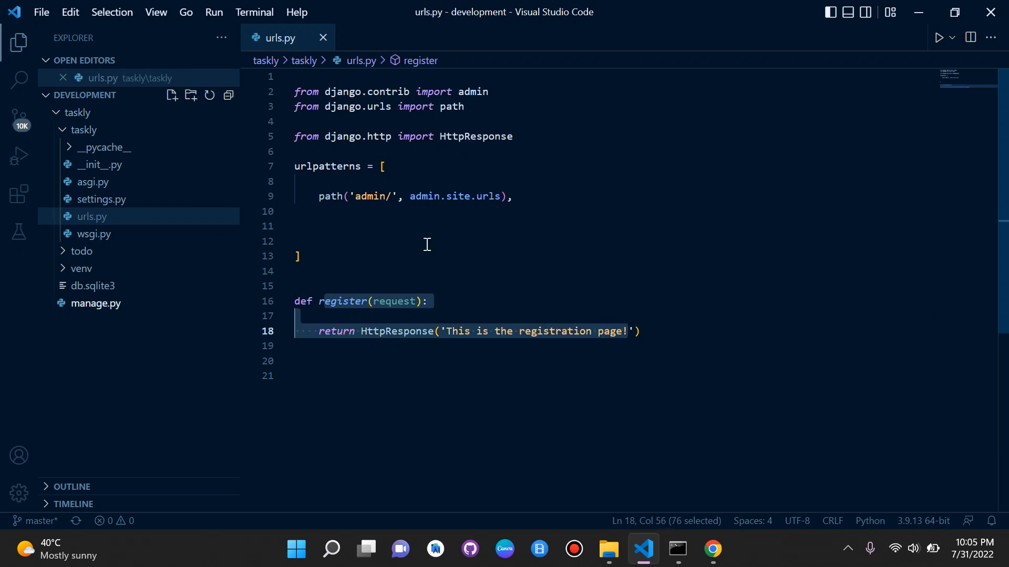
left_click(380, 226)
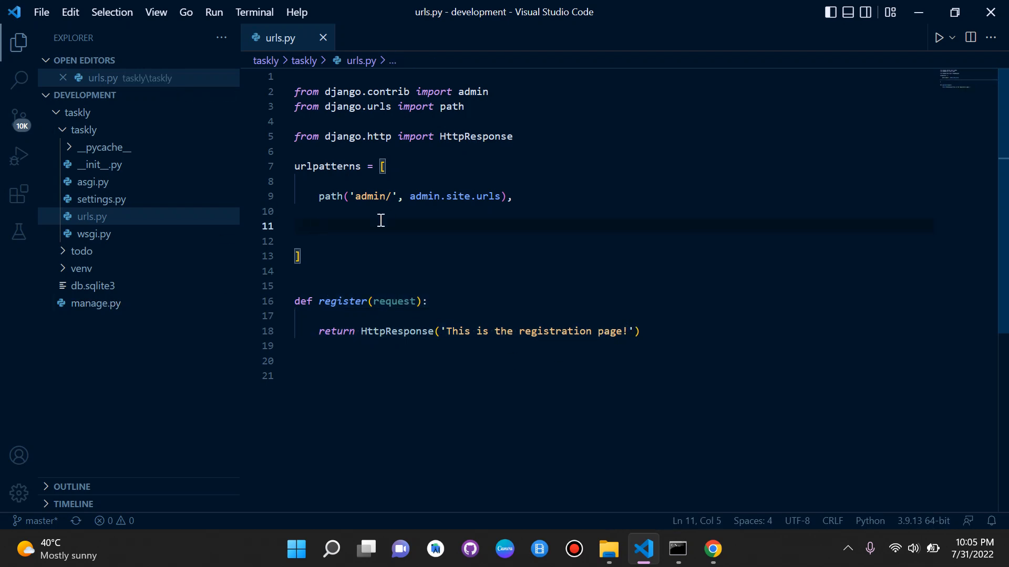
type("path(")
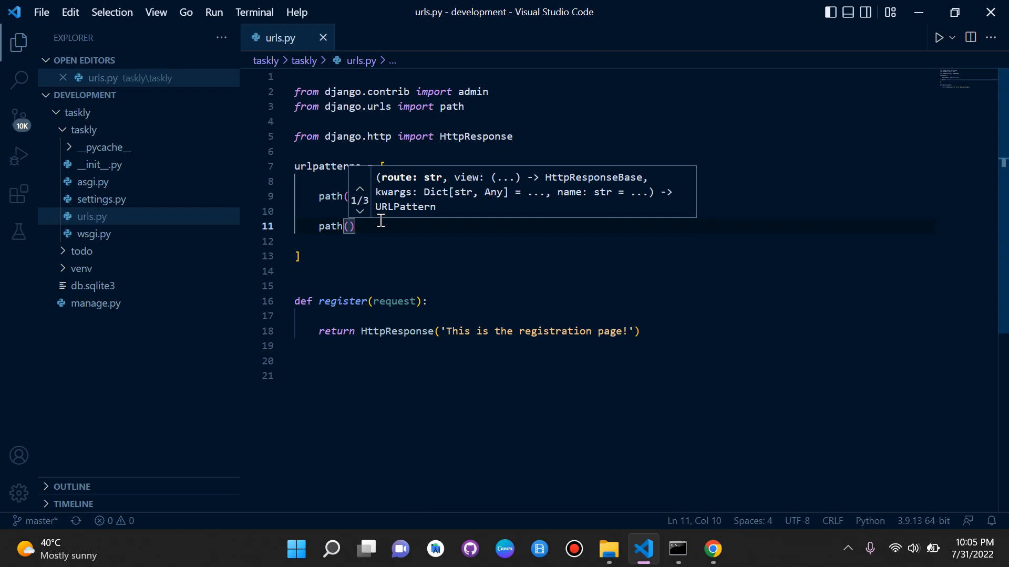
type("'")
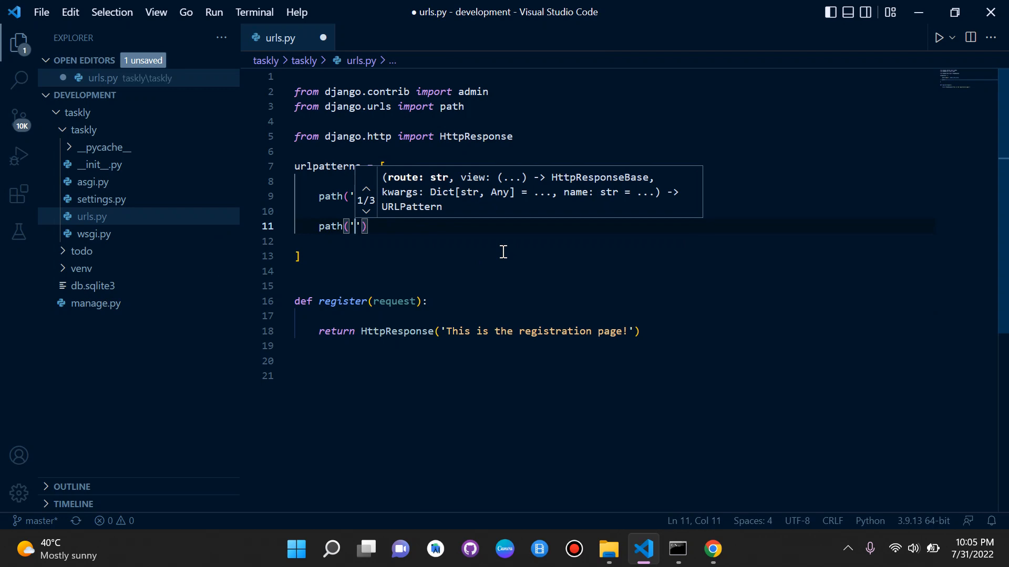
type("reigst")
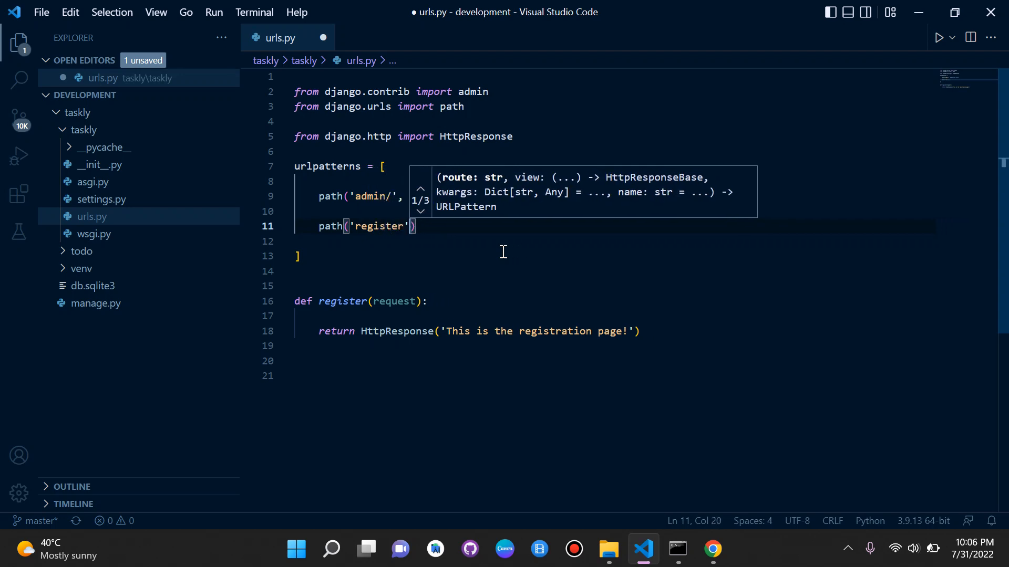
type(",")
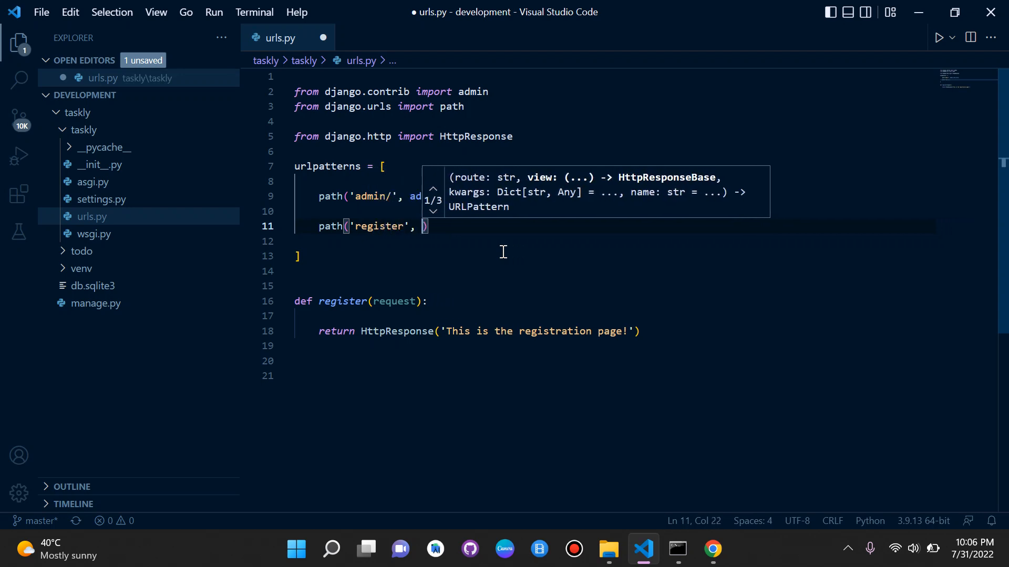
Point the 'register' route at the register view with a trailing comma
key("ctrl+s")
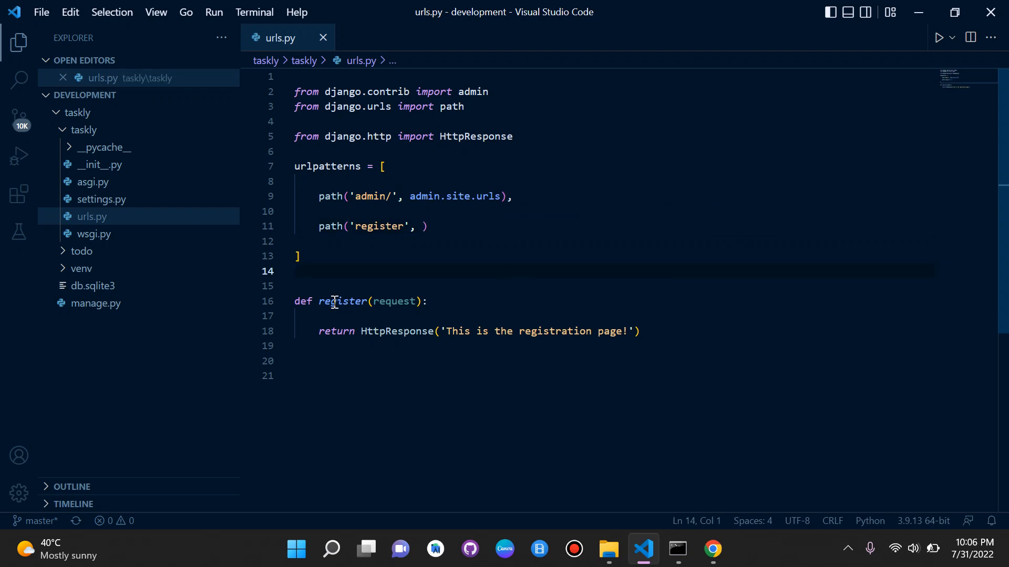
double_click(343, 301)
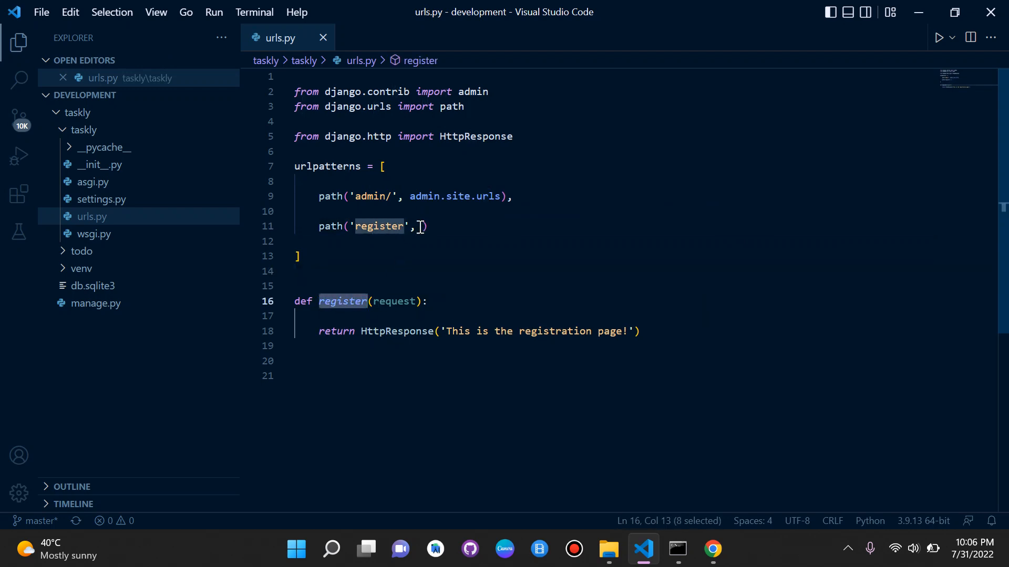
type("register")
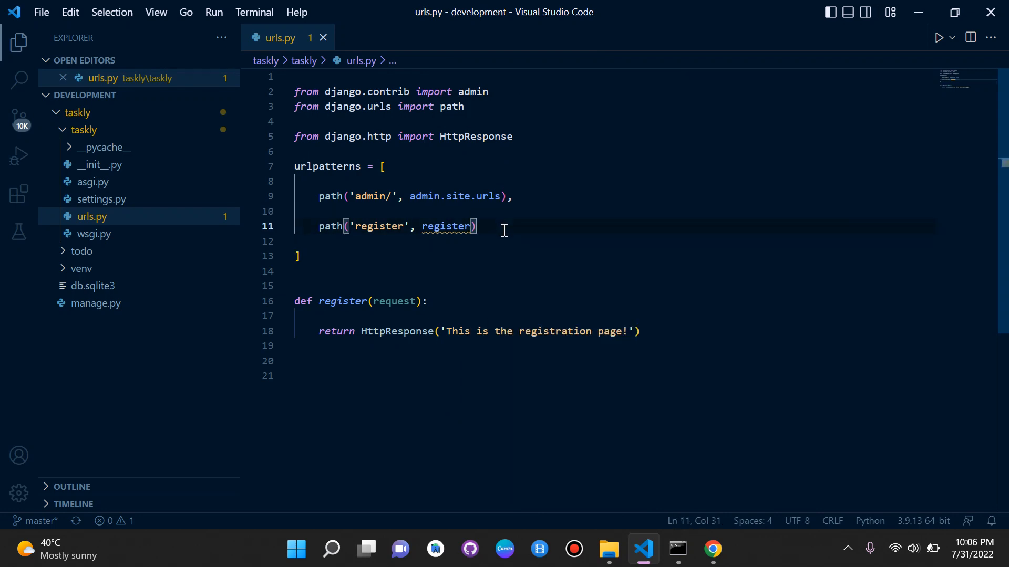
type(",")
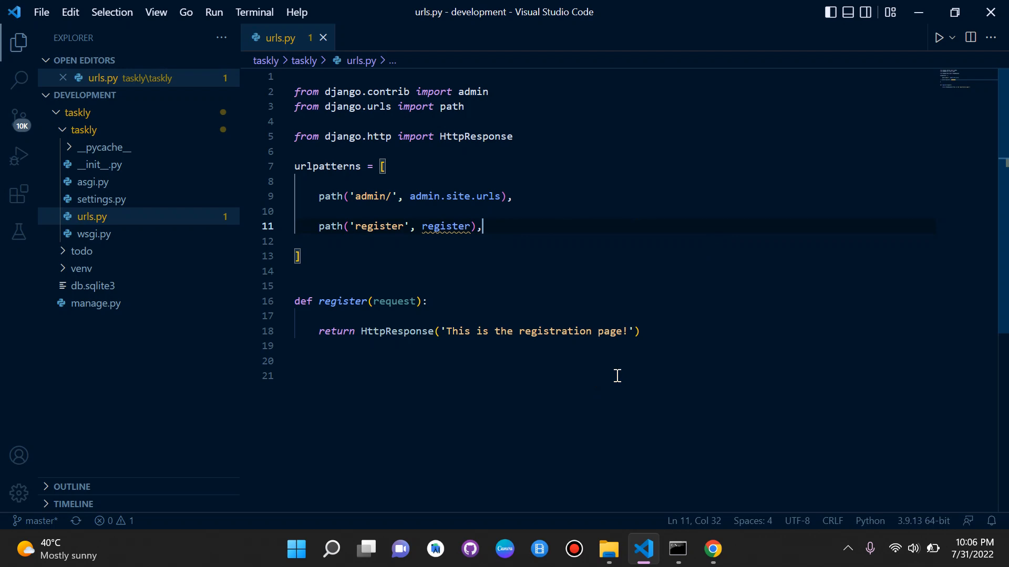
Move the register view above urlpatterns and save urls.py
left_click(513, 137)
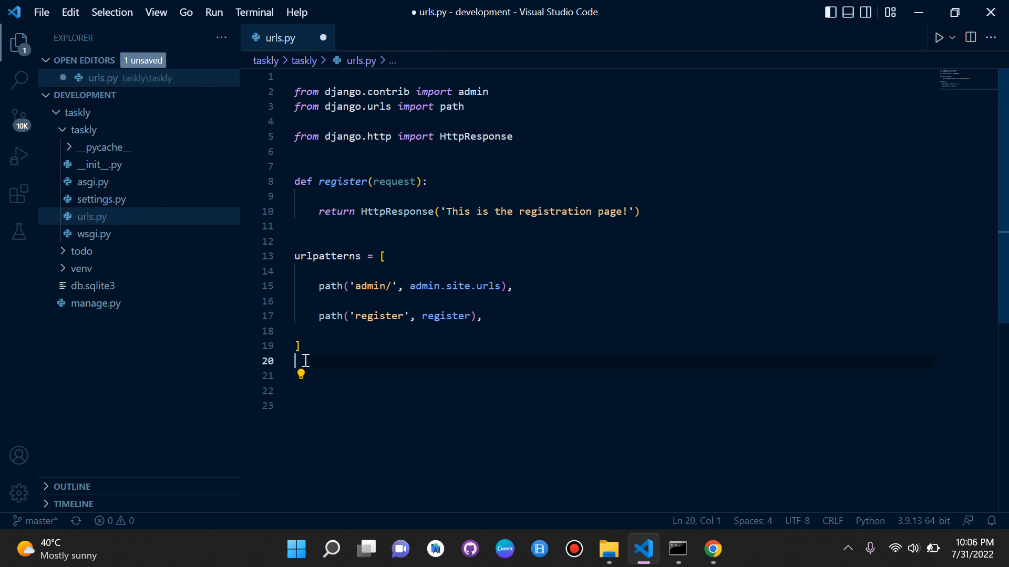
key("ctrl+s")
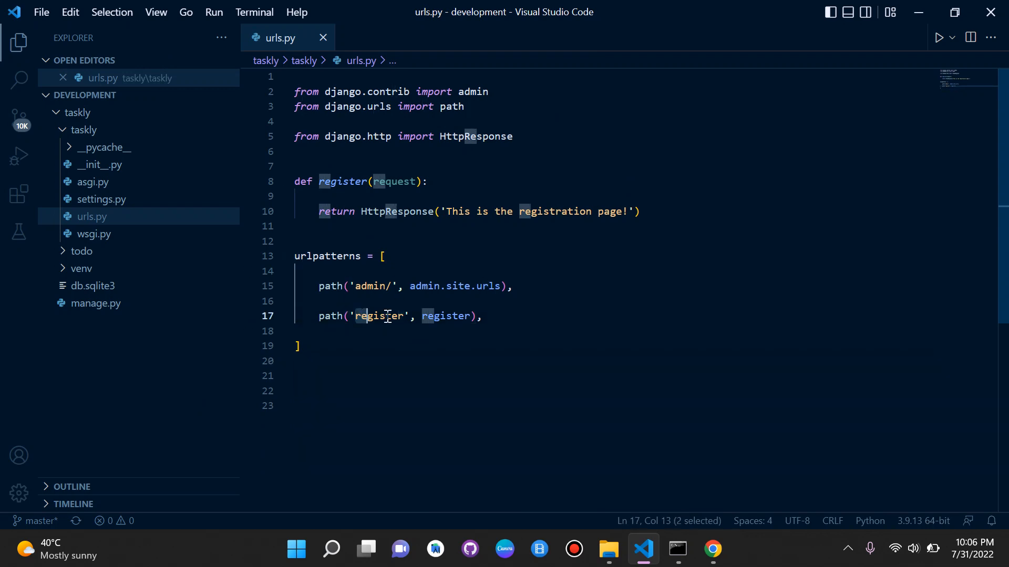
double_click(380, 316)
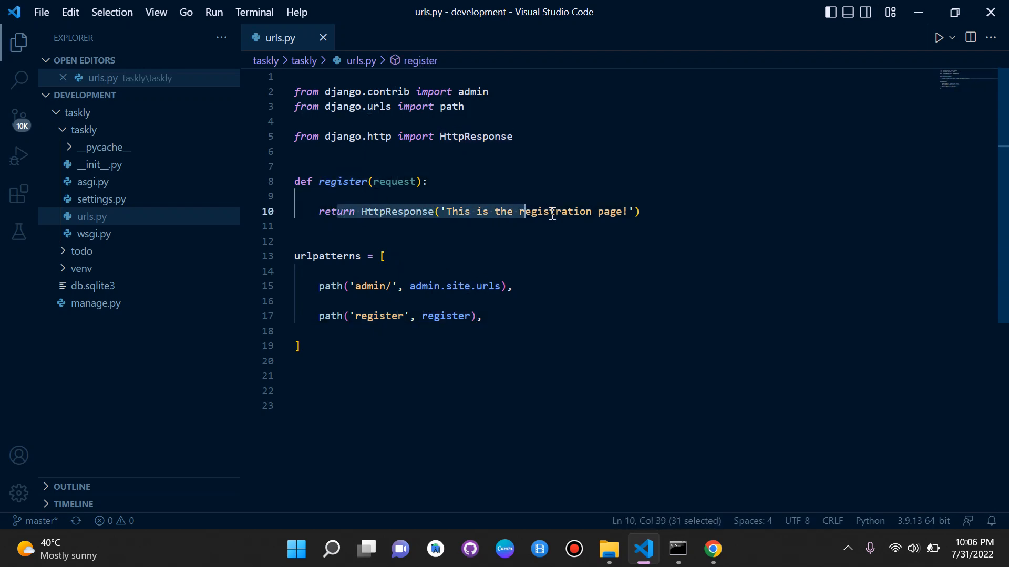
left_click(637, 211)
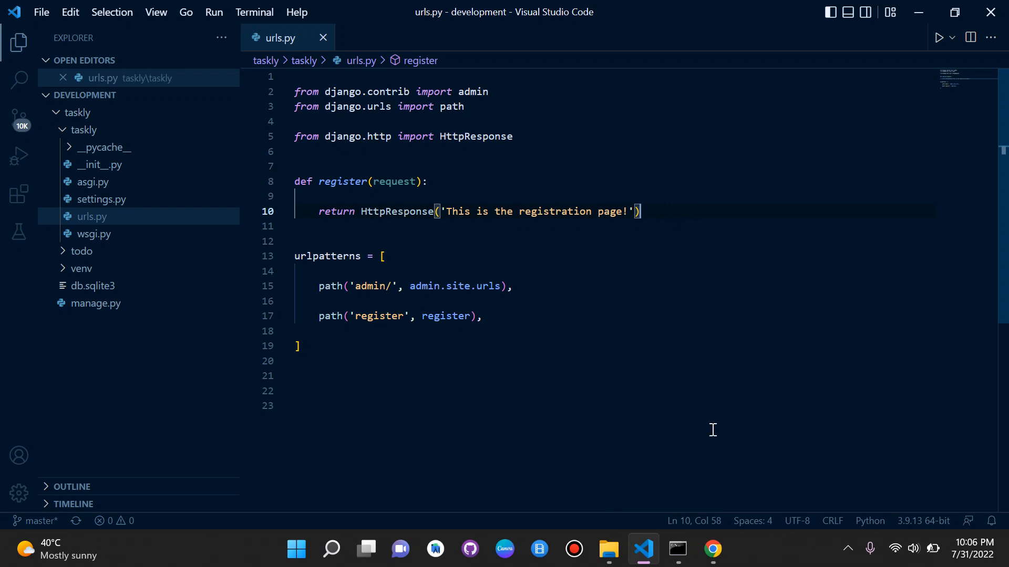
double_click(379, 315)
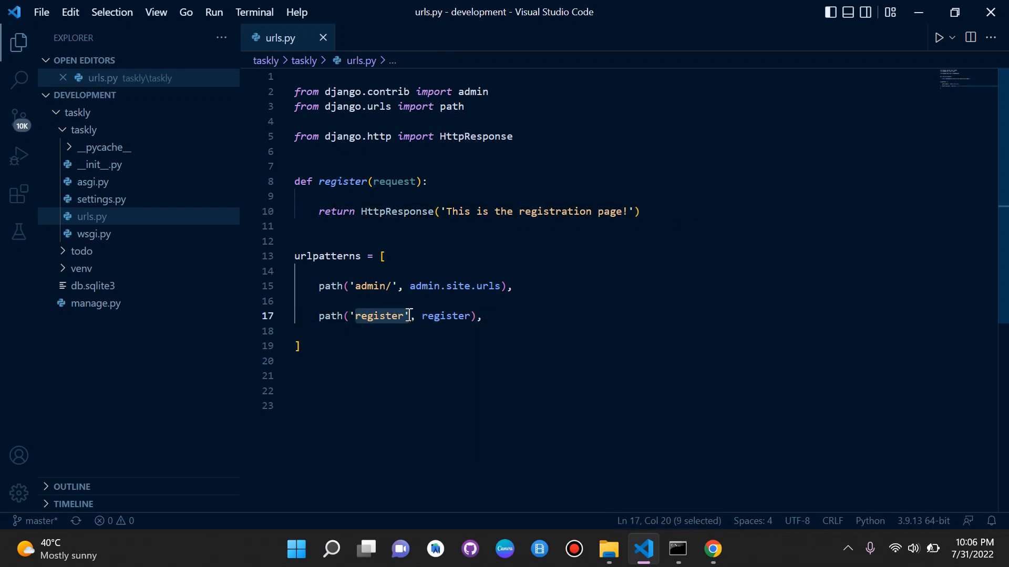
left_click(711, 549)
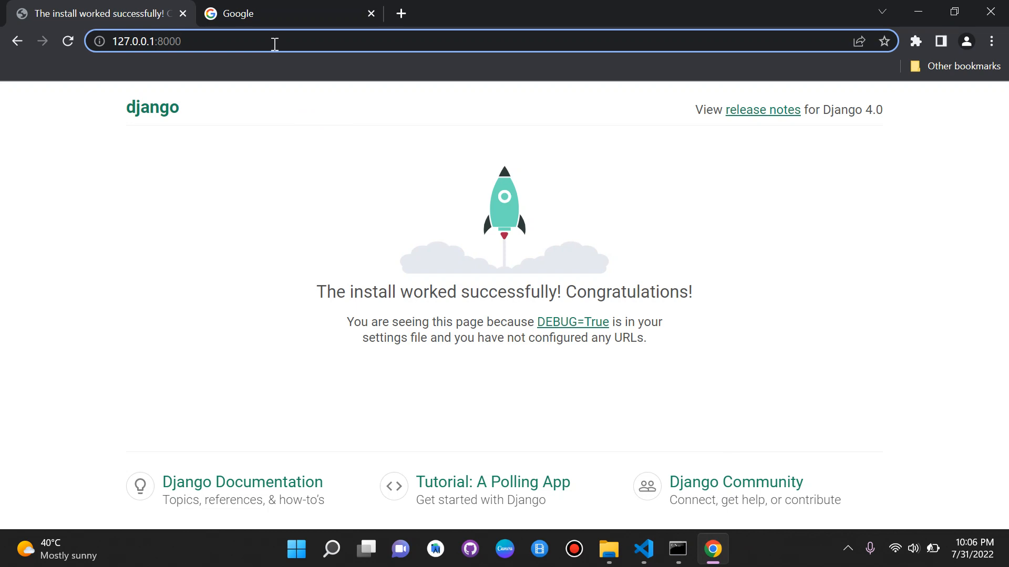
Load 127.0.0.1:8000/register in Chrome to show 'This is the registration page!'
type("/regos")
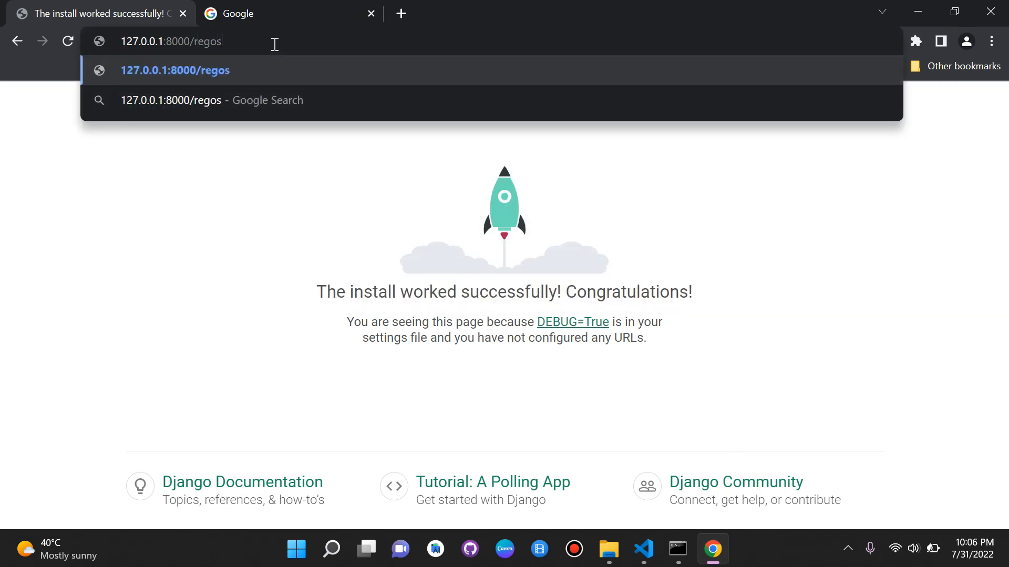
key("Return")
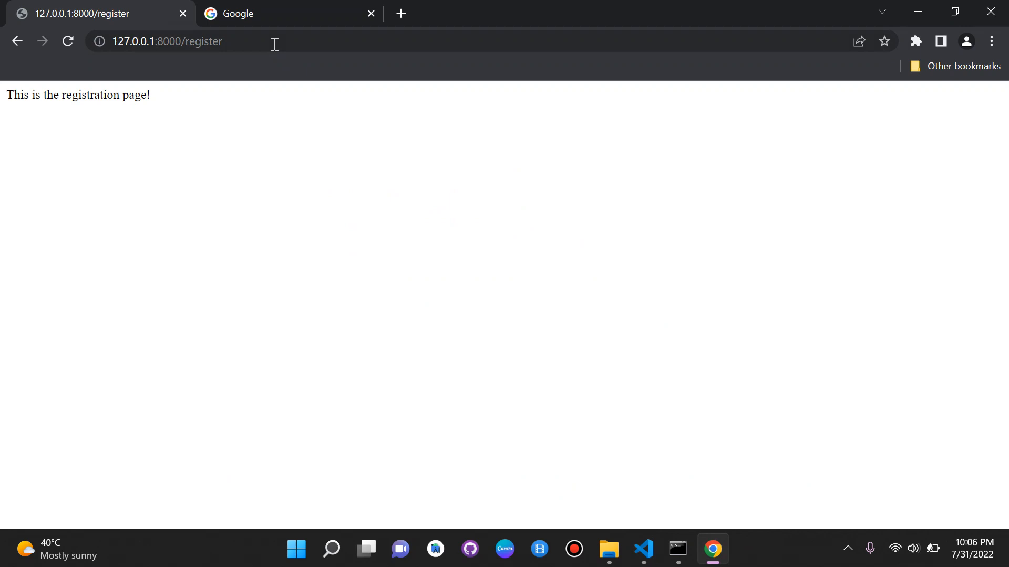
mouse_move(432, 109)
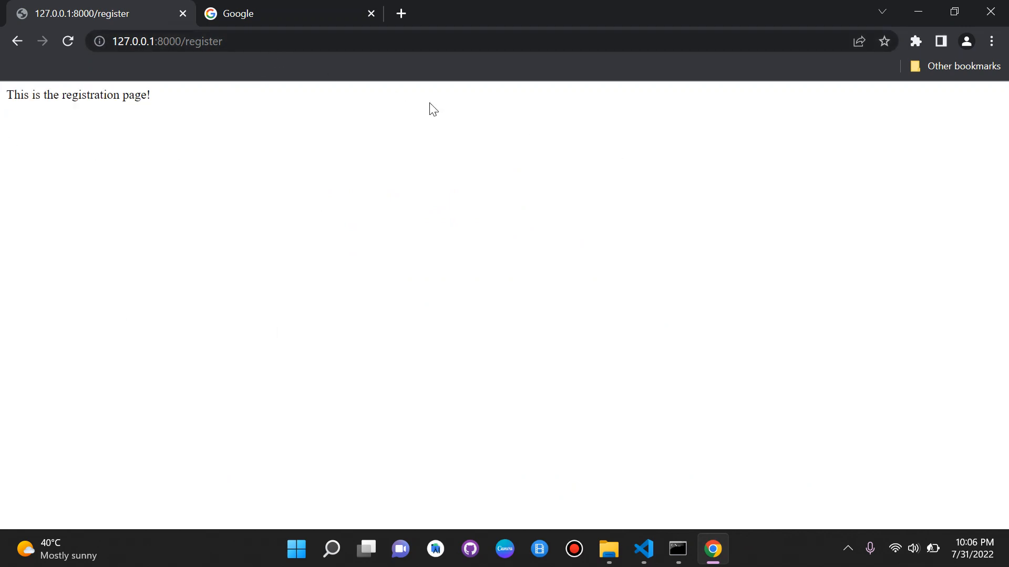
mouse_move(164, 41)
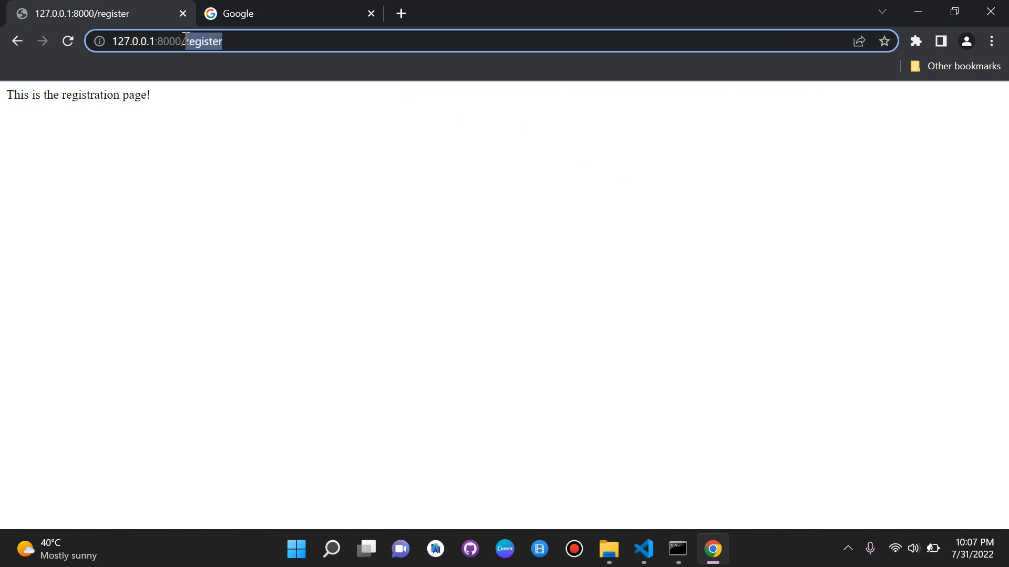
mouse_move(642, 549)
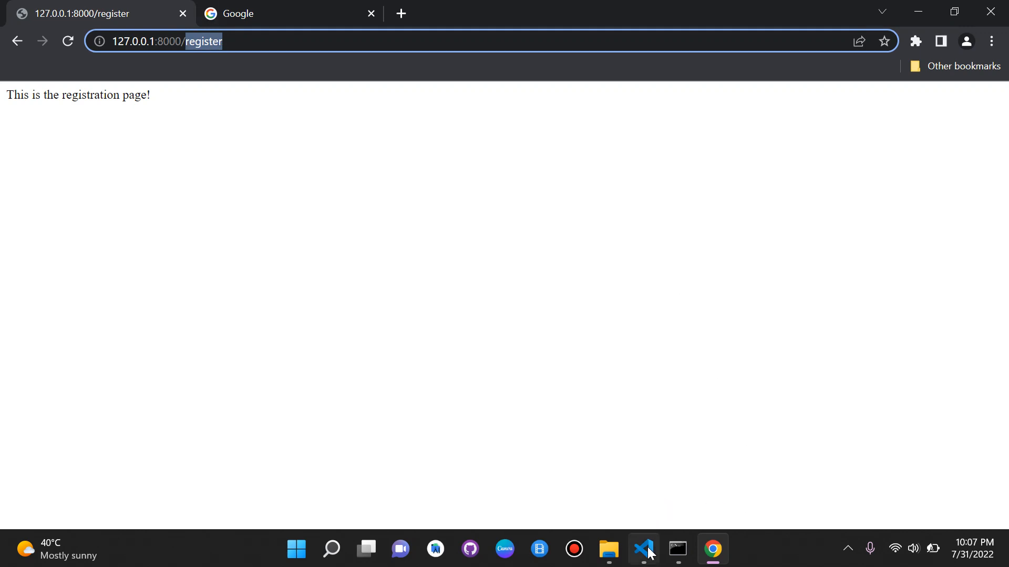
left_click(641, 549)
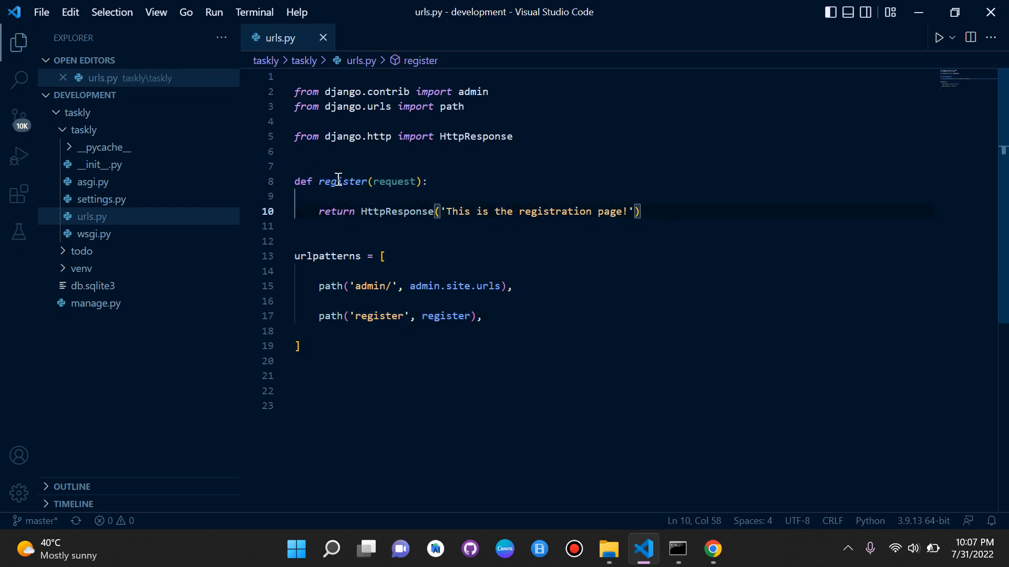
Rename the register view function to account
left_click(341, 181)
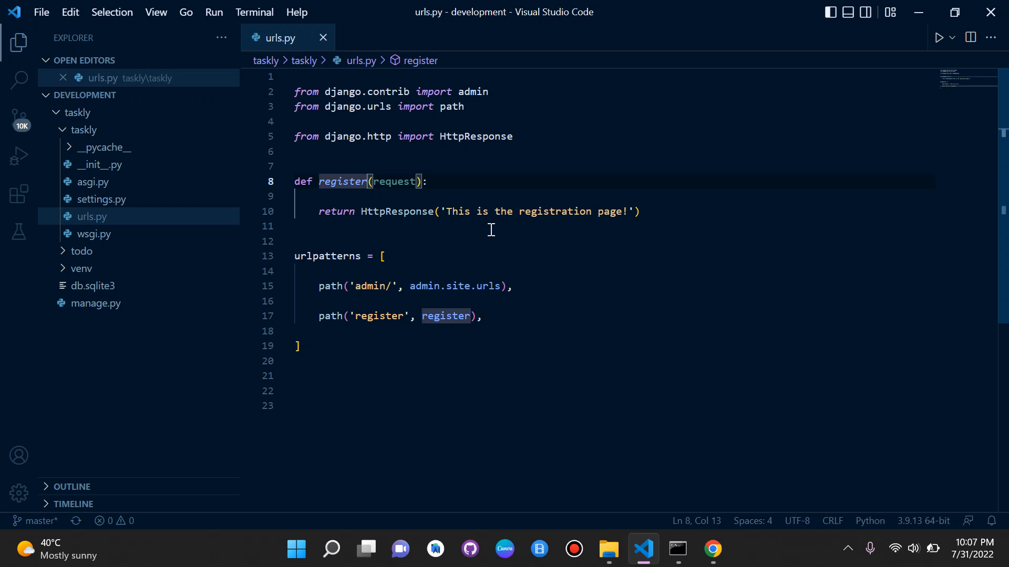
key("Backspace")
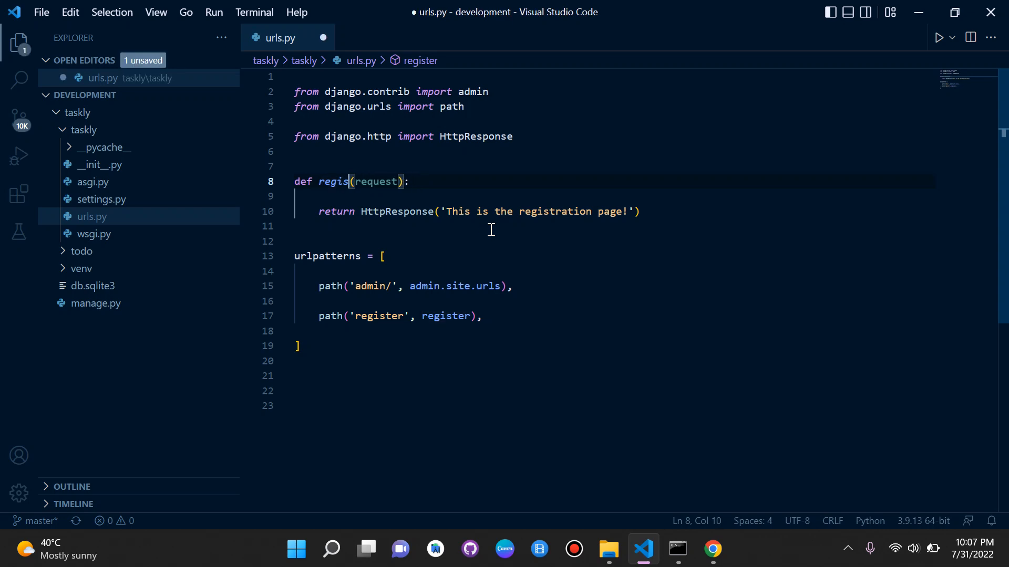
type("account")
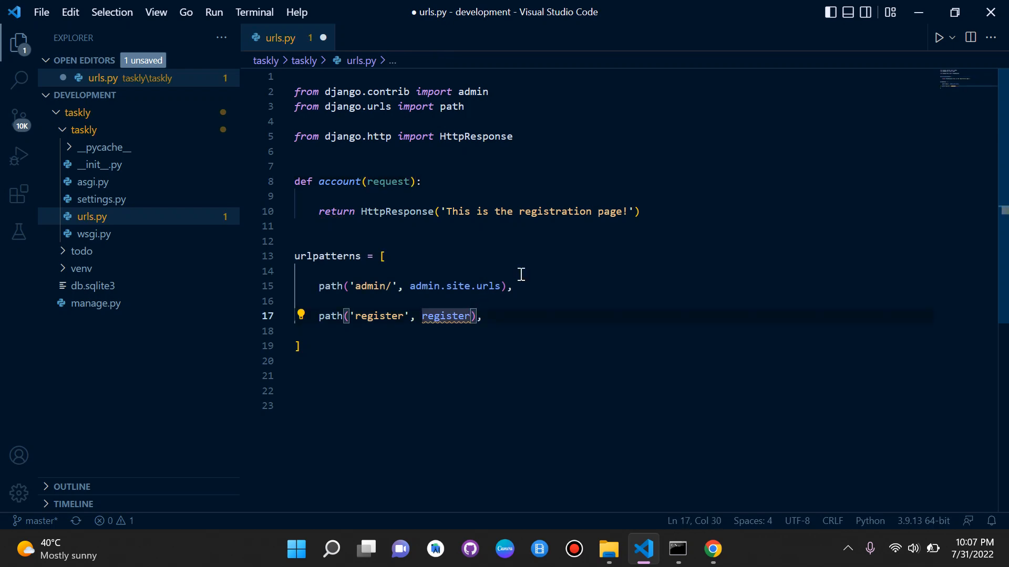
type("account")
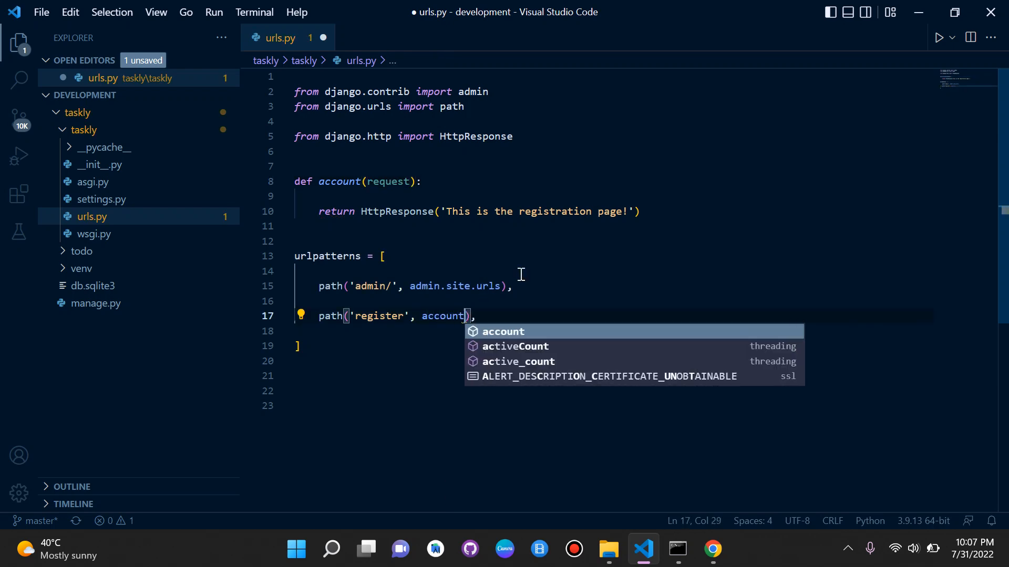
left_click(712, 549)
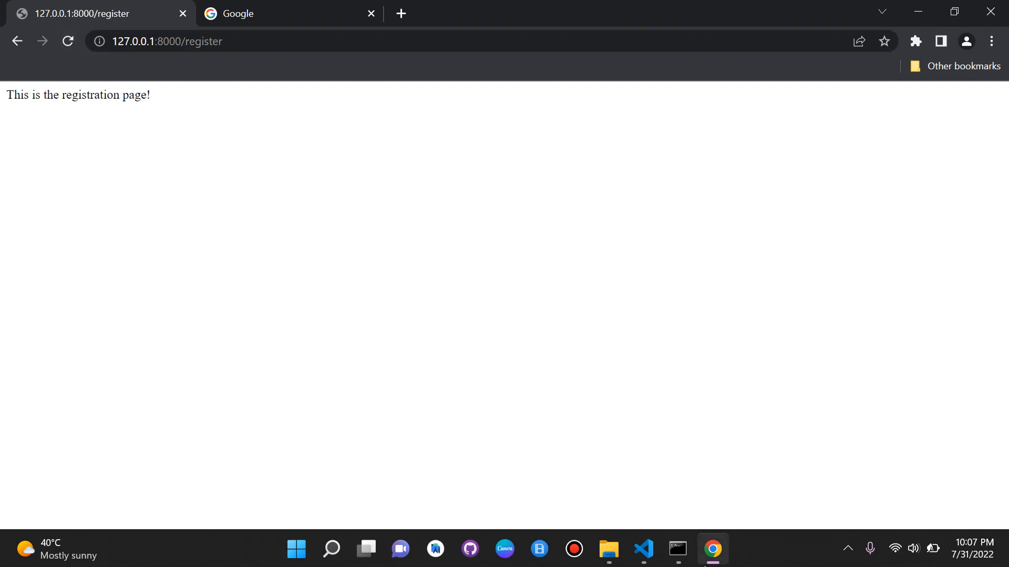
Check in Chrome that /register still shows the registration page after the rename
left_click(641, 550)
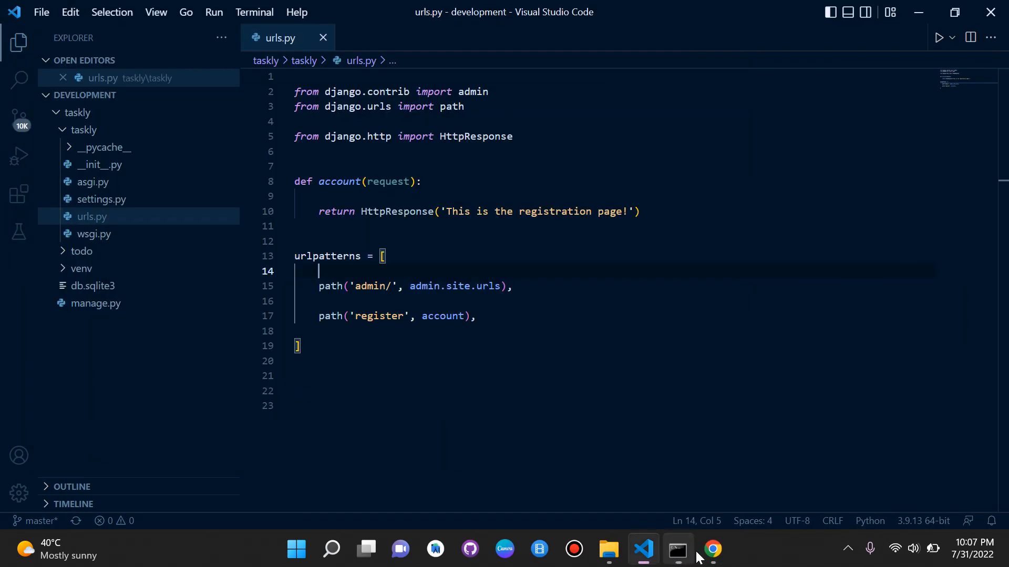
left_click(710, 550)
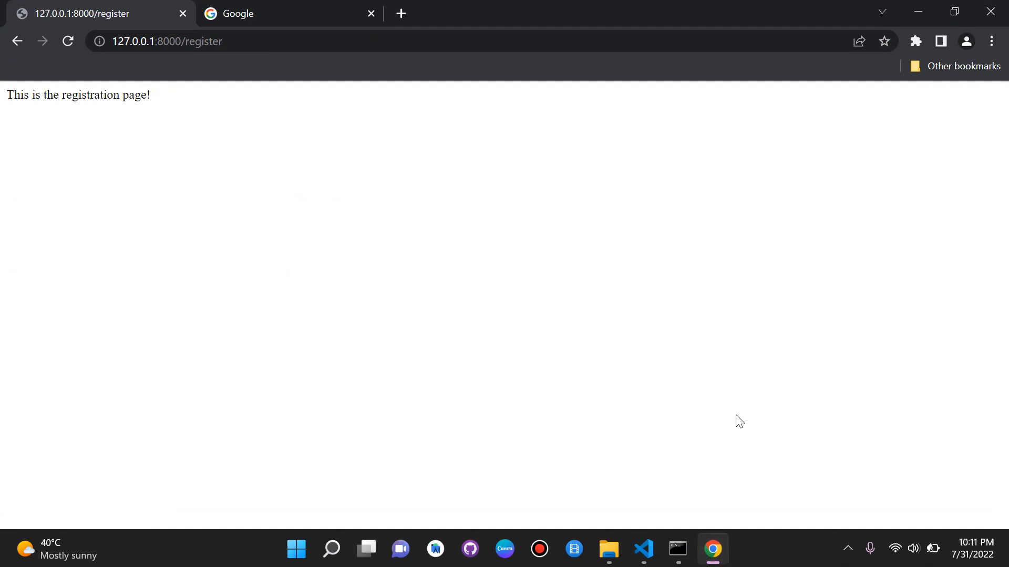
mouse_move(688, 464)
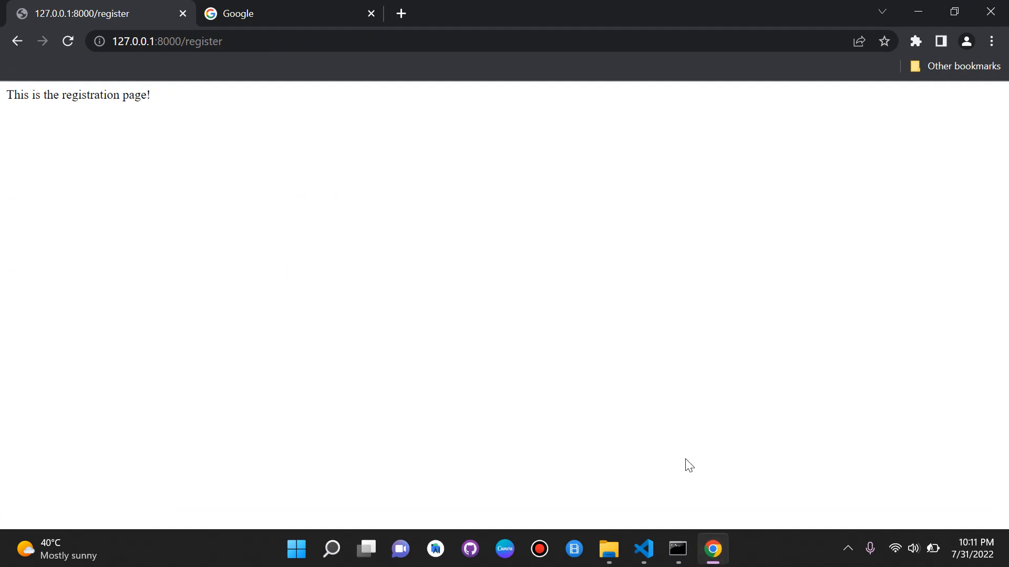
left_click(642, 548)
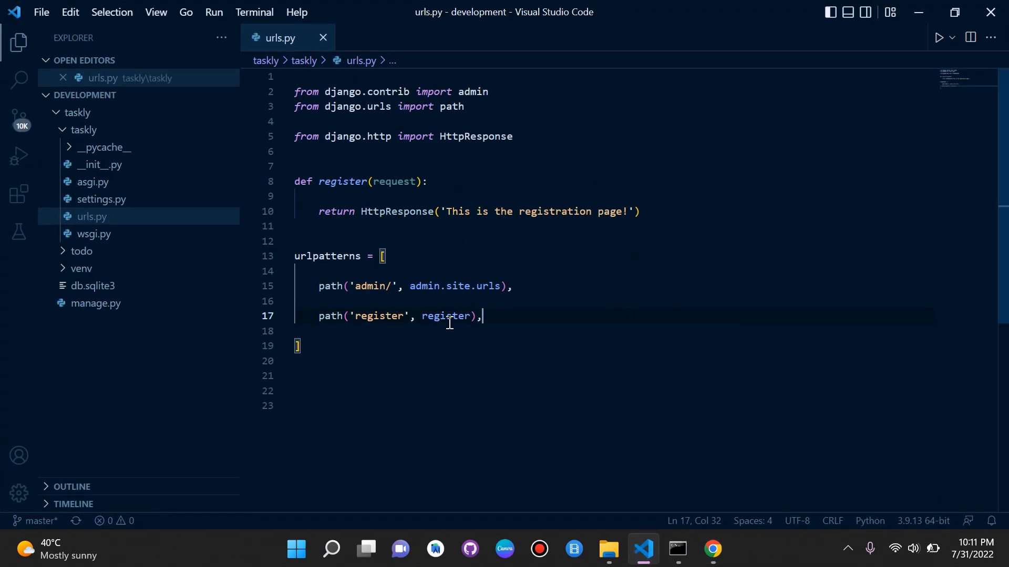
mouse_move(532, 350)
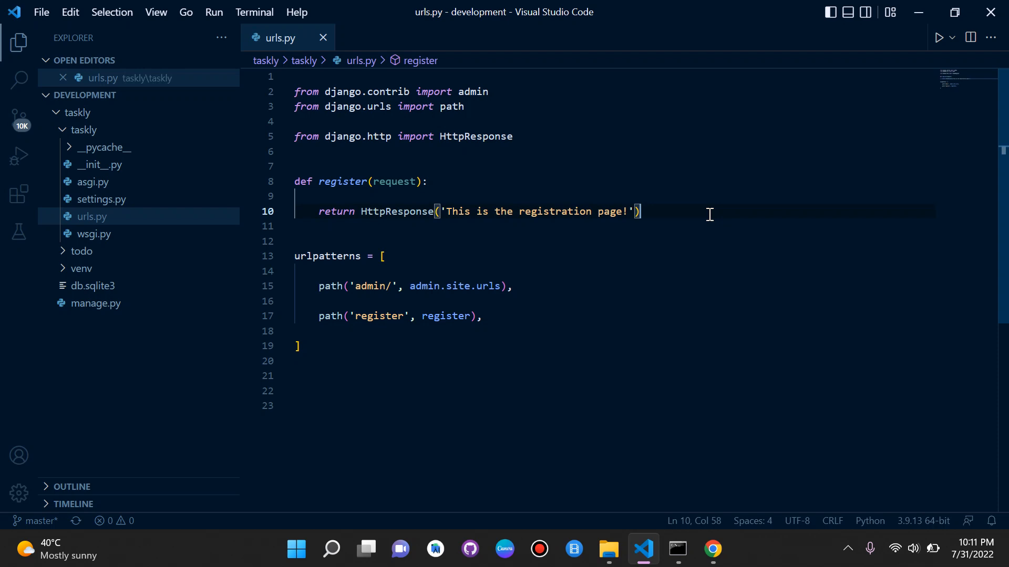
Define a my_login(request) view returning HttpResponse('This is the login page')
type("def")
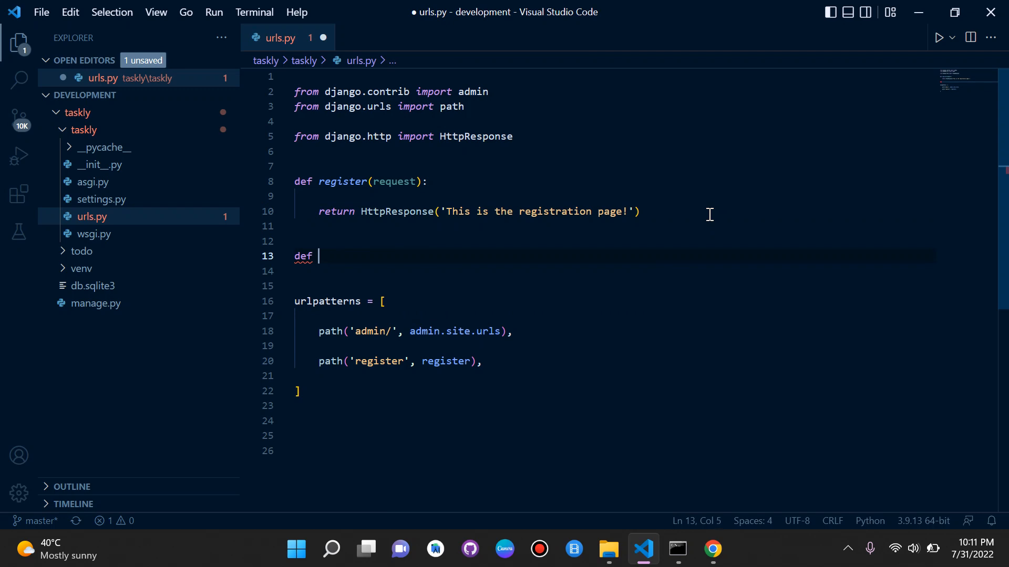
type("my_login")
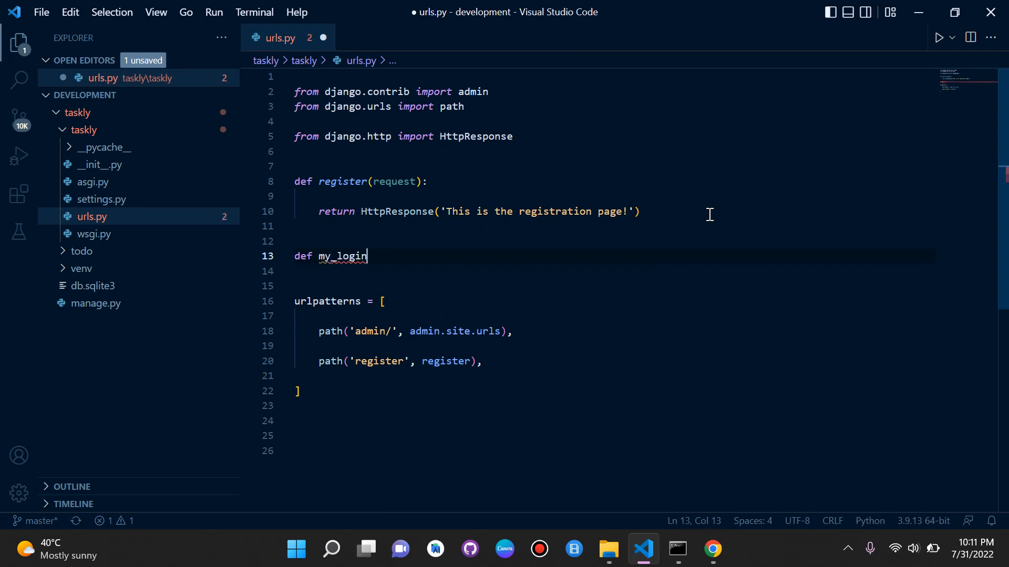
type("(request):")
type("return")
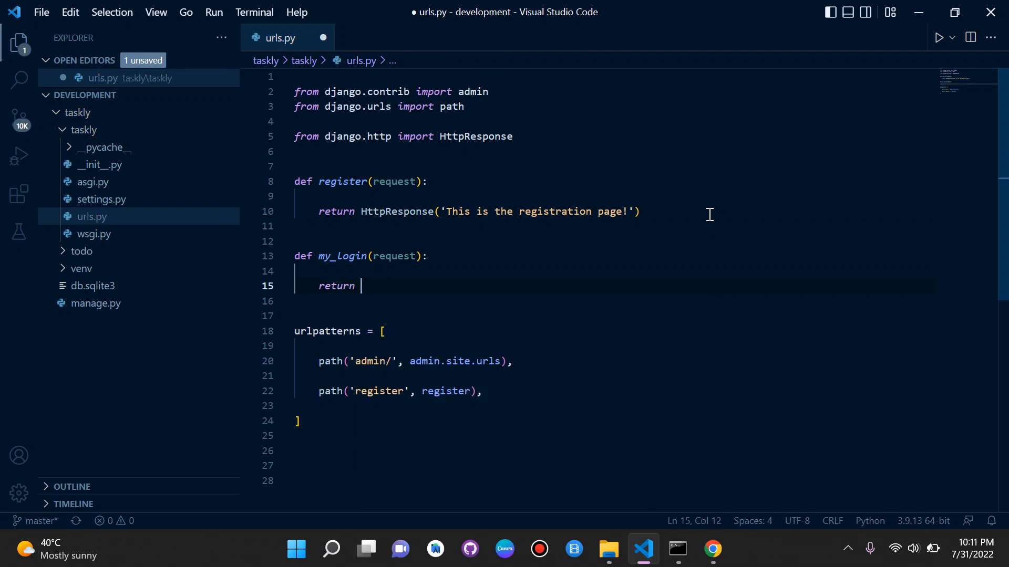
type("HttpResponse(\"\")")
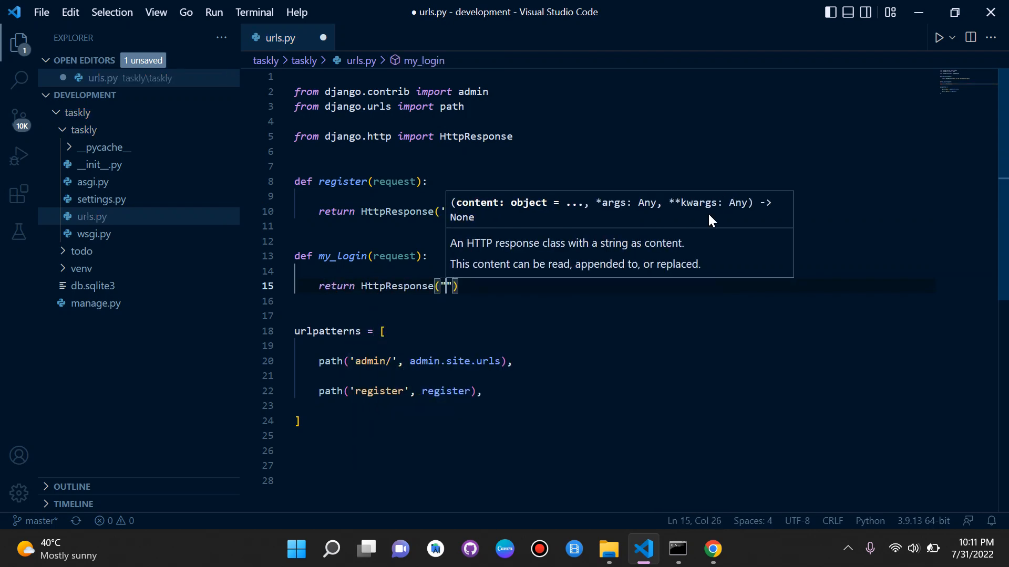
type("This is the login page'")
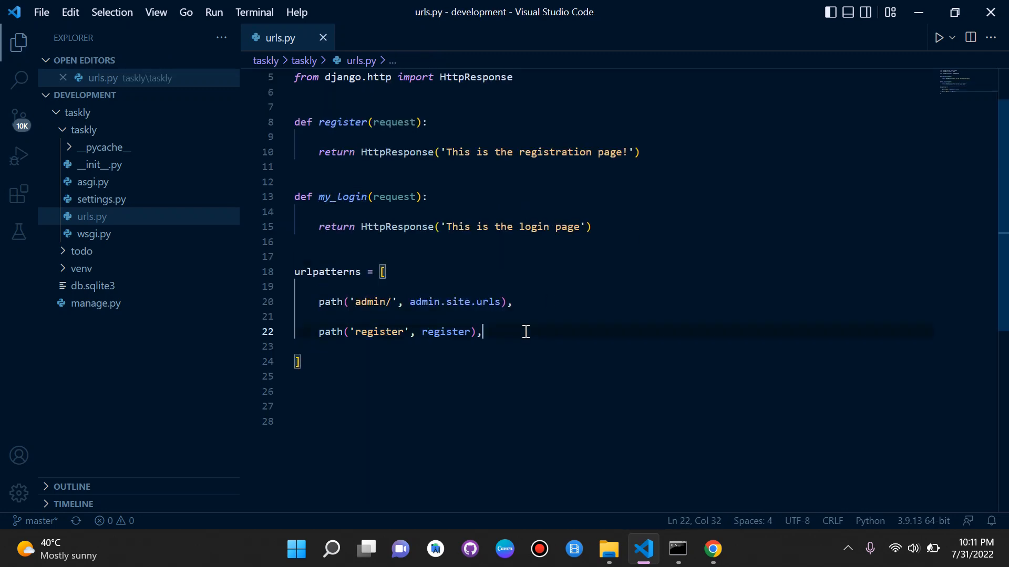
key("enter")
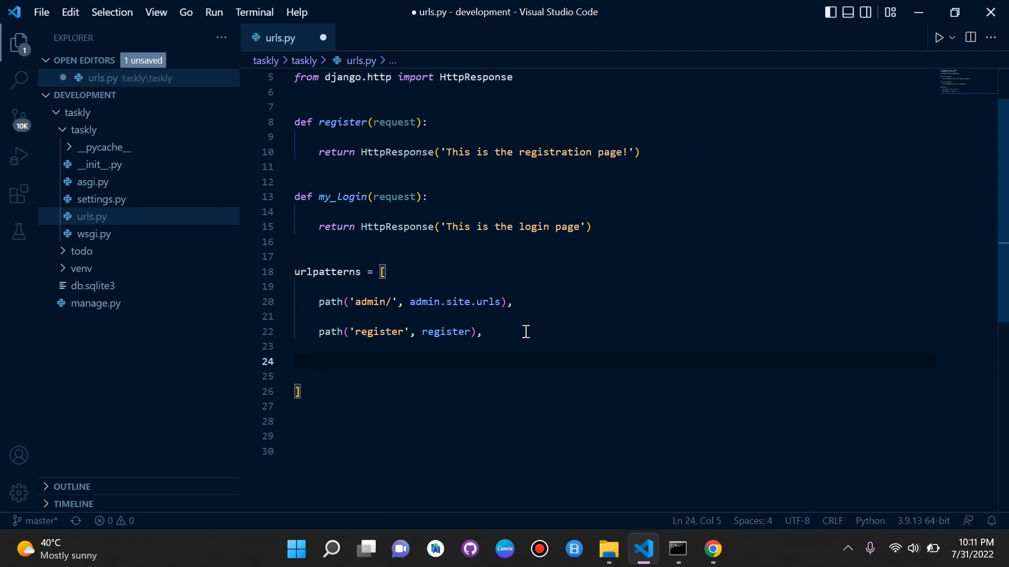
mouse_move(306, 302)
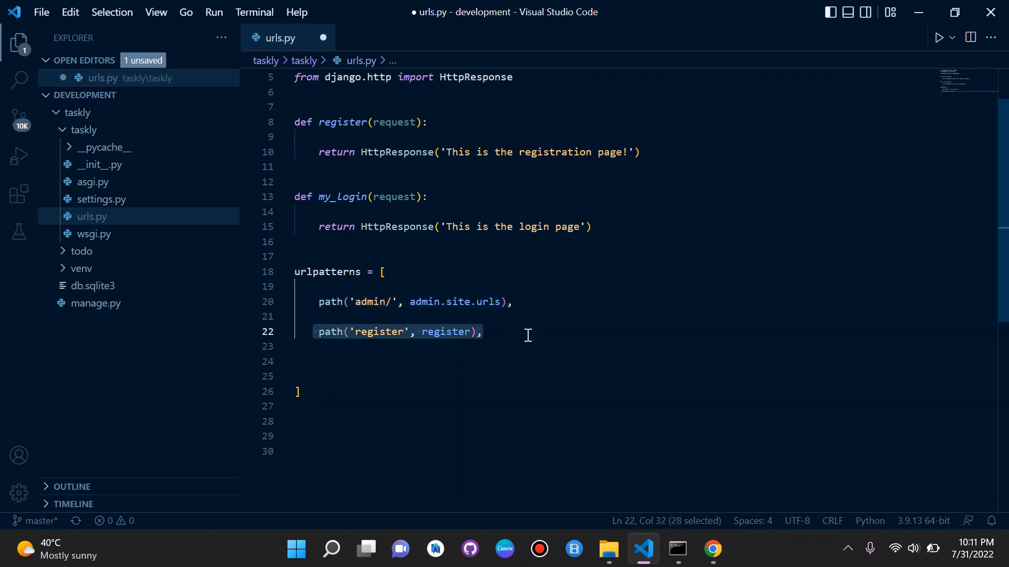
Add path('my-login', my_login), to urlpatterns and save urls.py
left_click(424, 361)
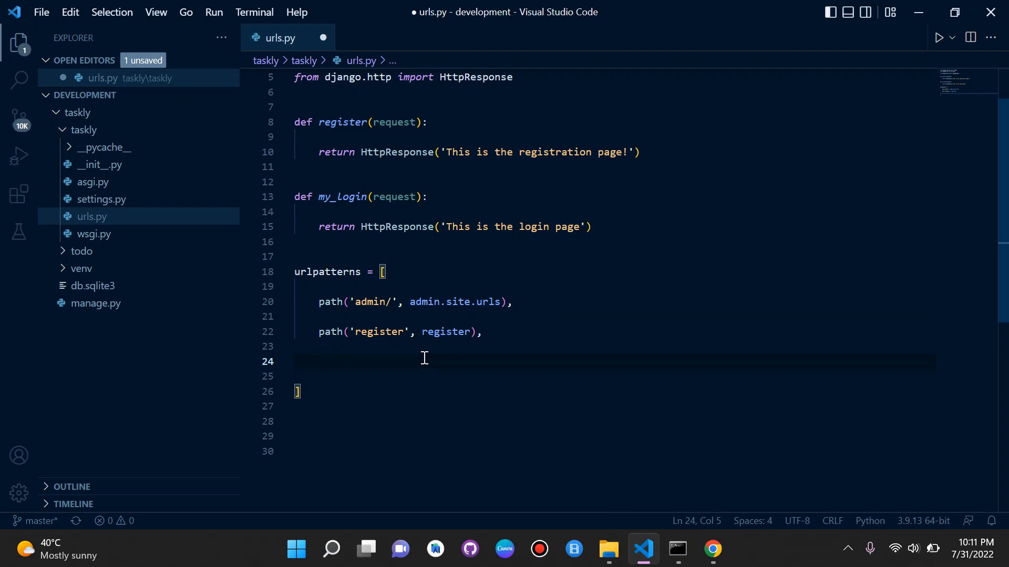
type("path(")
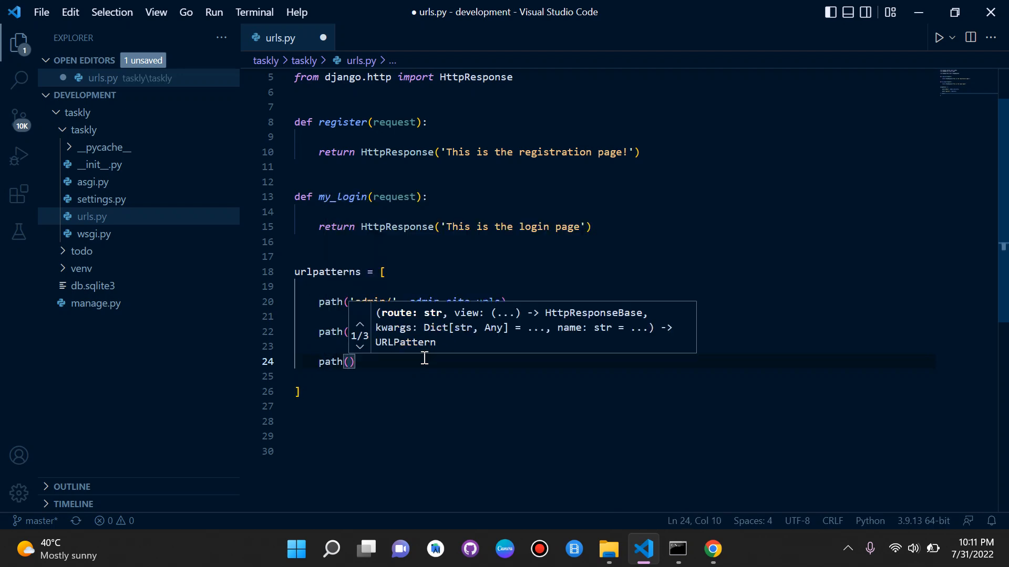
type("''")
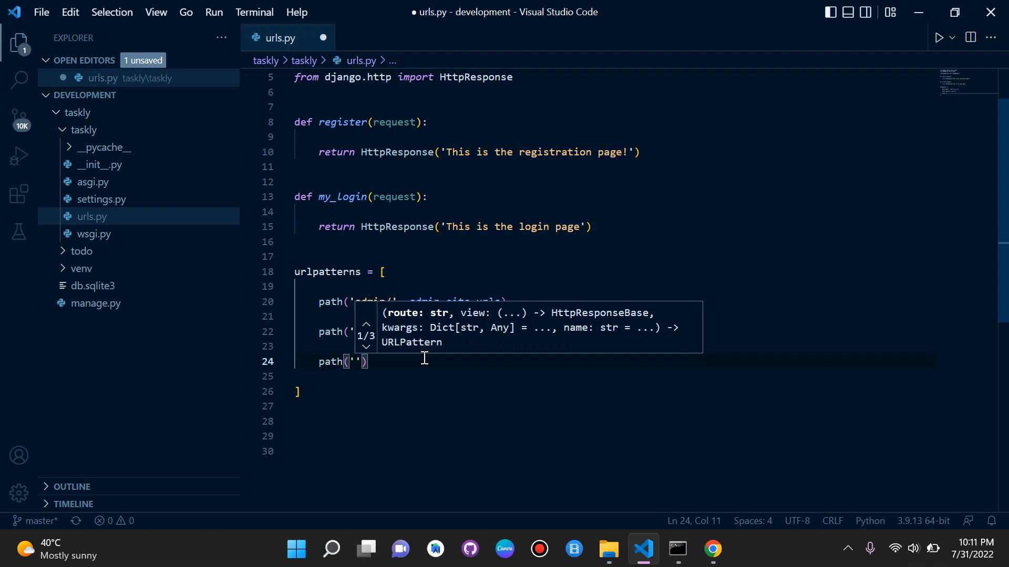
type("my-login")
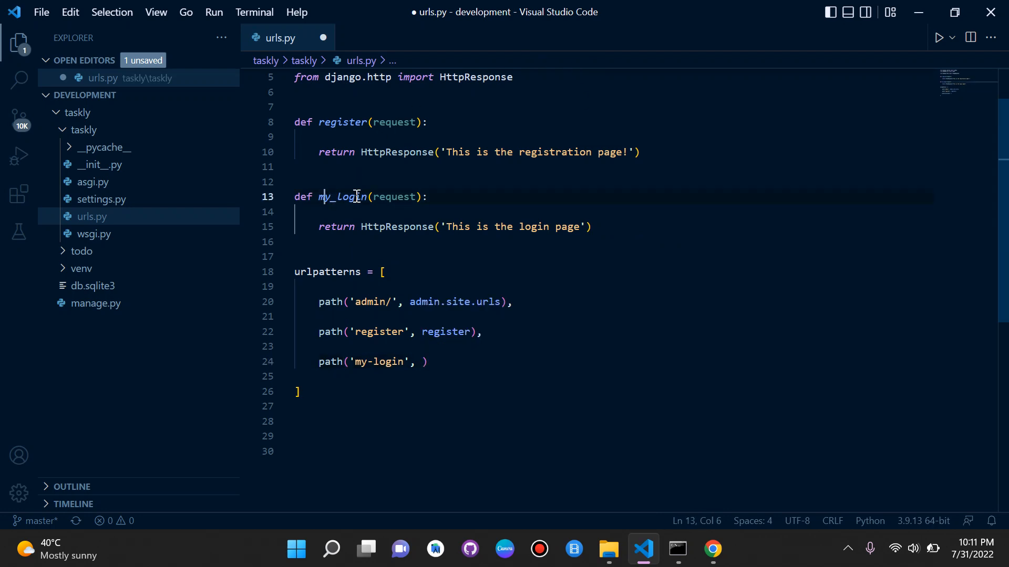
left_click(422, 361)
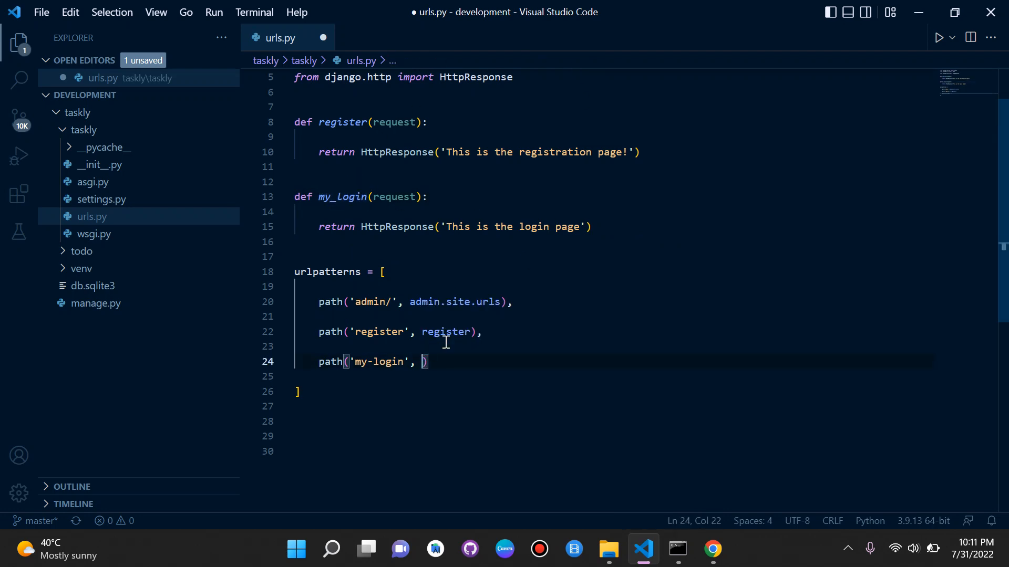
type("my_login")
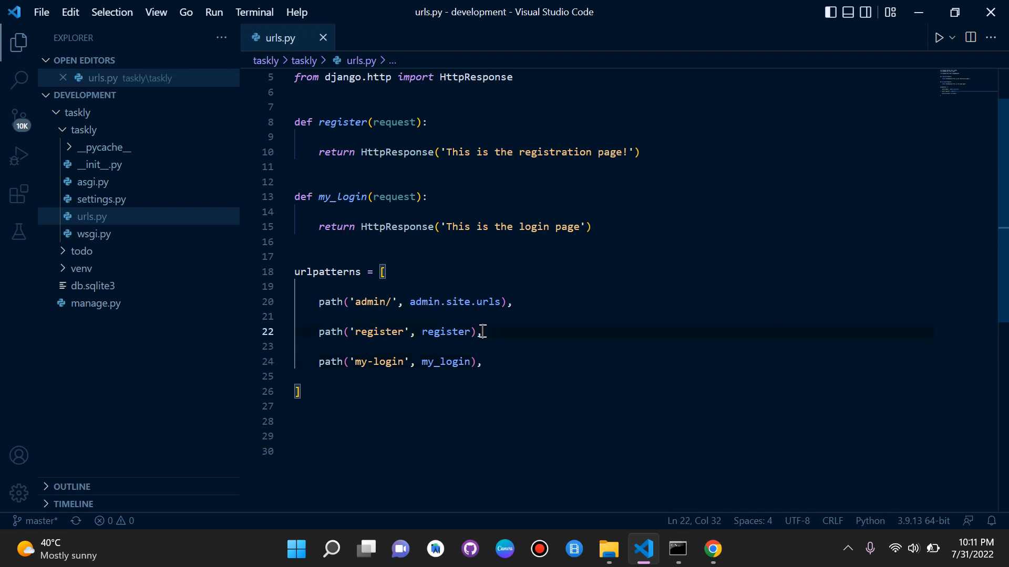
left_click(510, 301)
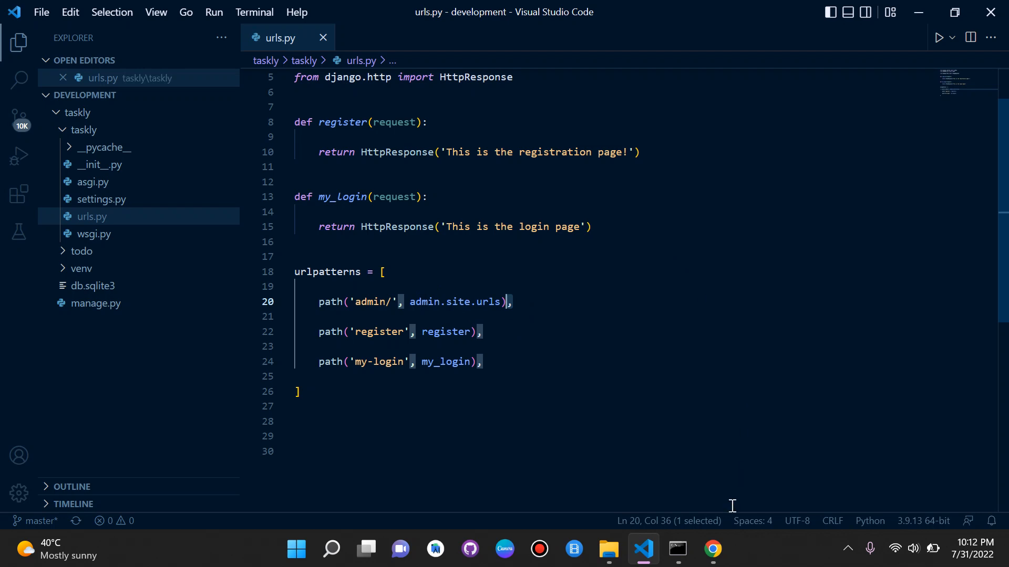
Check /register in Chrome, then load 127.0.0.1:8000/my-login showing the login page
left_click(711, 550)
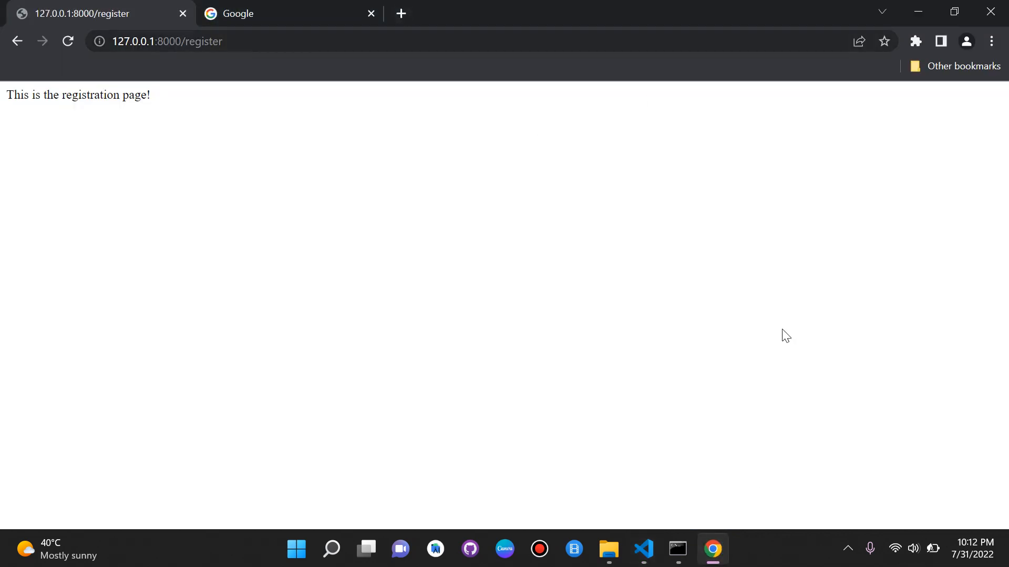
left_click(642, 550)
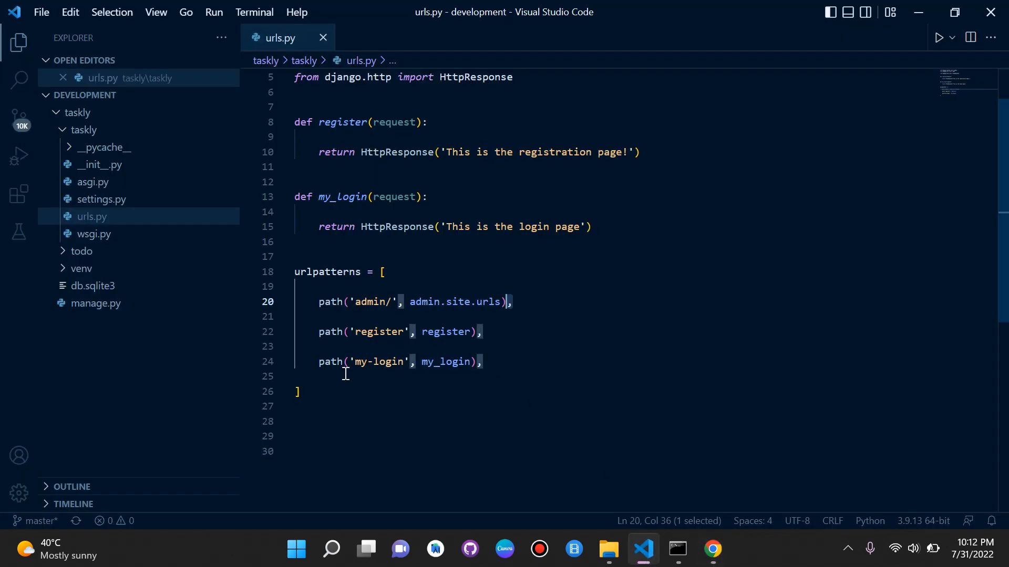
left_click(711, 550)
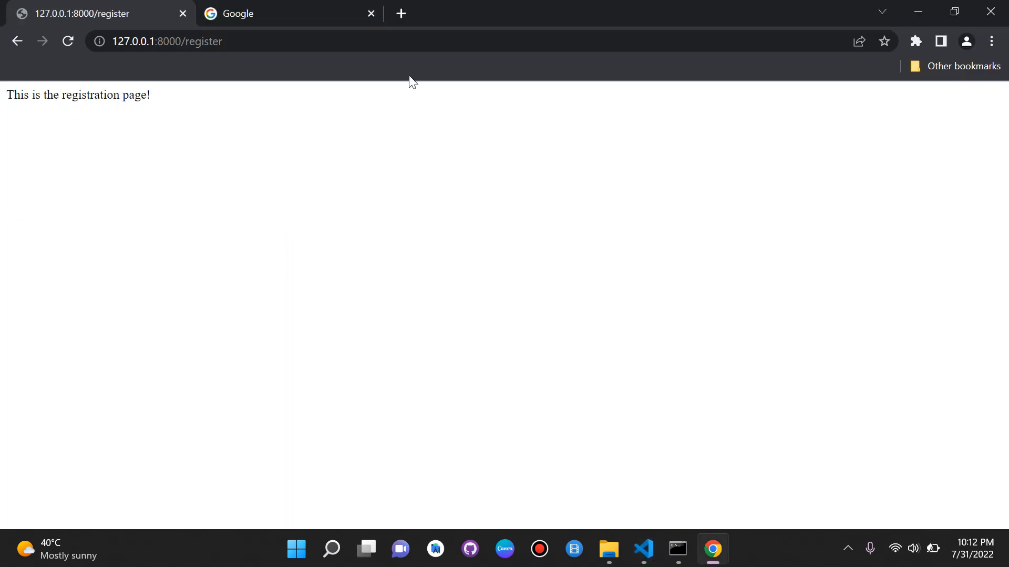
left_click(167, 41)
type("my-login")
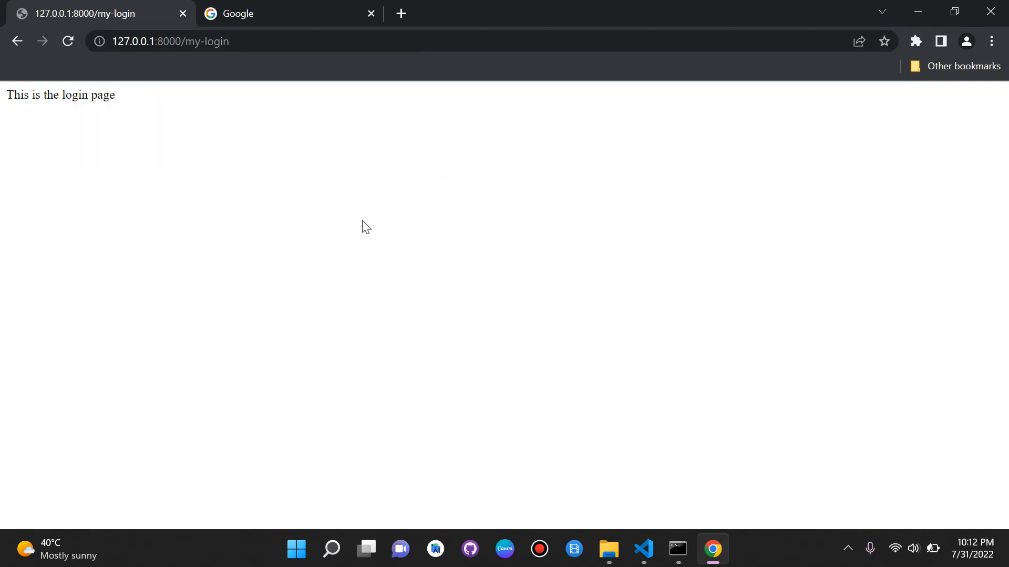
mouse_move(602, 196)
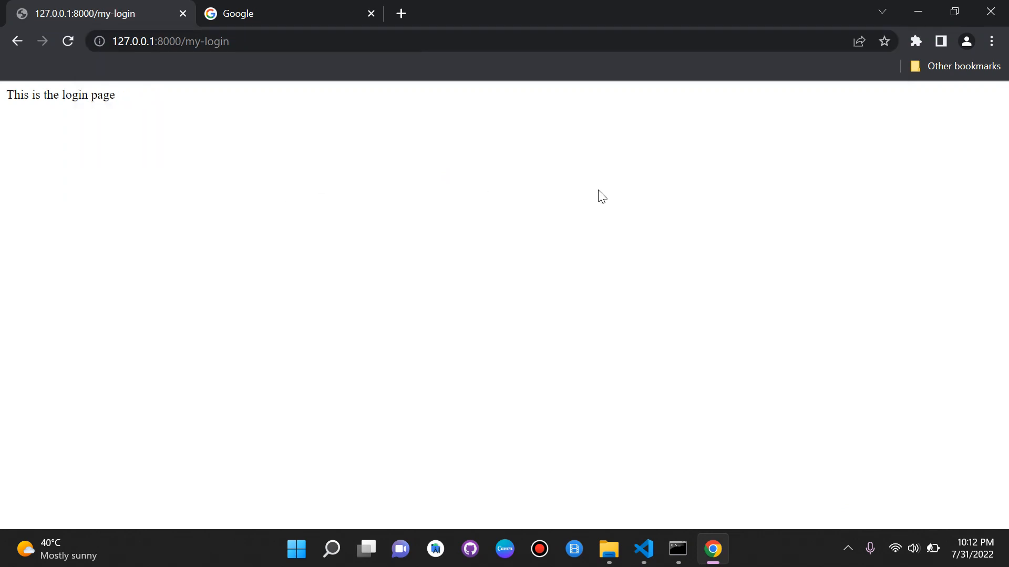
mouse_move(611, 195)
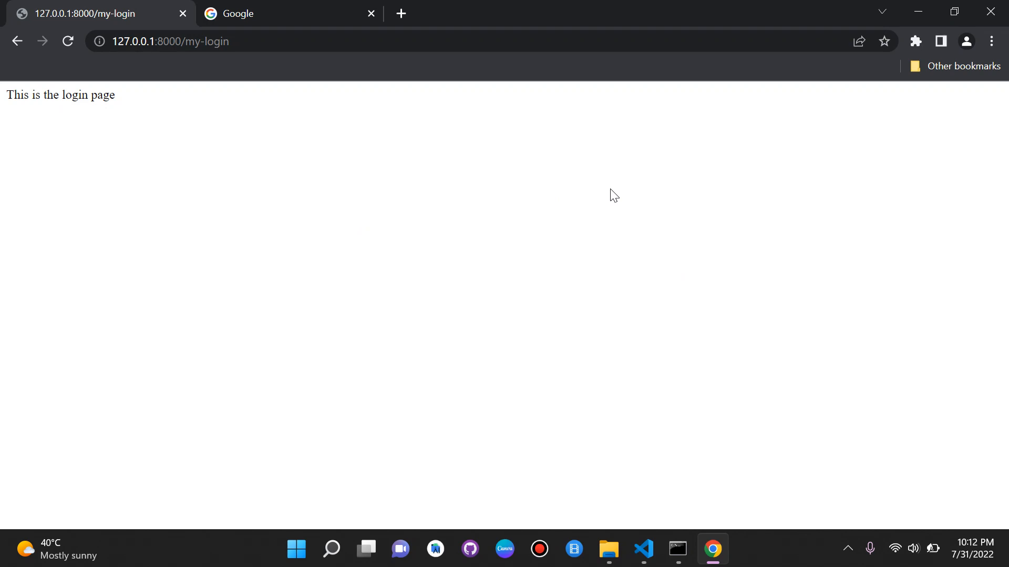
mouse_move(596, 193)
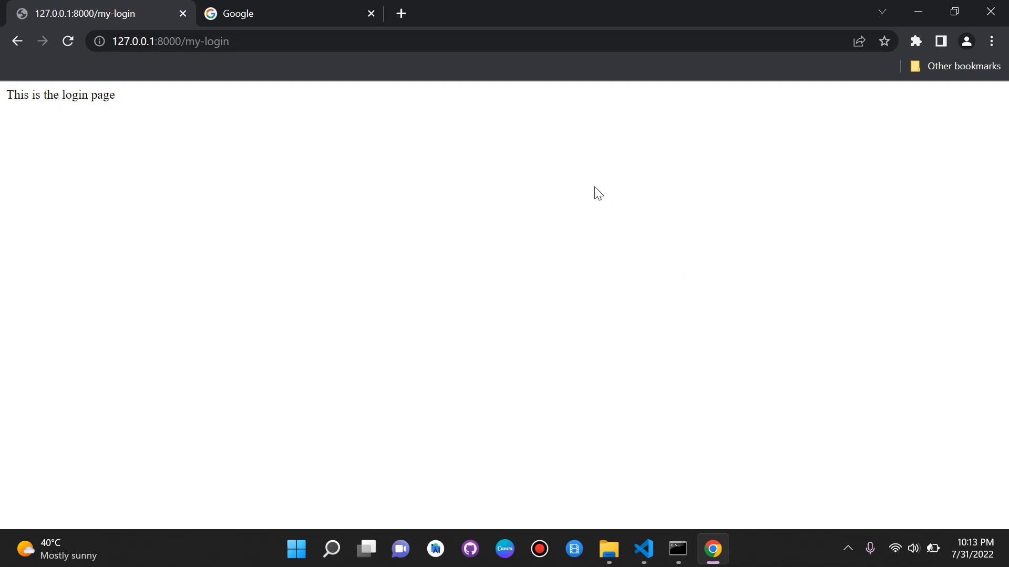
mouse_move(629, 170)
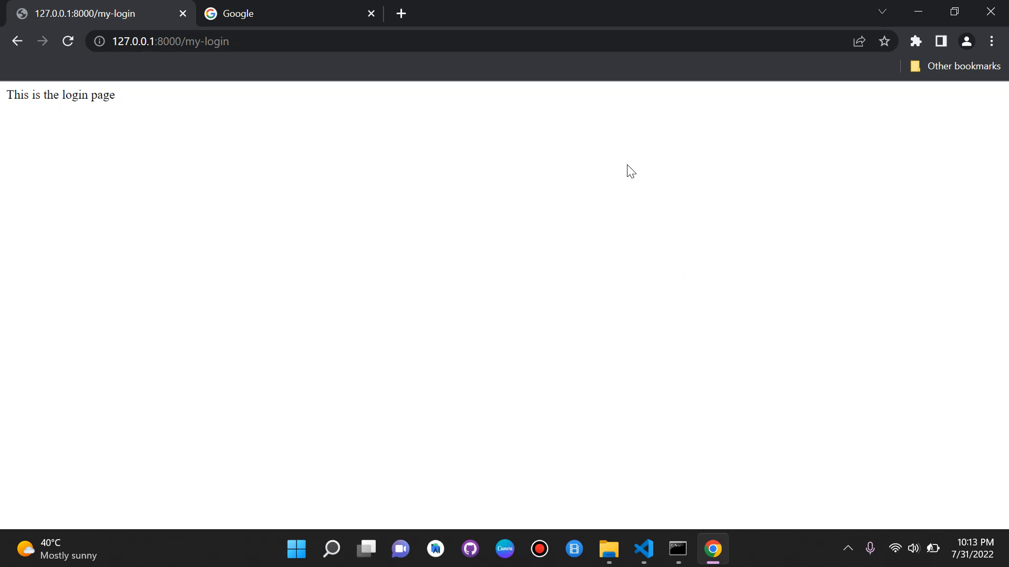
mouse_move(599, 235)
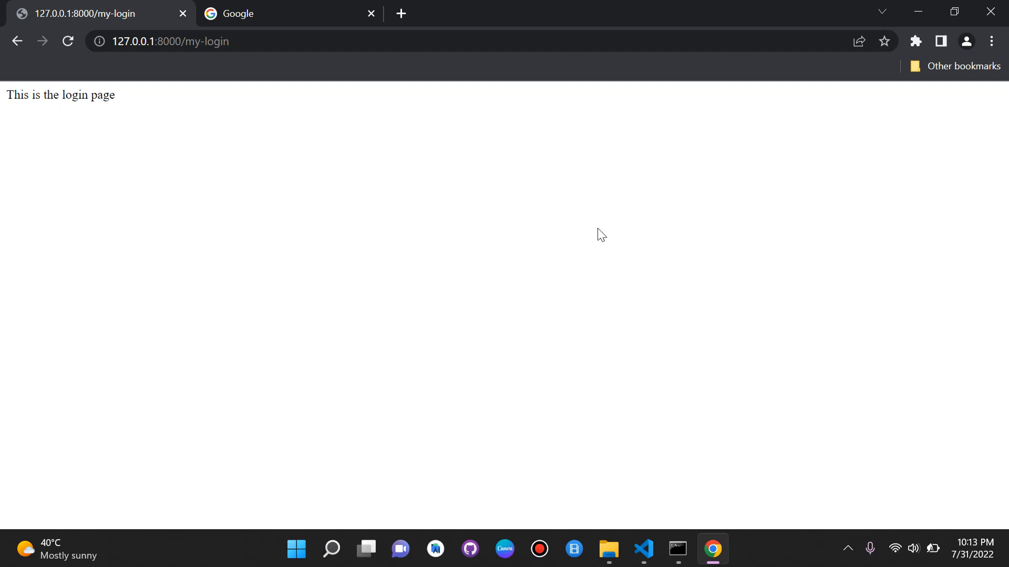
mouse_move(607, 269)
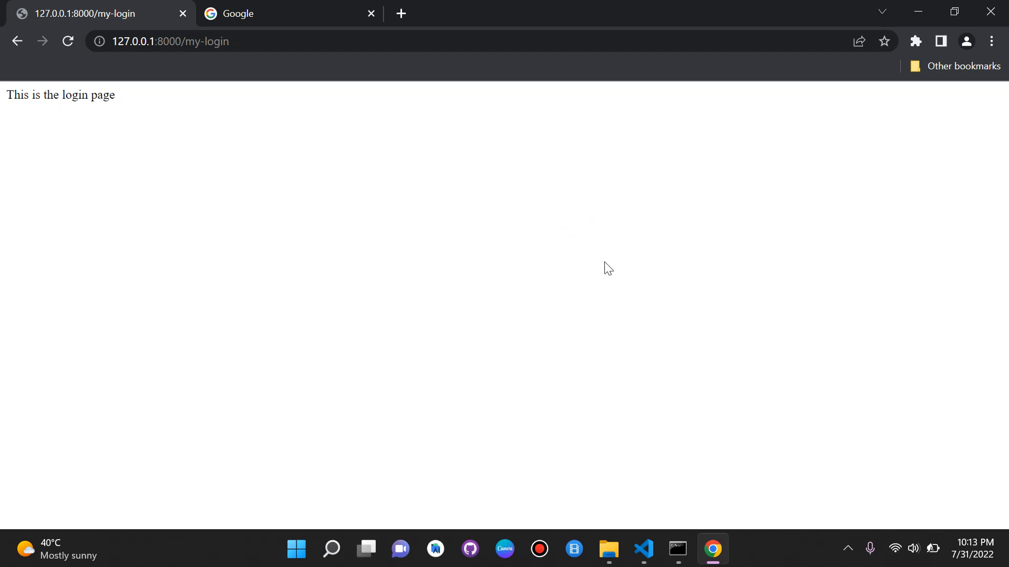
left_click(642, 548)
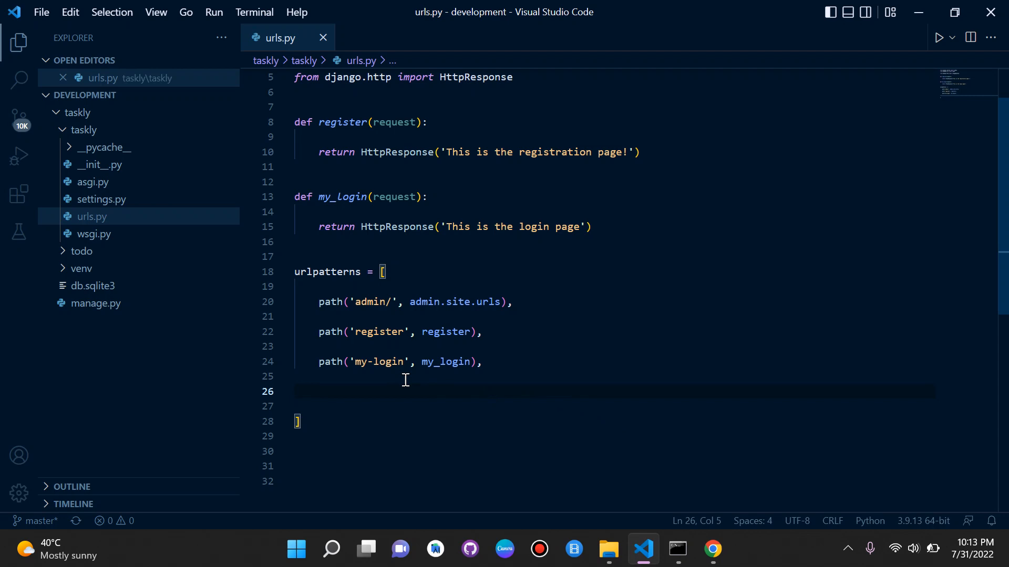
mouse_move(540, 376)
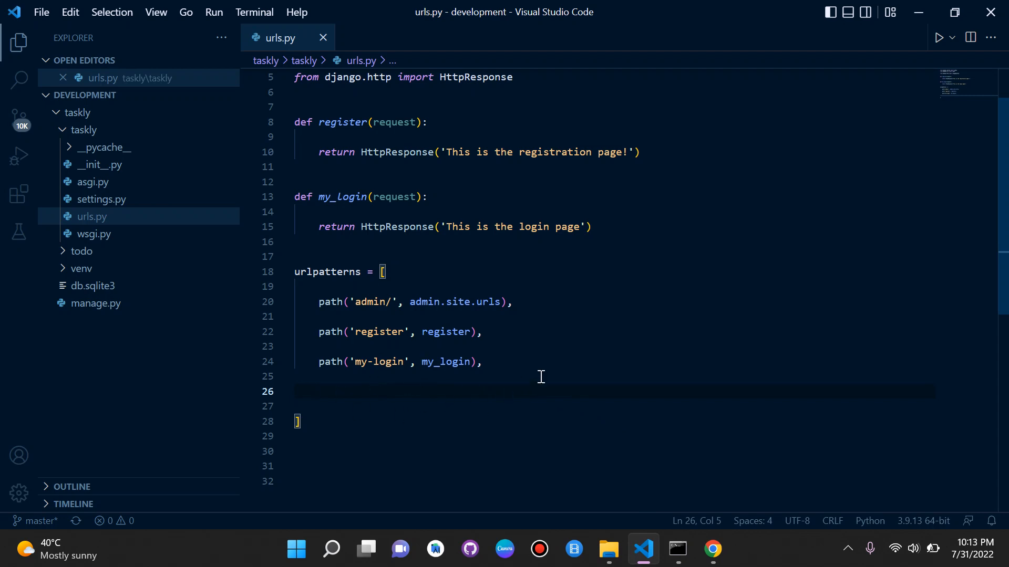
Define a home view returning 'This is our homepage' and add path('', home) to urlpatterns
type("path('")
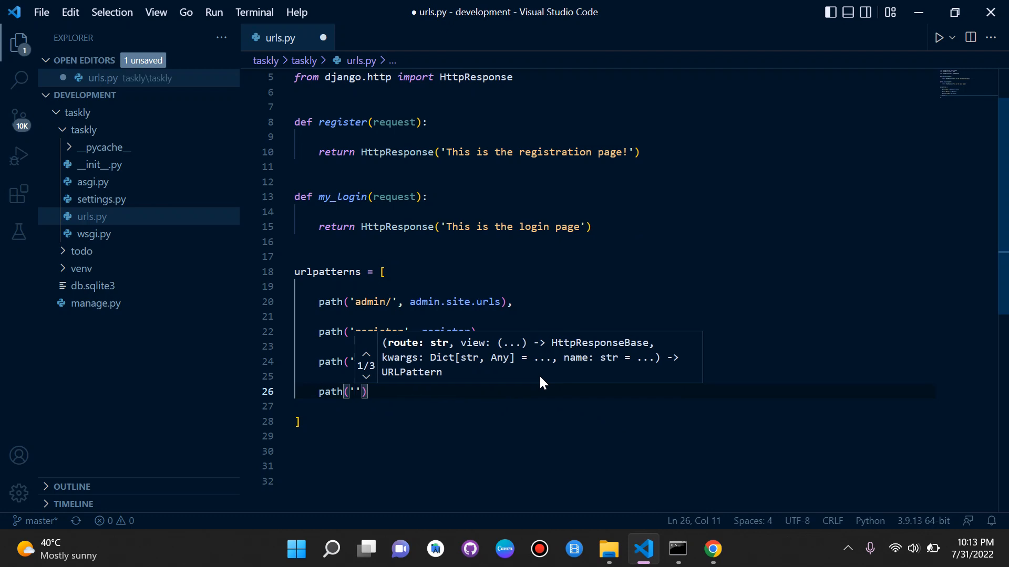
type(",")
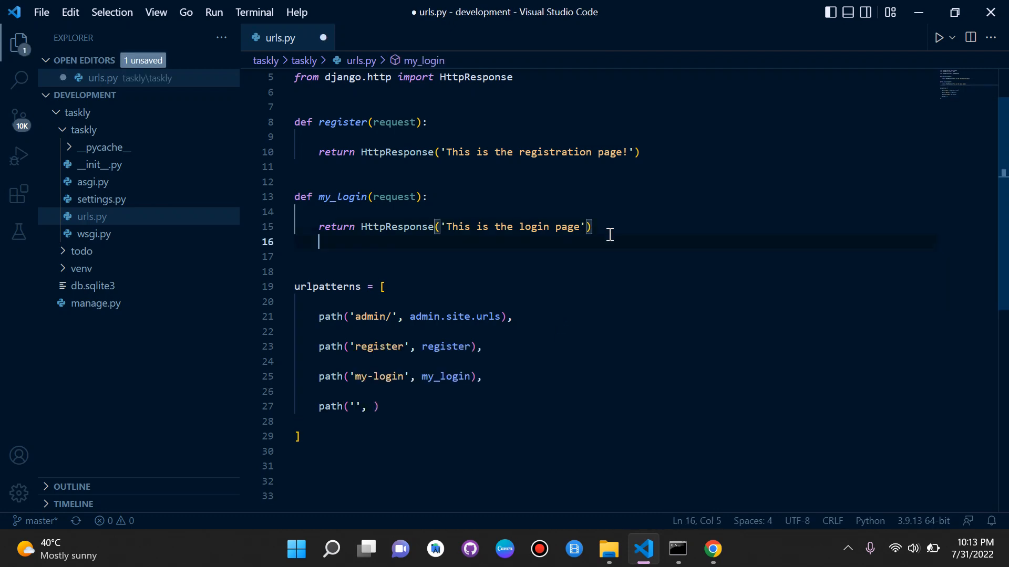
type("def home(request):")
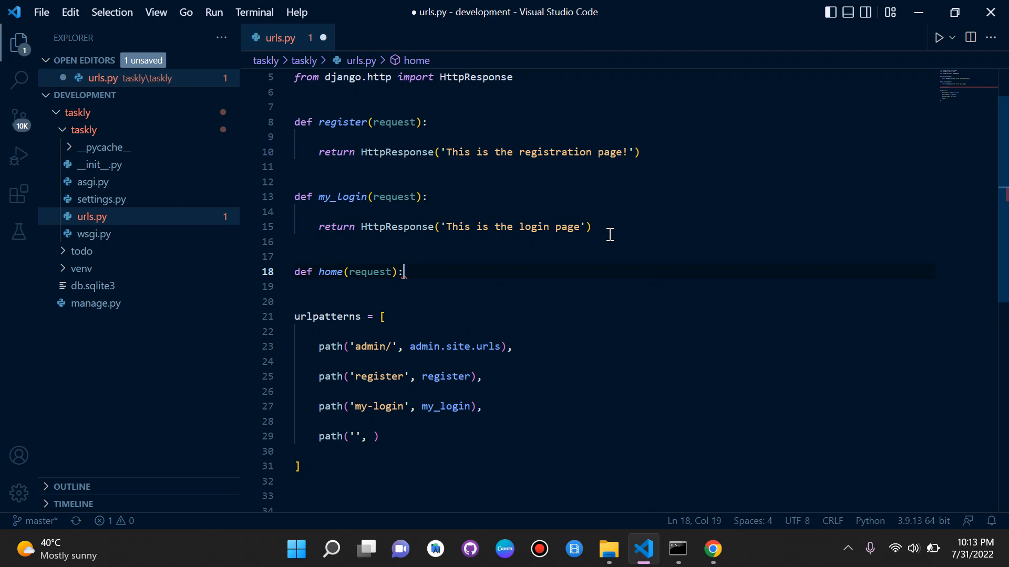
key("Enter")
type("return HttpResponse('This is ou")
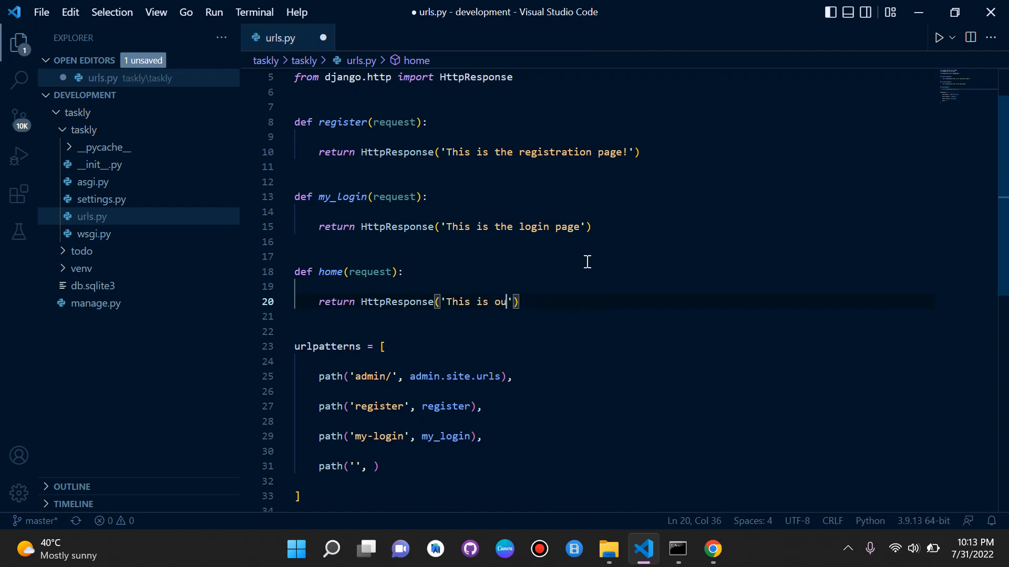
type("r homepage")
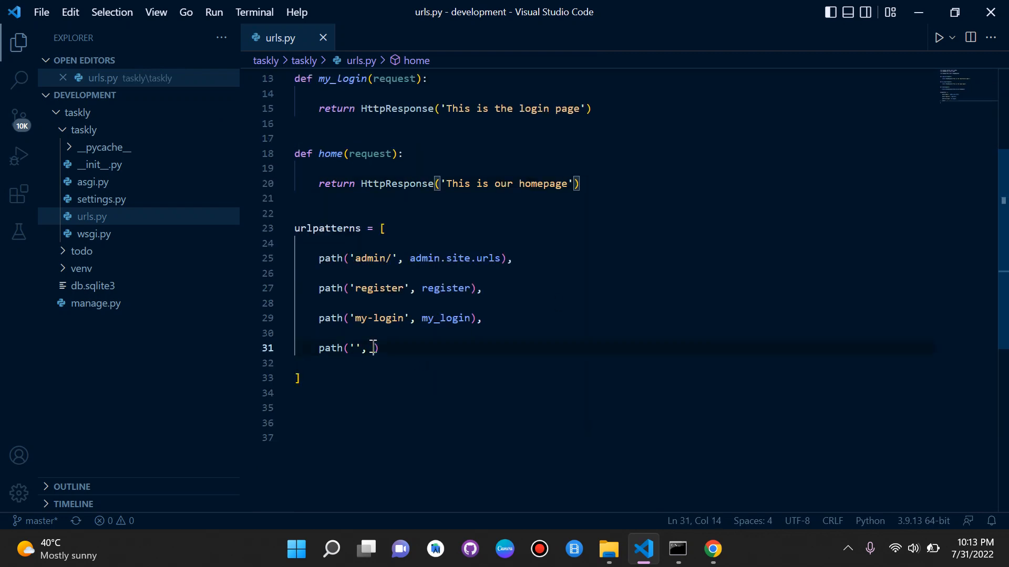
type("home)")
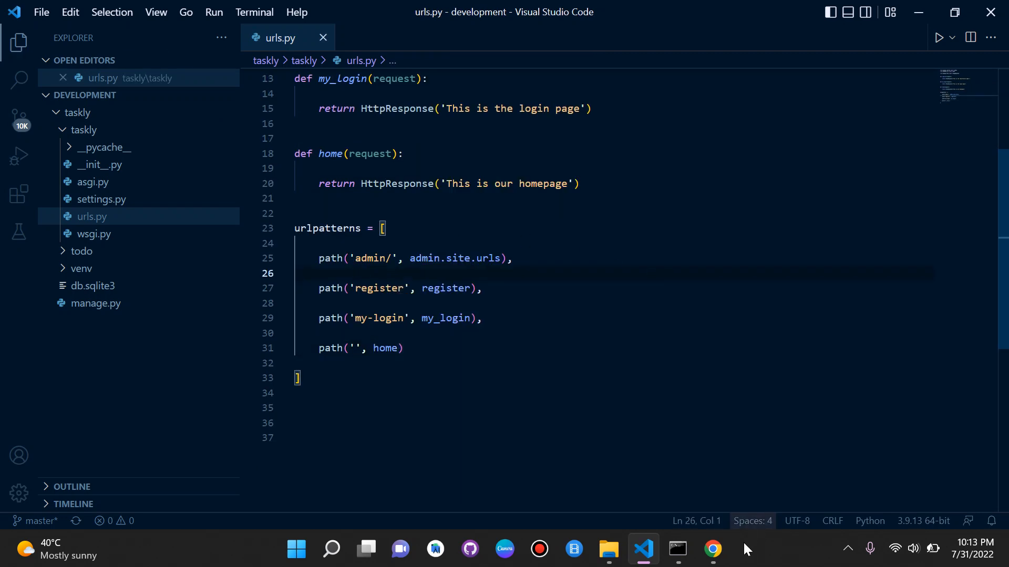
Load 127.0.0.1:8000 in Chrome to see 'This is our homepage'
left_click(711, 549)
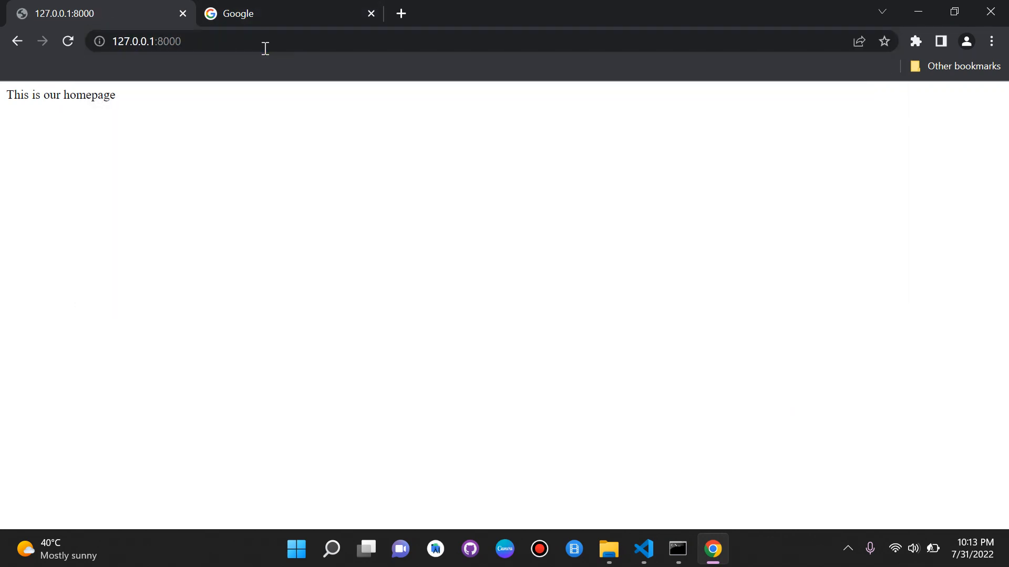
mouse_move(603, 170)
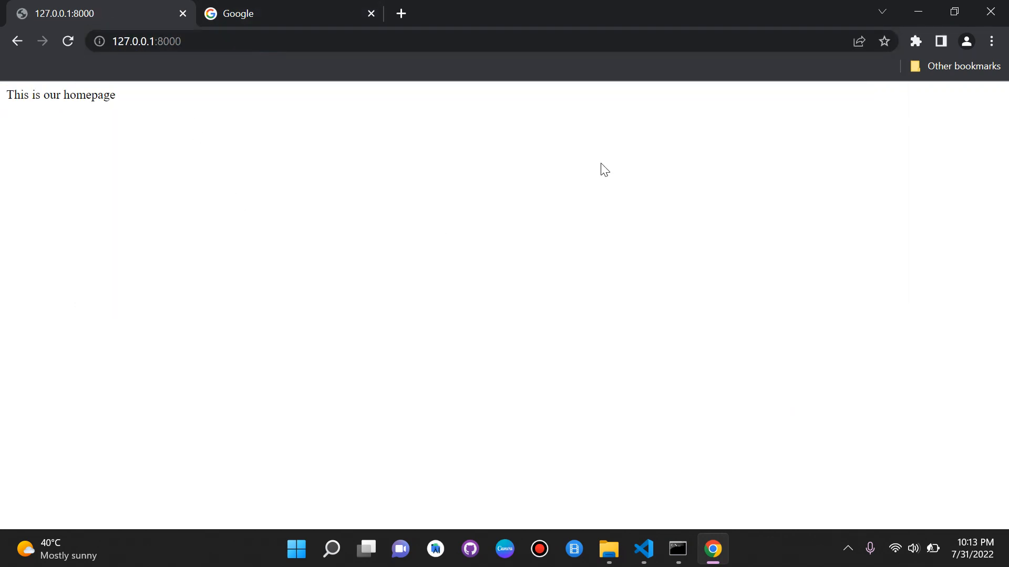
mouse_move(659, 501)
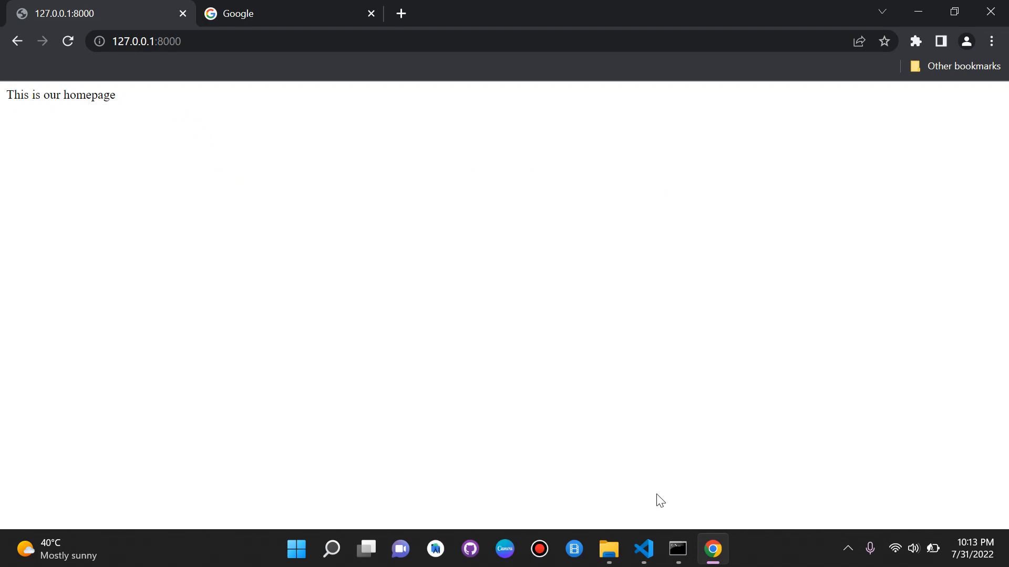
Add a trailing comma after the path('', home) entry in urlpatterns
left_click(642, 550)
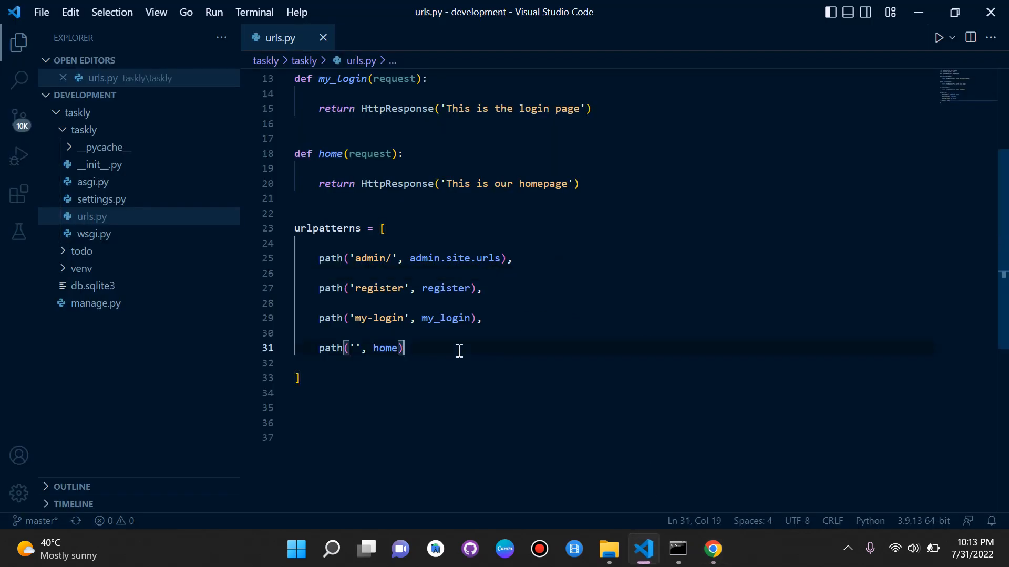
type(",")
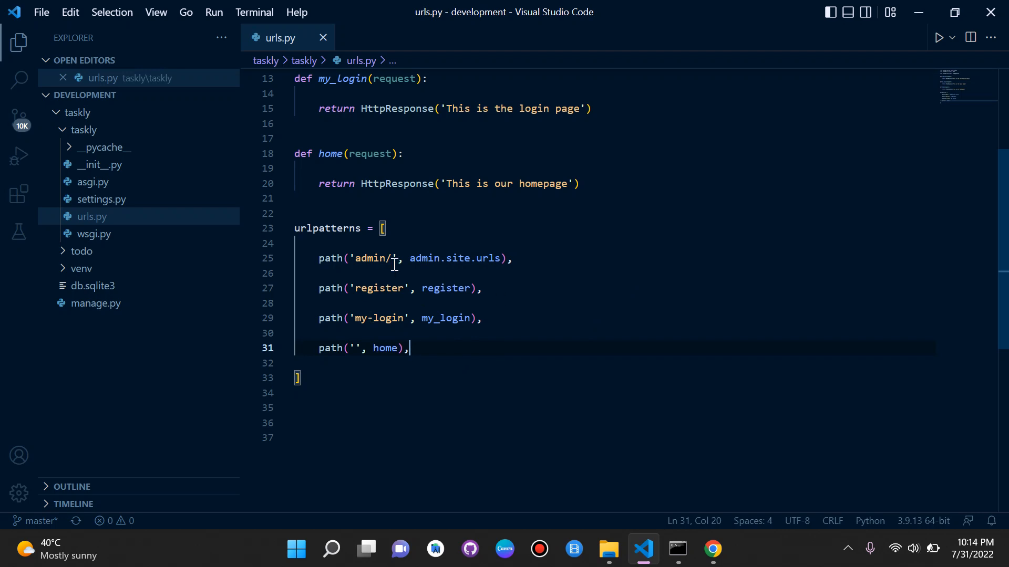
scroll("up", 3)
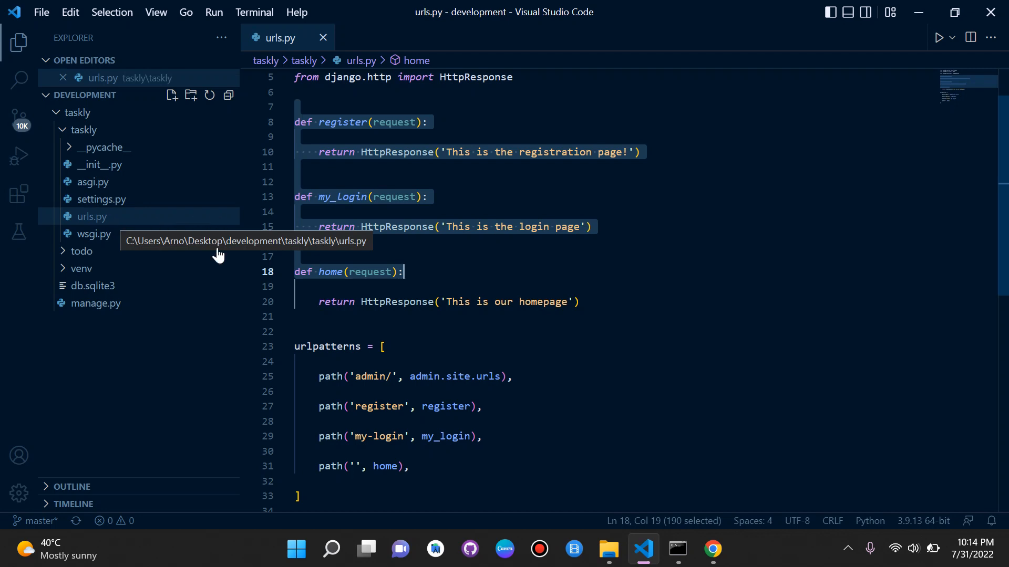
mouse_move(462, 246)
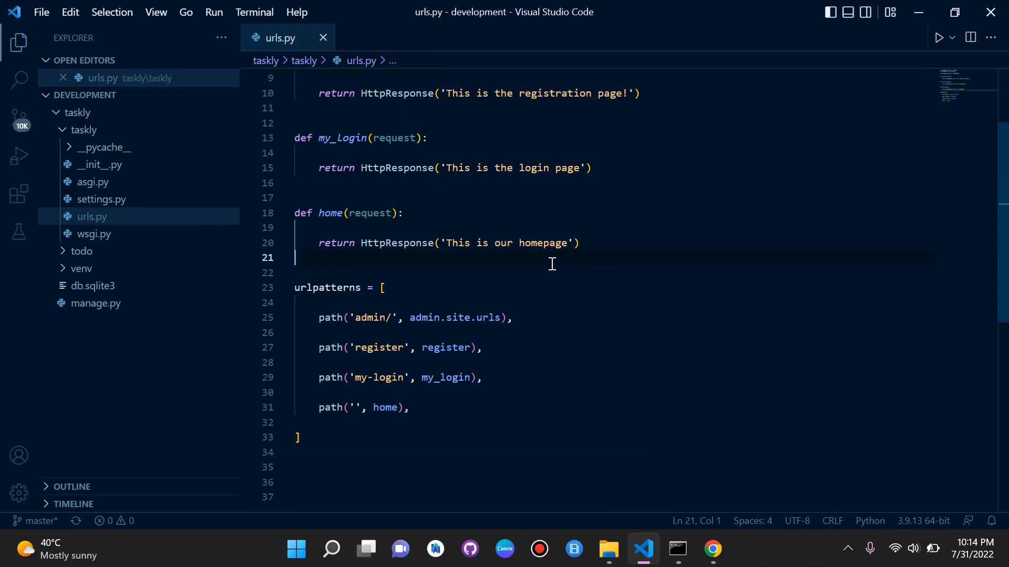
mouse_move(713, 249)
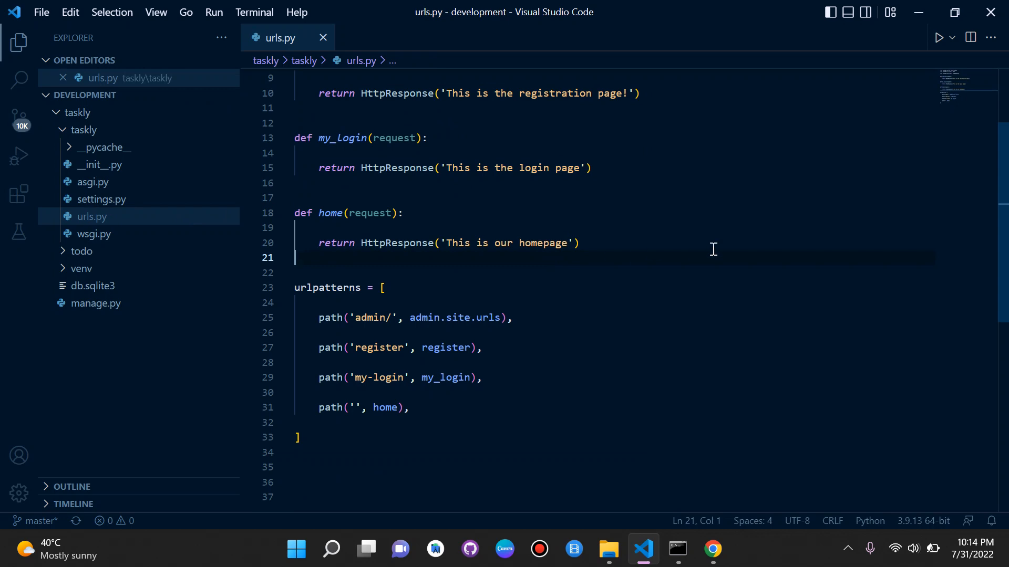